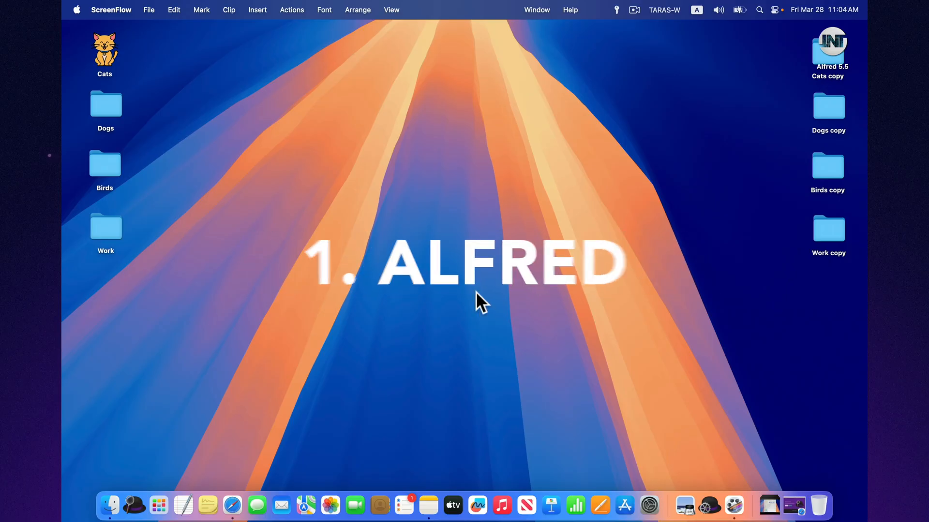
Step: Search the web for cats in Alfred and open Alfred's Preferences
key(cmd+space)
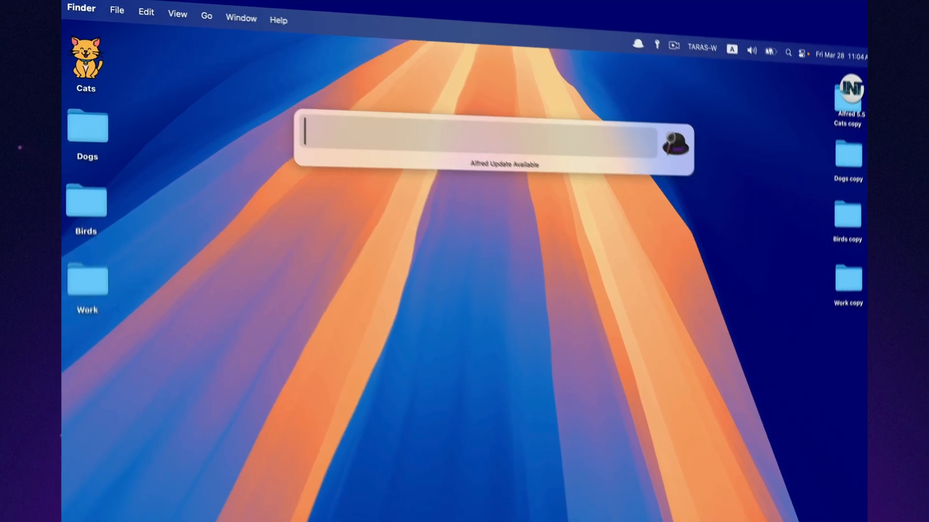
text(ca)
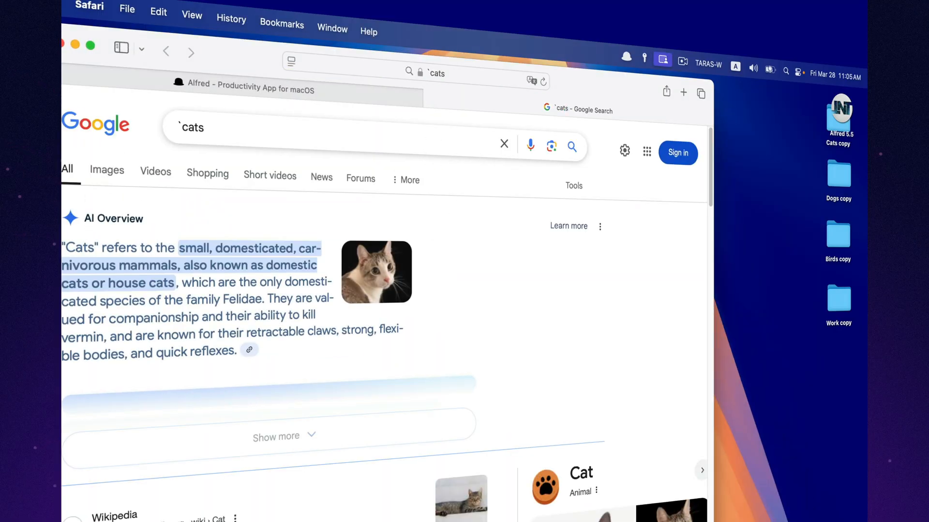
click(683, 156)
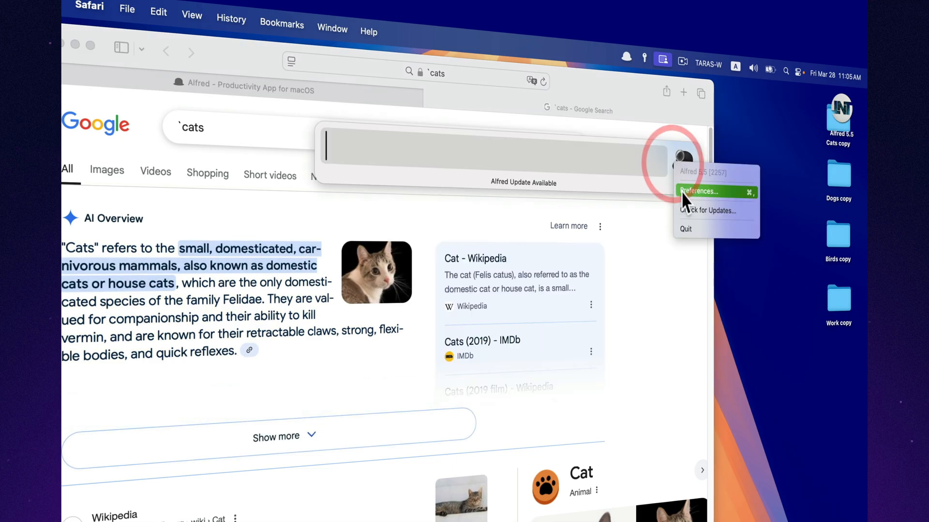
click(699, 191)
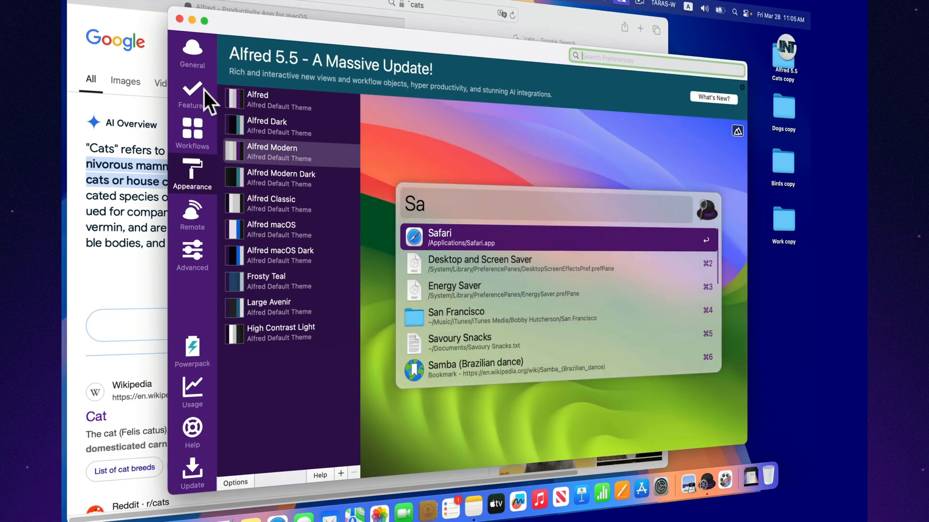
Step: Review Alfred's Features and Workflows settings
click(192, 94)
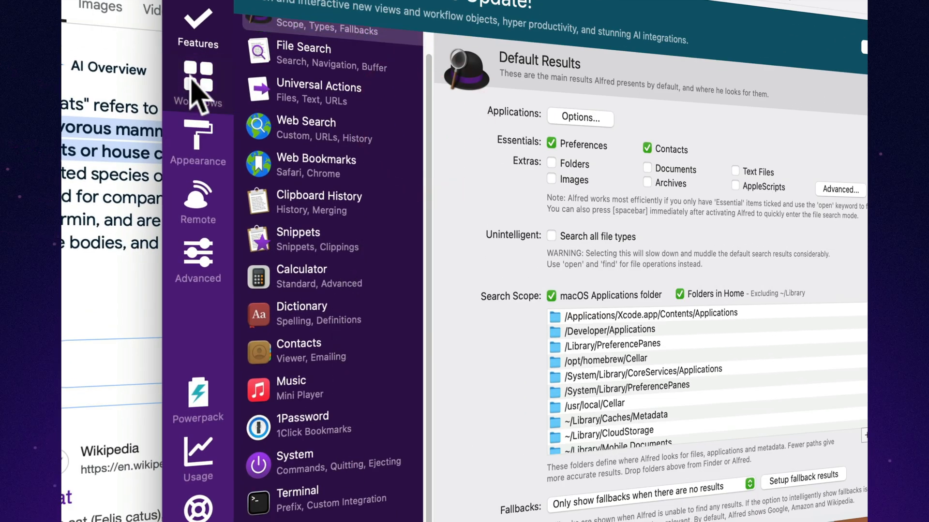
click(198, 80)
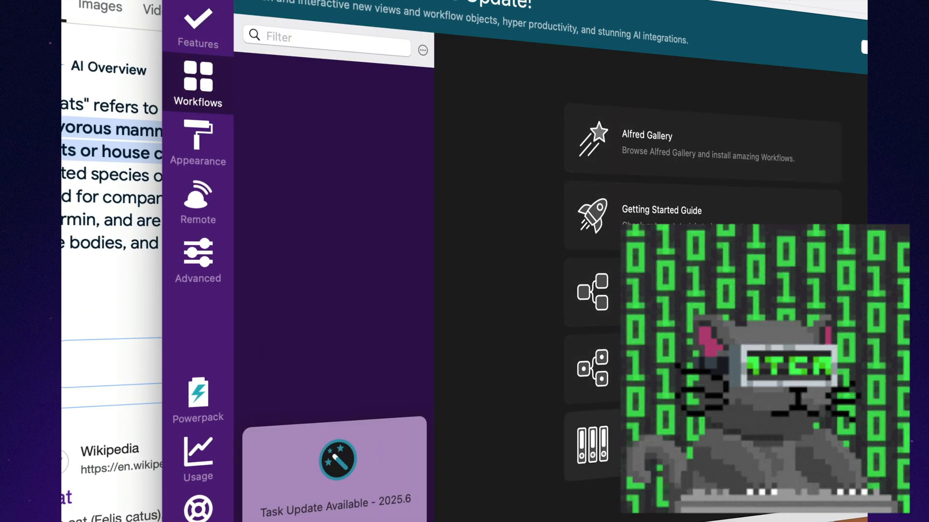
click(197, 260)
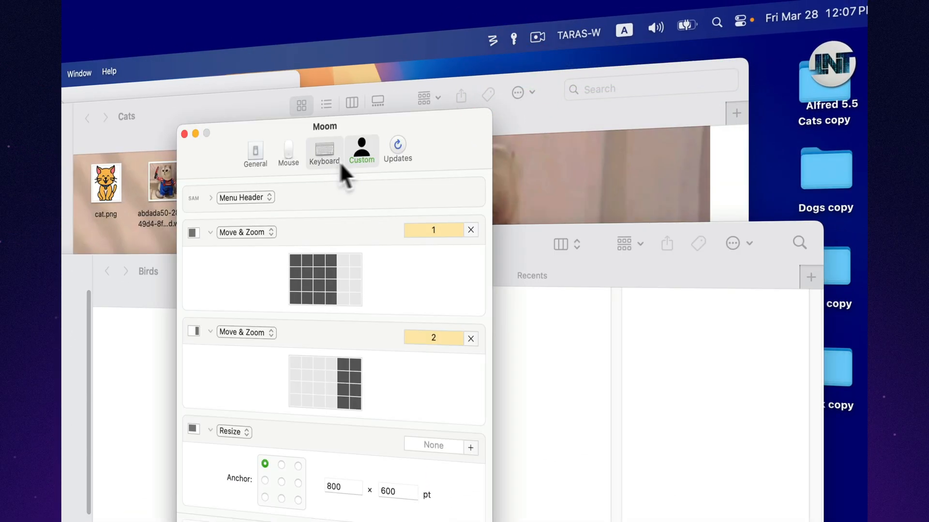
Step: Set Moom's first custom control to Move right 50 points and check its menu bar controls
click(246, 232)
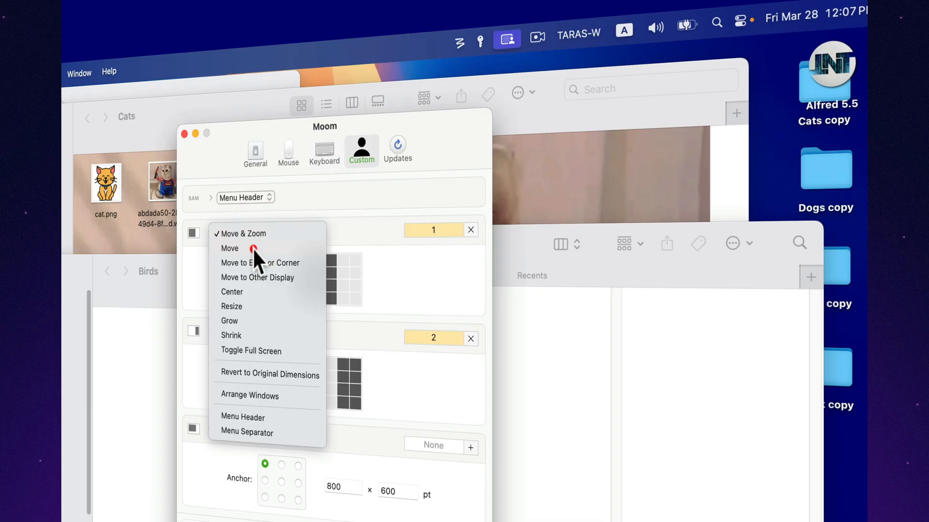
click(229, 248)
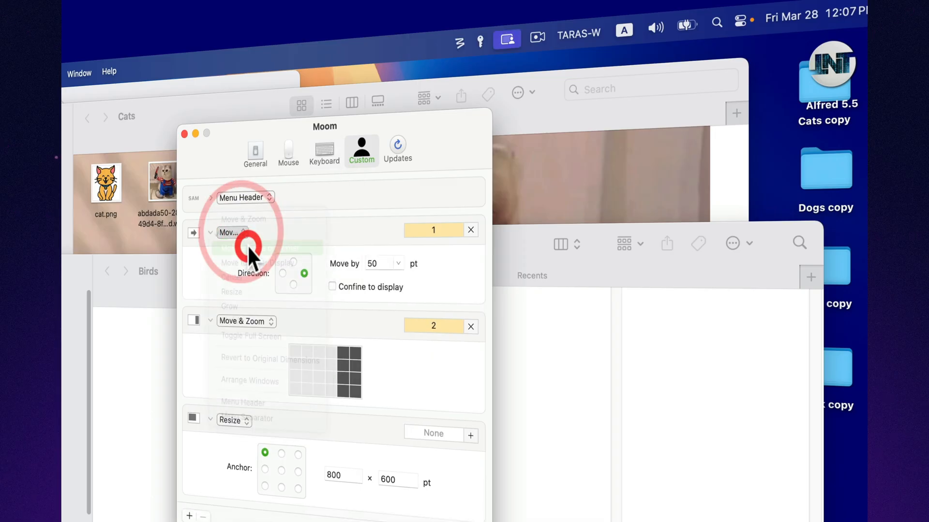
click(245, 232)
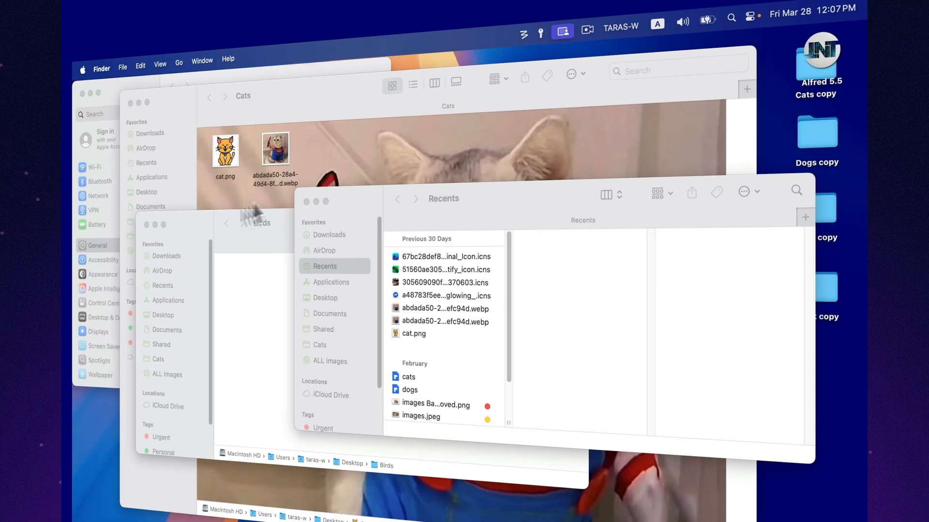
click(524, 32)
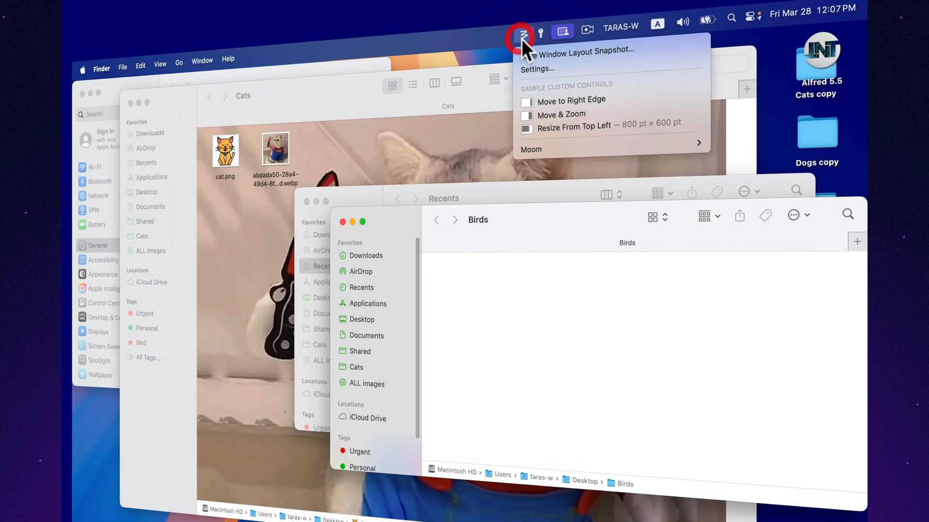
click(521, 31)
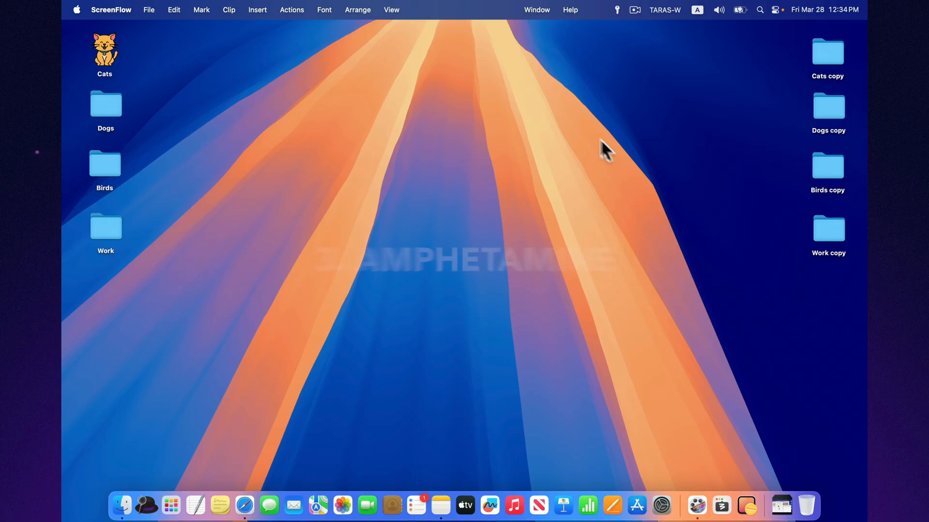
Step: Start a five-minute Amphetamine keep-awake session and view its details
click(616, 10)
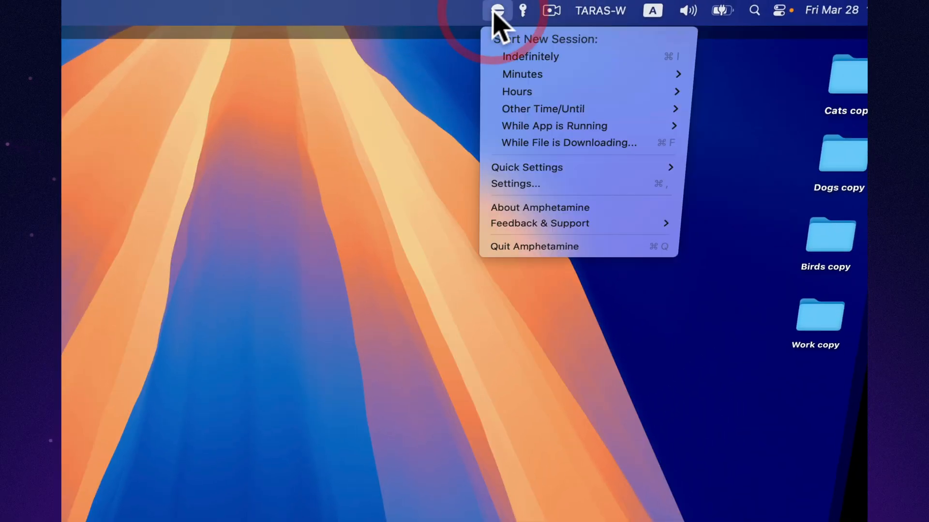
mouse_move(521, 74)
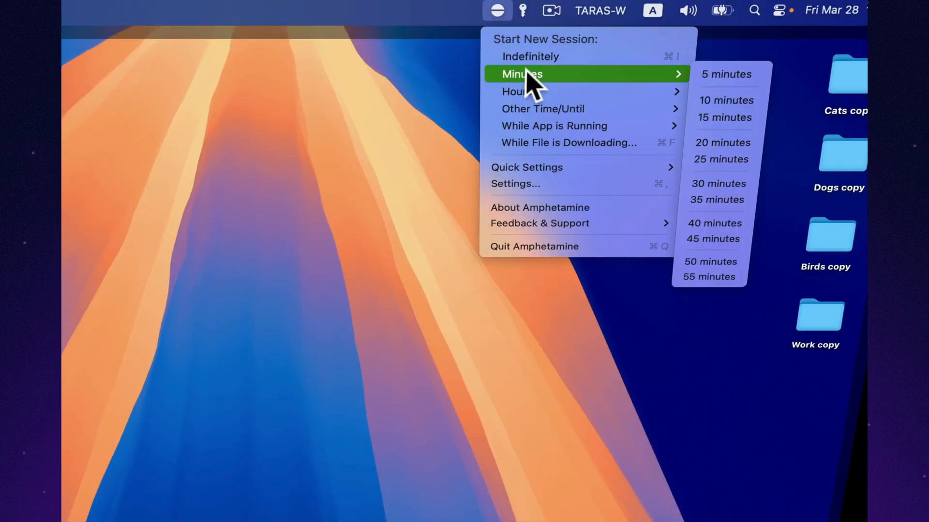
click(701, 83)
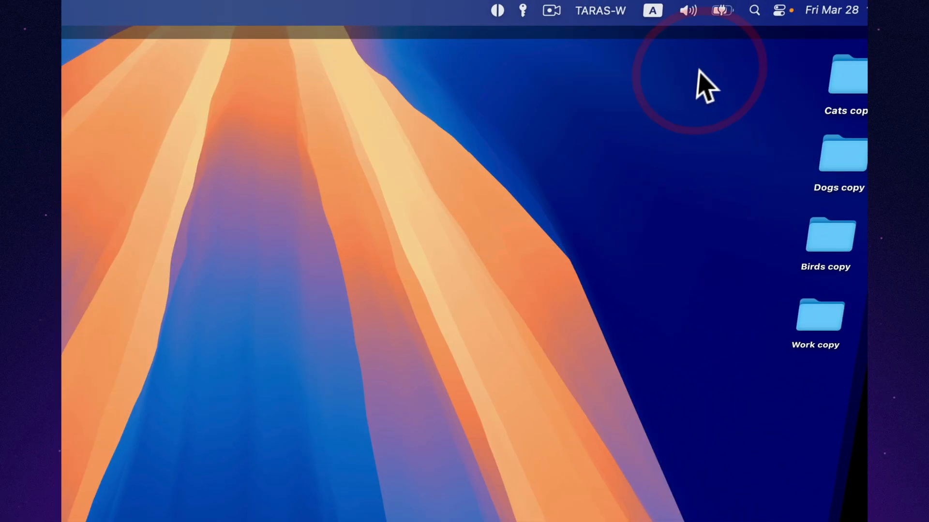
click(459, 11)
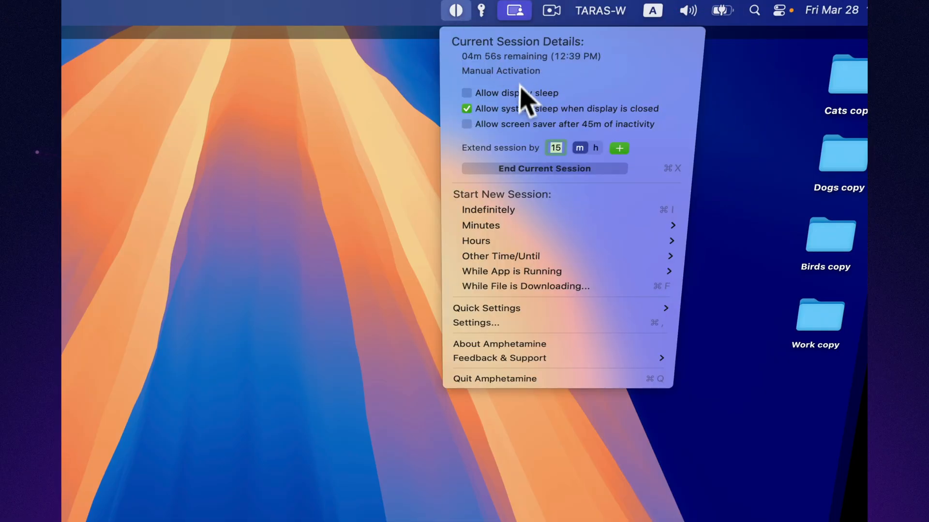
mouse_move(475, 241)
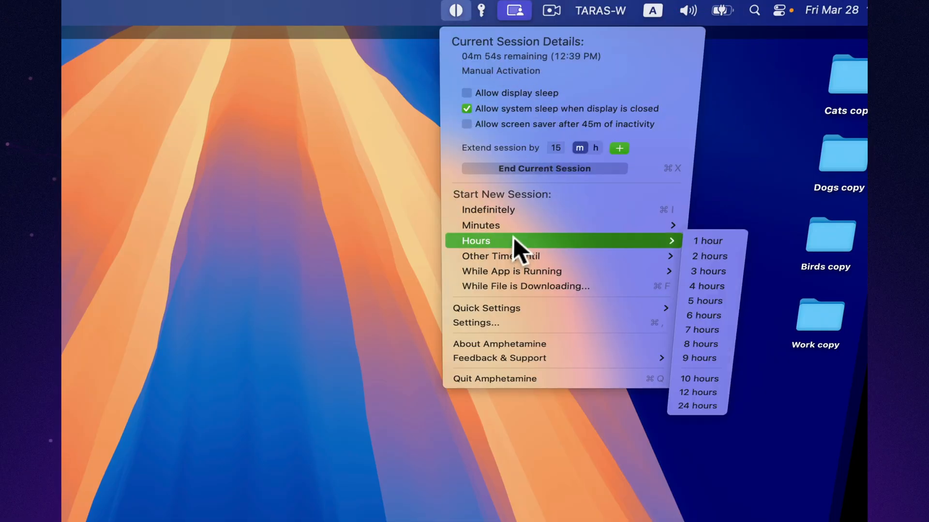
mouse_move(501, 256)
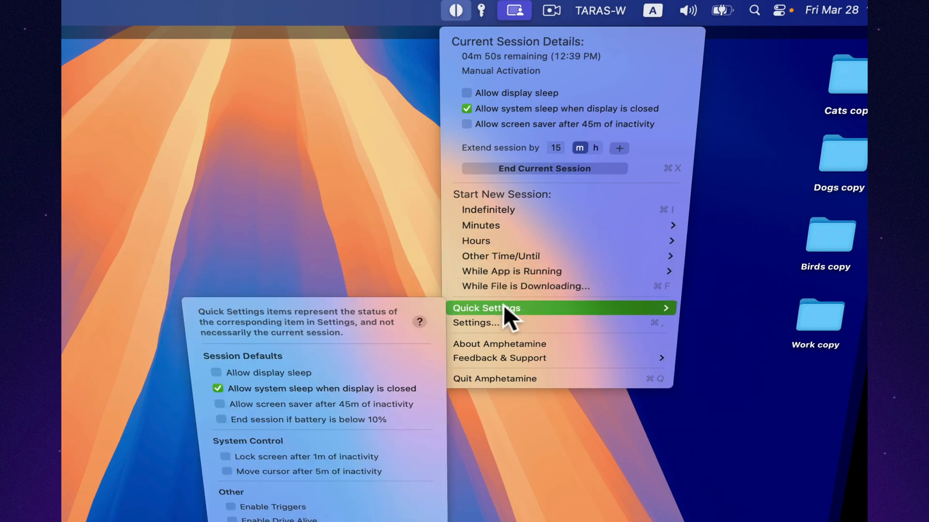
mouse_move(298, 470)
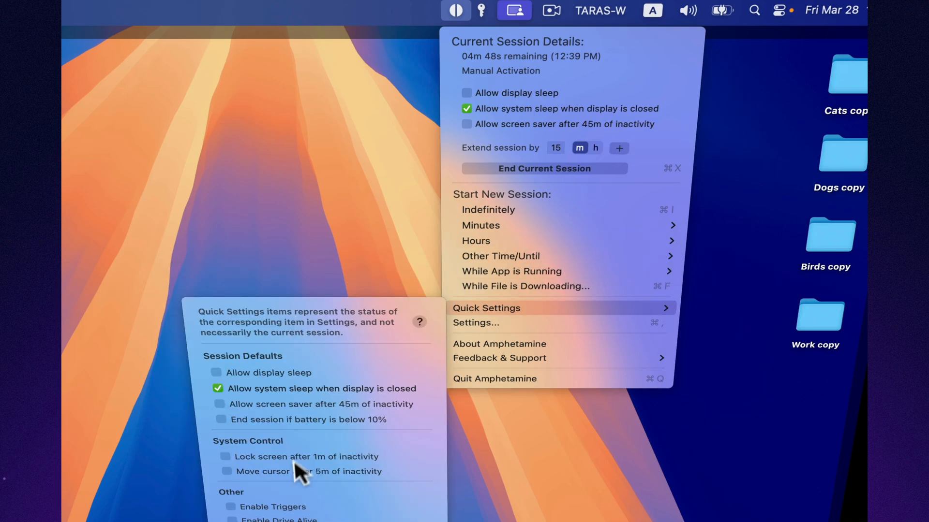
Step: Enable Triggers in Amphetamine's settings
click(476, 323)
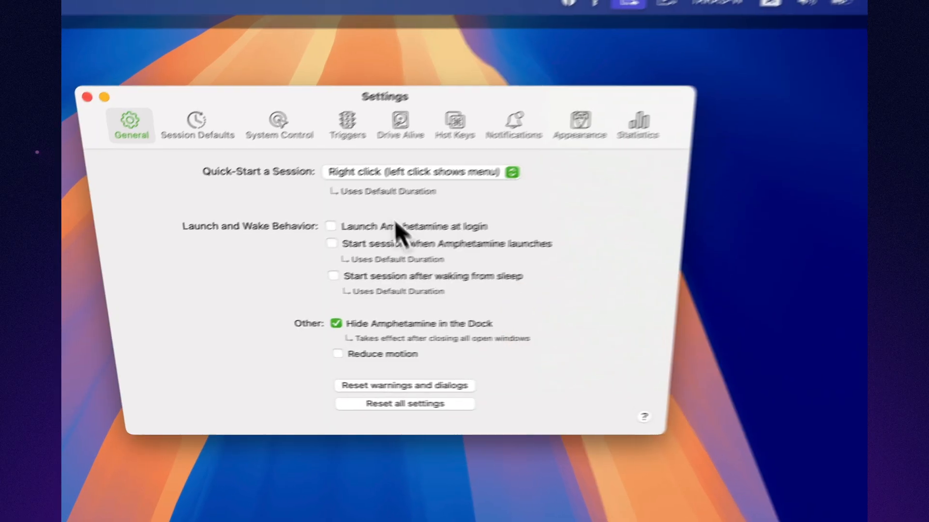
click(341, 80)
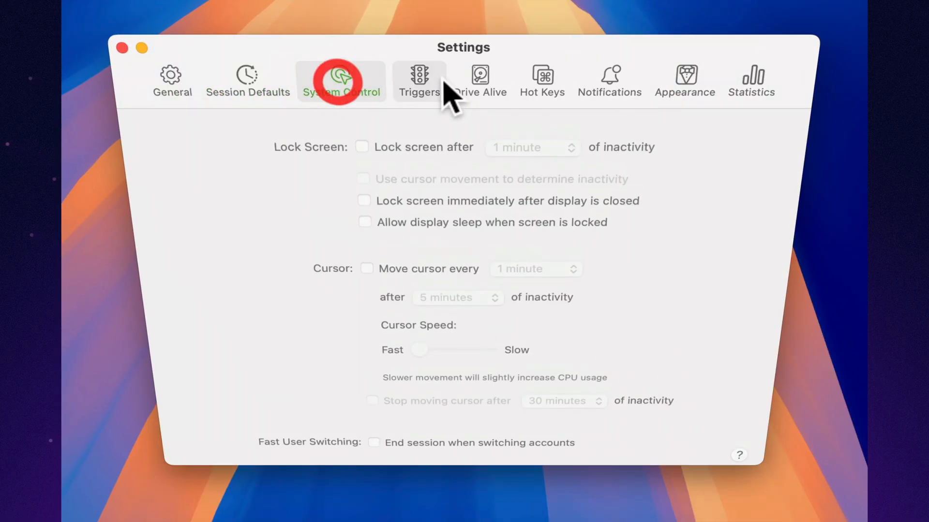
click(419, 82)
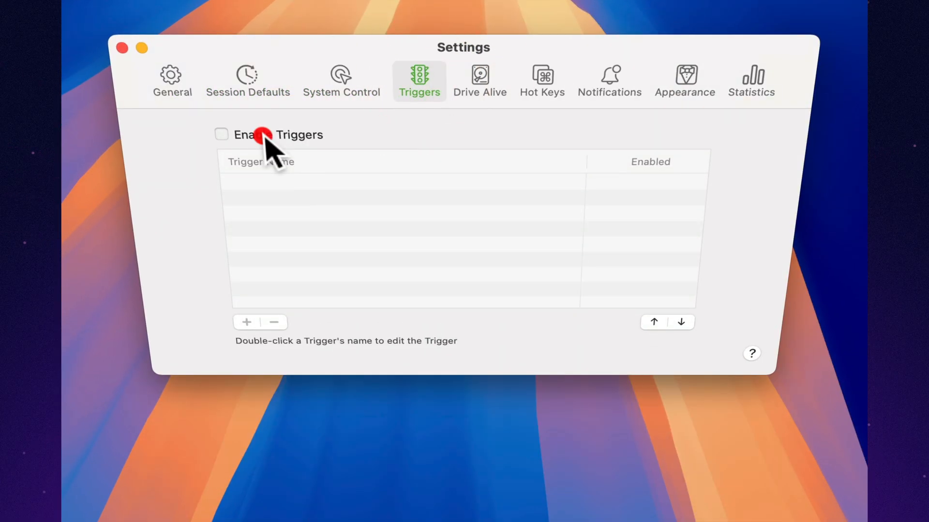
click(221, 134)
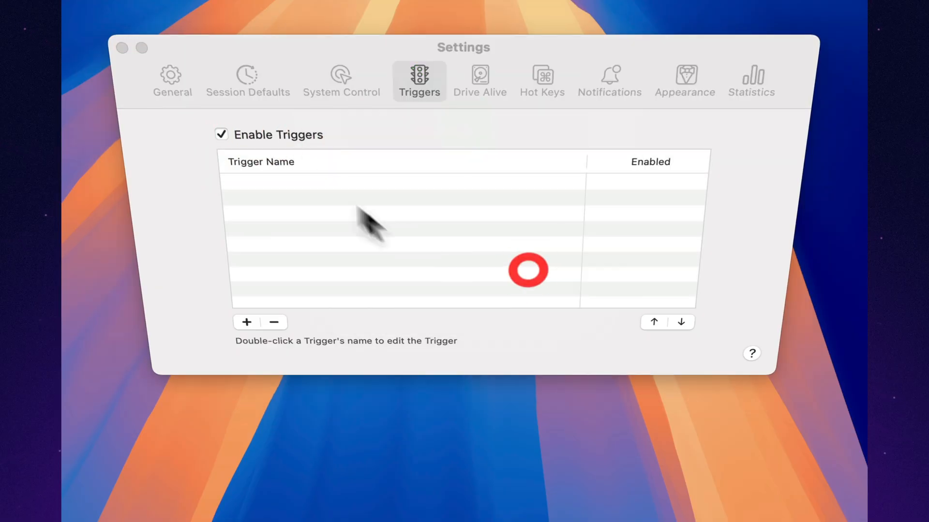
click(541, 80)
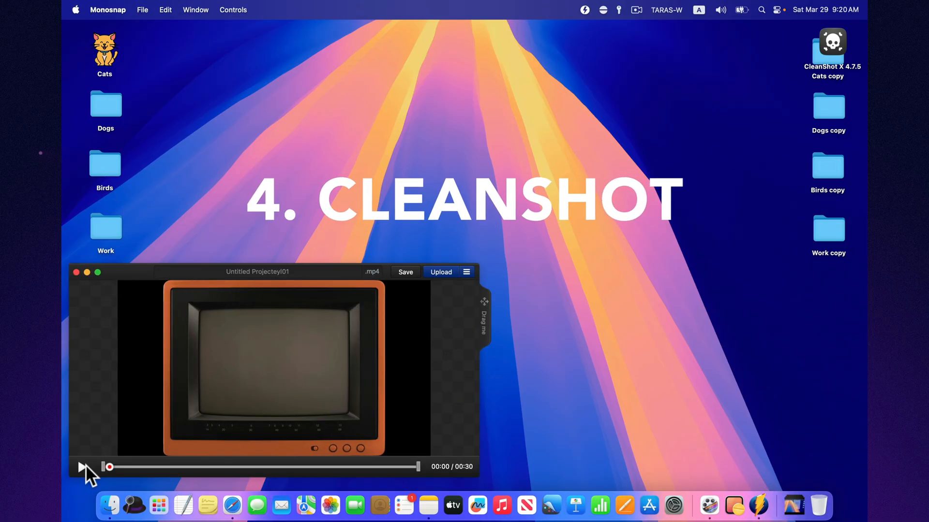
Step: Launch CleanShot X and grant it screen and audio recording access
click(81, 467)
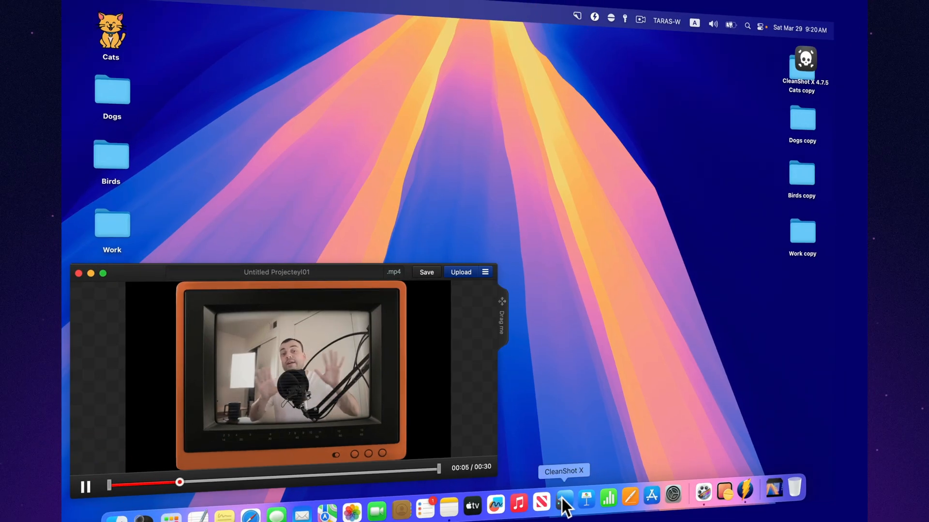
click(576, 17)
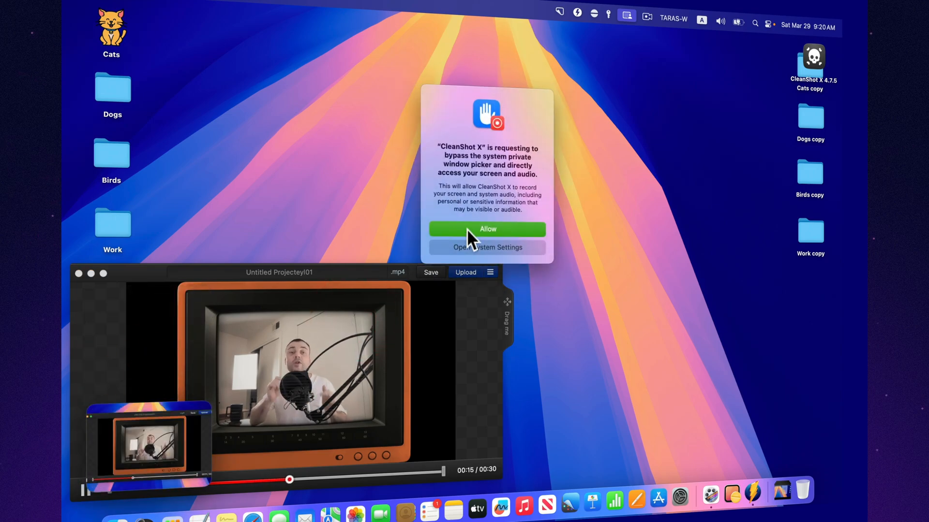
click(486, 230)
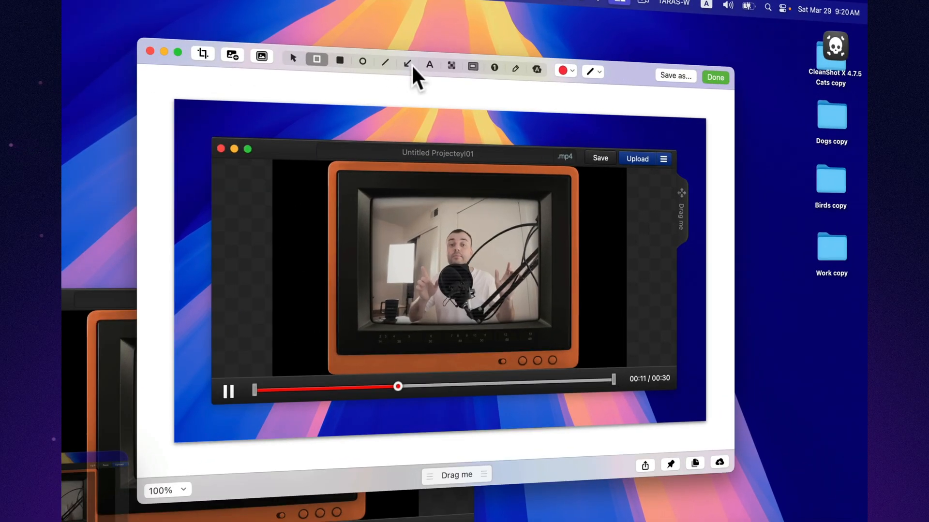
Step: Annotate the screenshot with arrows, save it as a PNG, and reach the Cloud sign-in
click(407, 64)
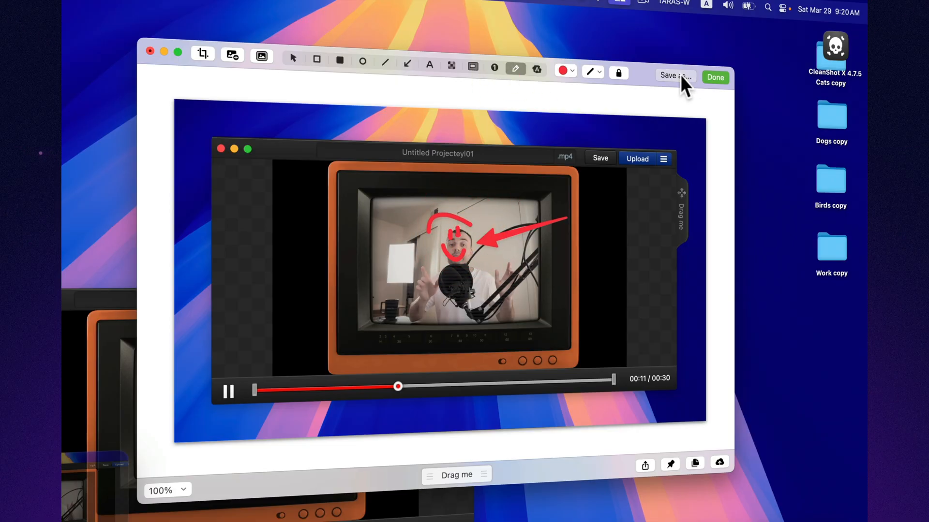
click(673, 75)
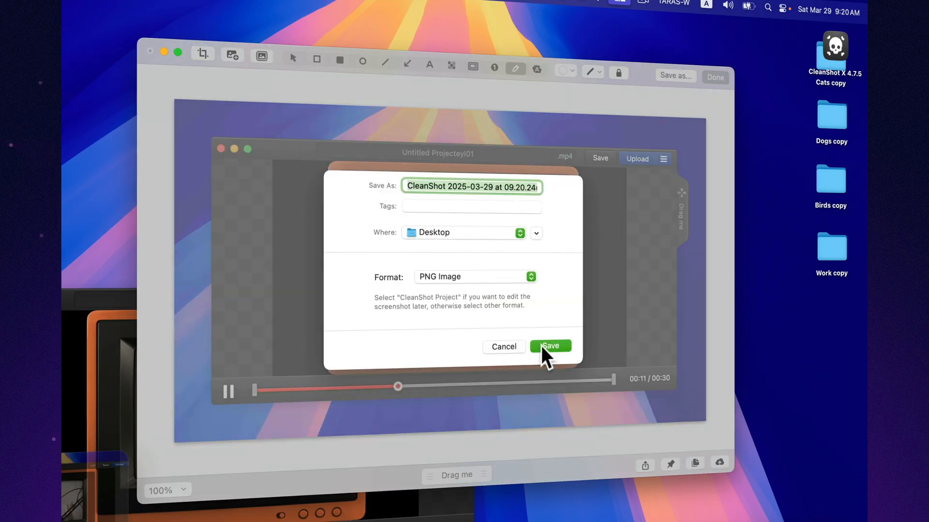
click(548, 346)
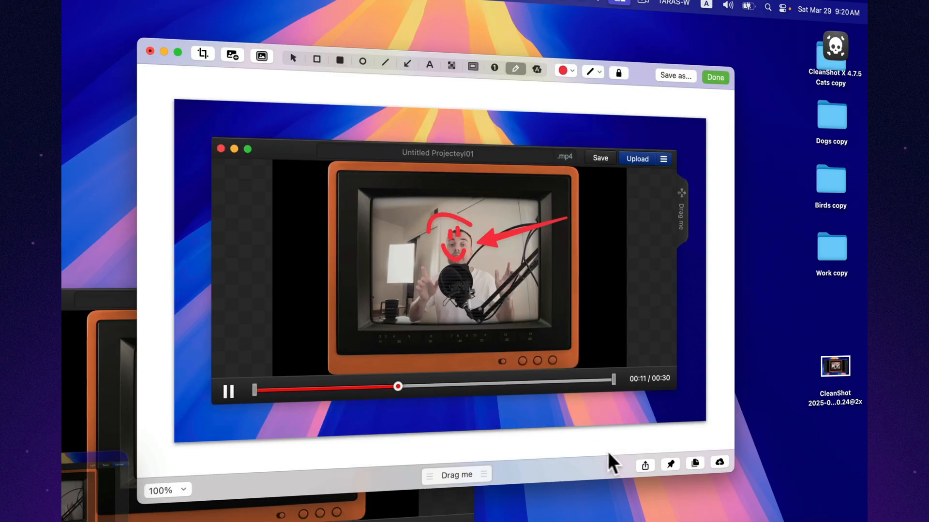
click(644, 464)
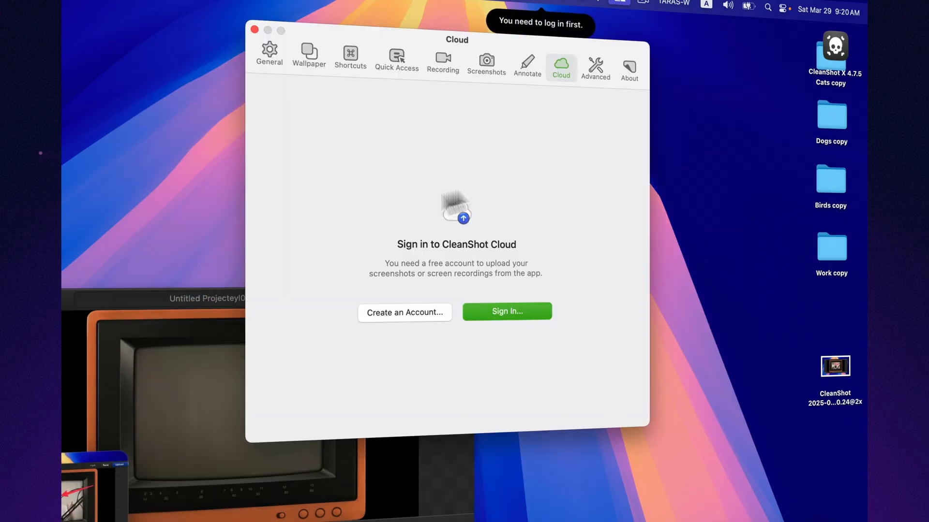
click(594, 59)
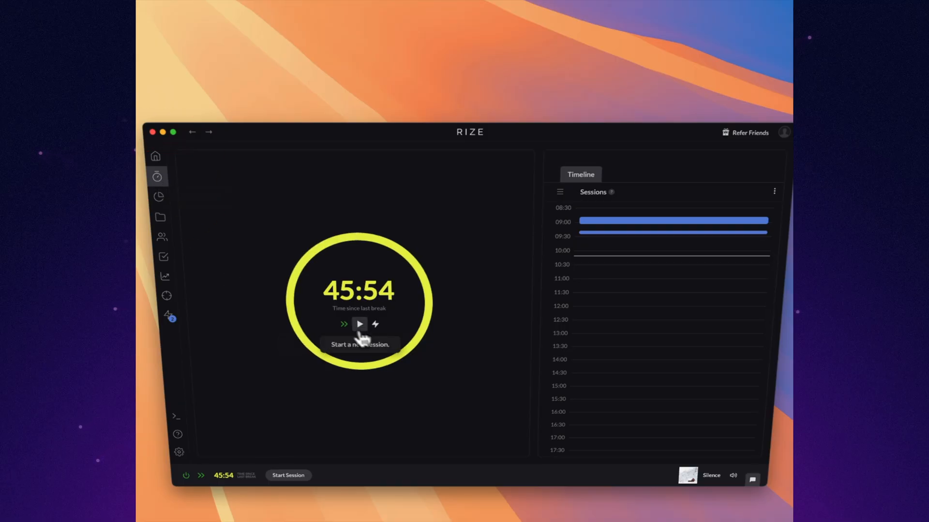
Step: View Rize's tracked time by category and the detailed activity log
click(374, 324)
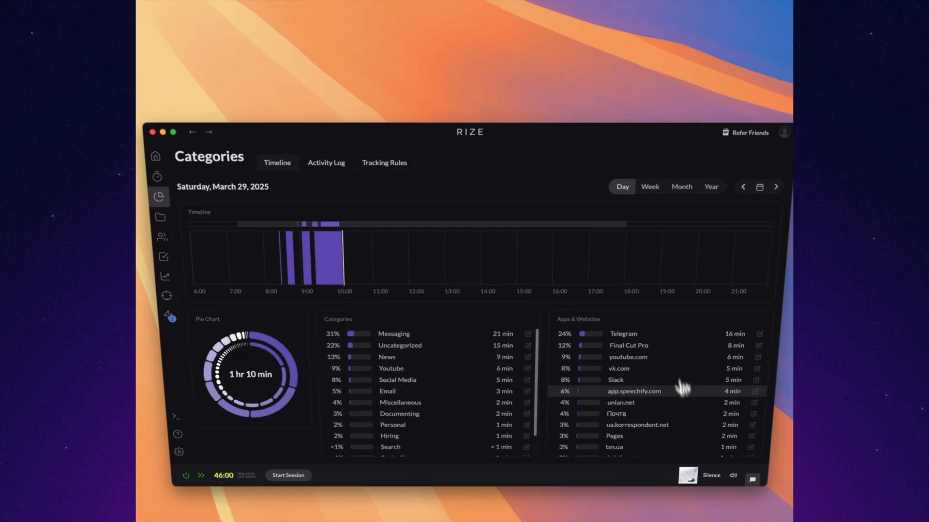
scroll(down, 3)
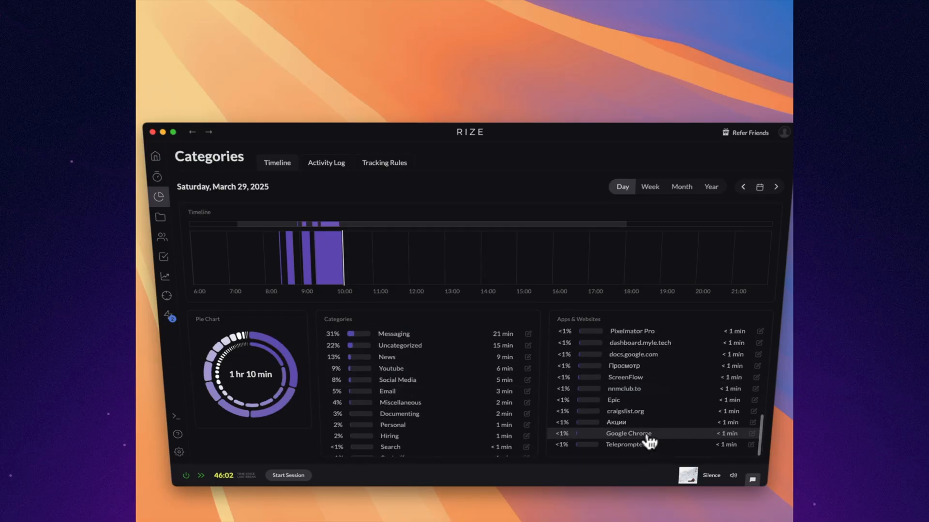
click(325, 163)
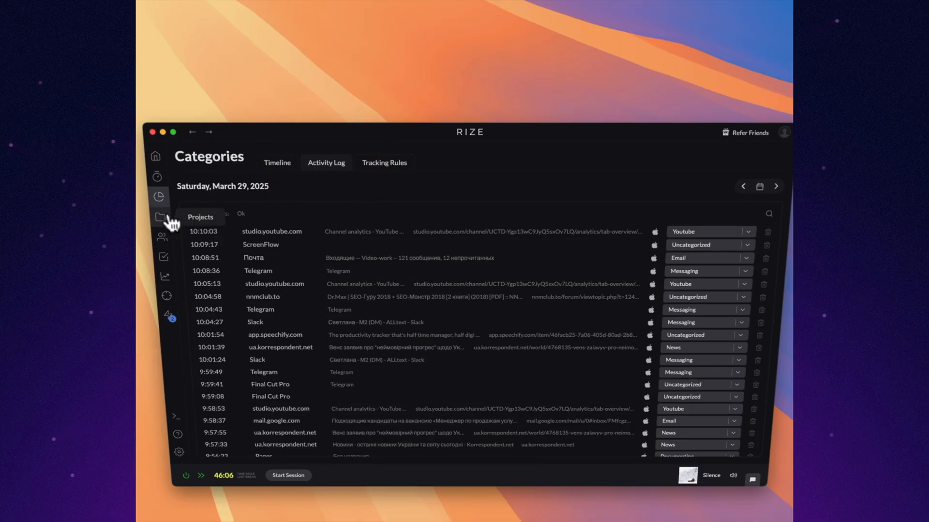
Step: Browse Rize's clients, tasks, productivity reports and goal templates
click(161, 236)
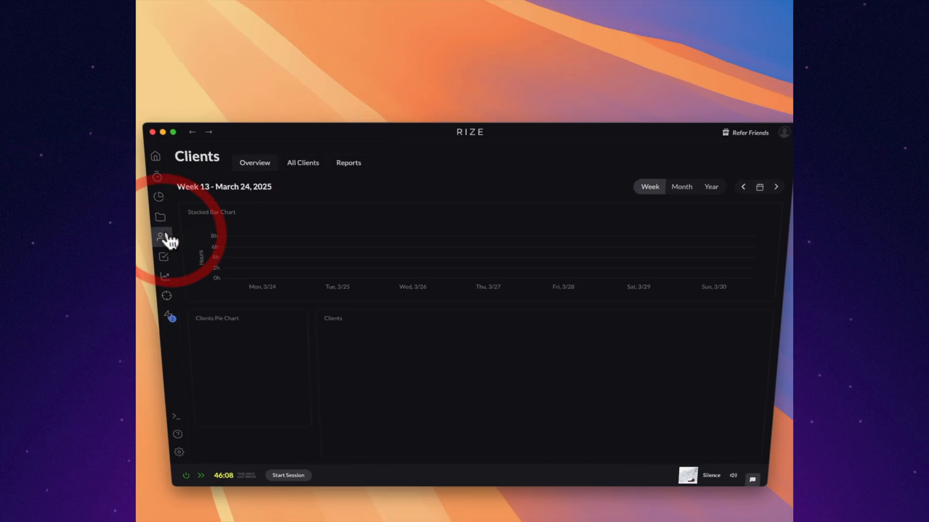
click(163, 256)
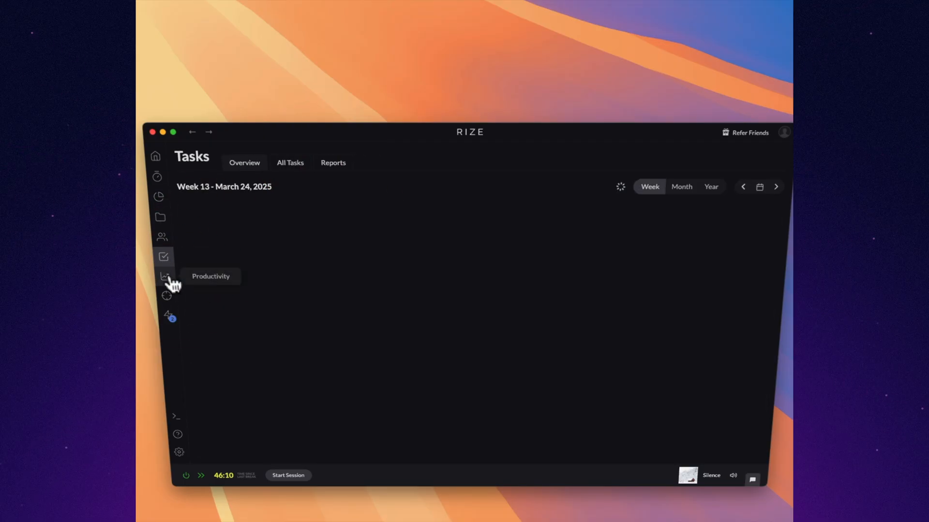
click(166, 276)
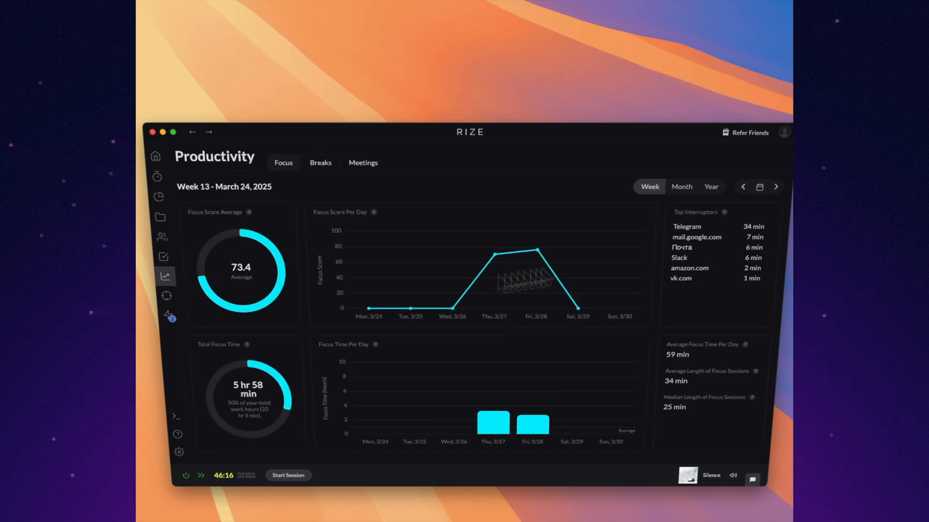
mouse_move(167, 296)
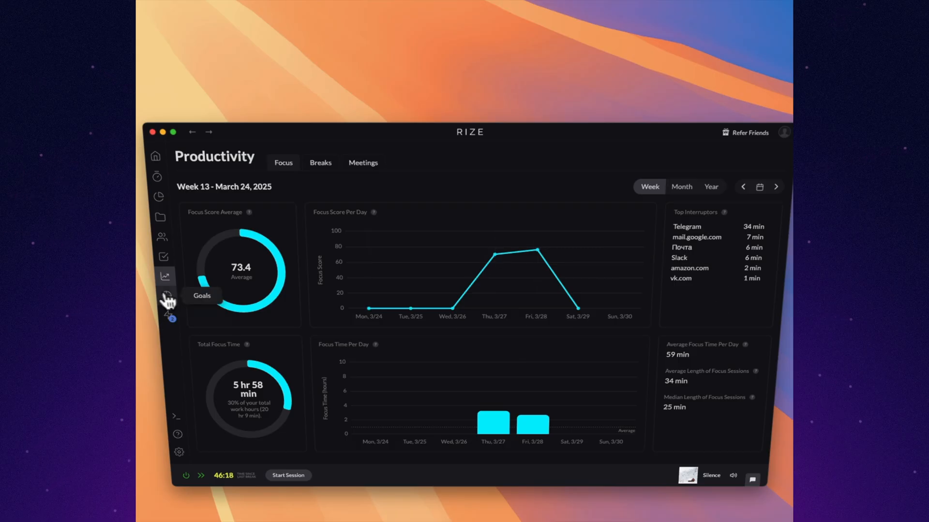
click(165, 295)
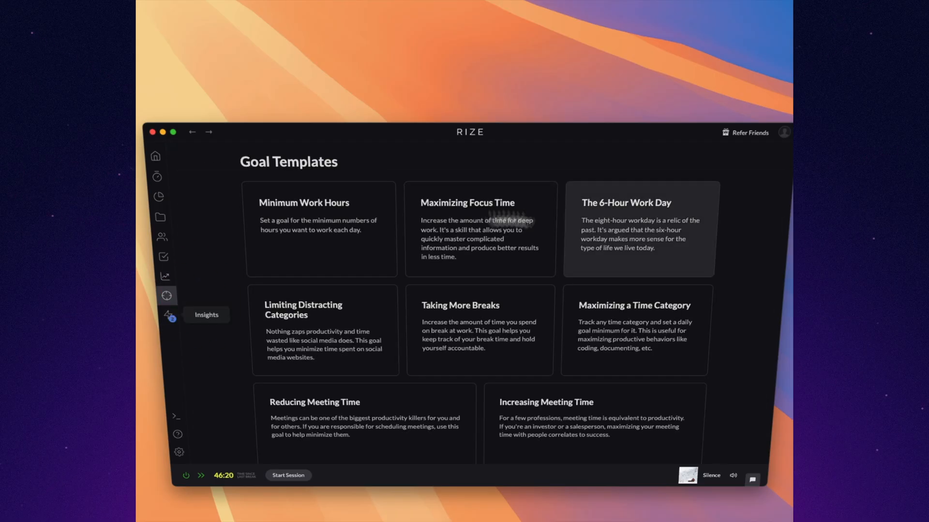
click(168, 315)
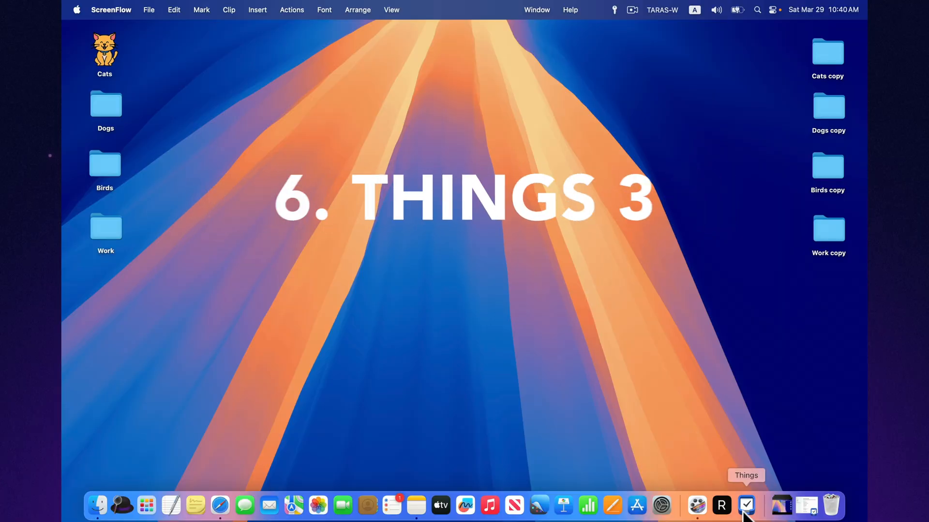
Step: Add Inbox to-do 'To-do something' with a note, a 1–4 checklist and a due date
click(746, 506)
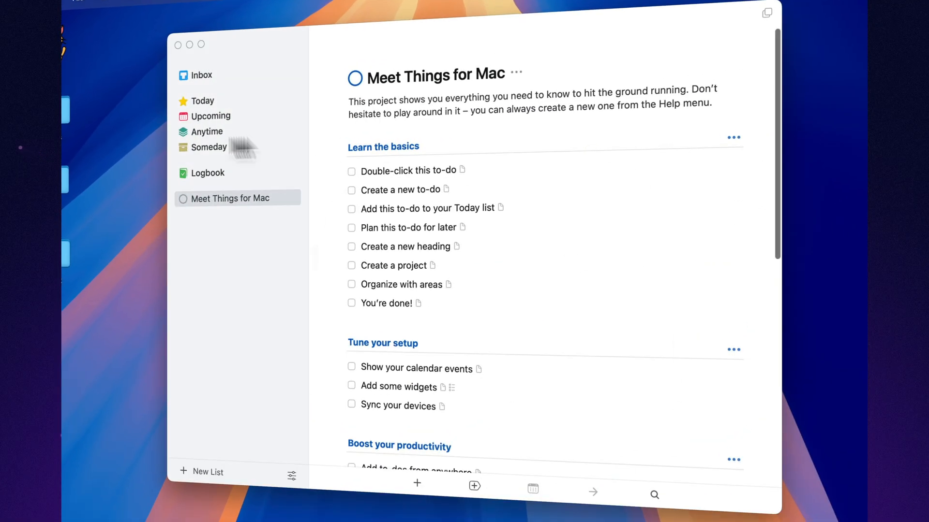
click(201, 75)
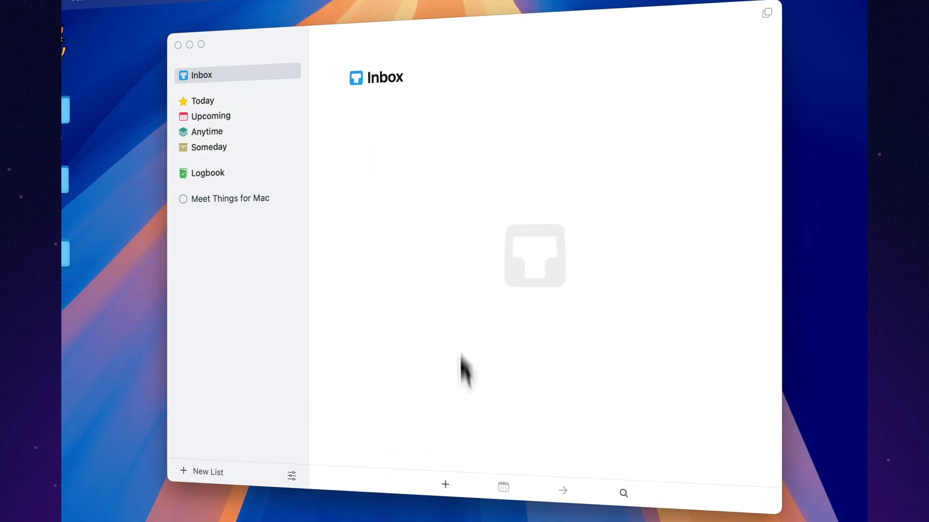
click(446, 485)
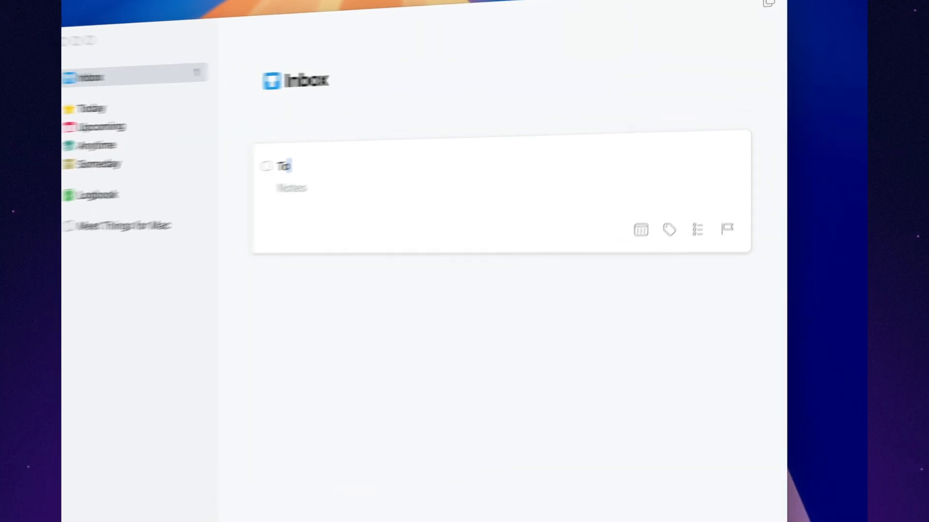
text(To-do somethin)
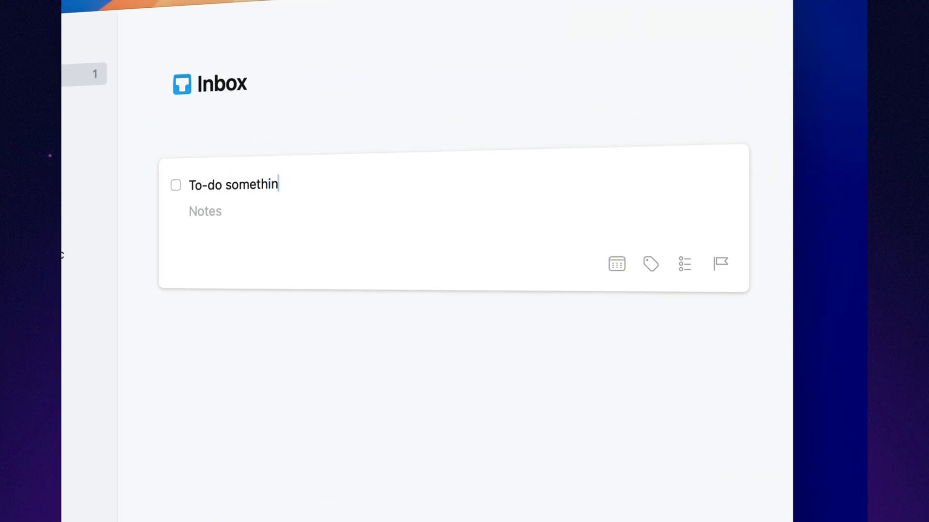
text(12344)
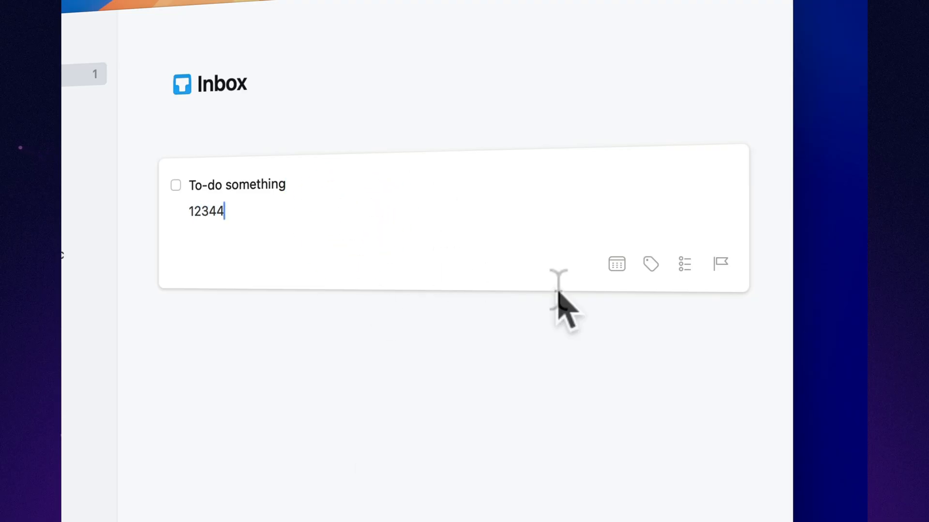
click(615, 263)
text(4)
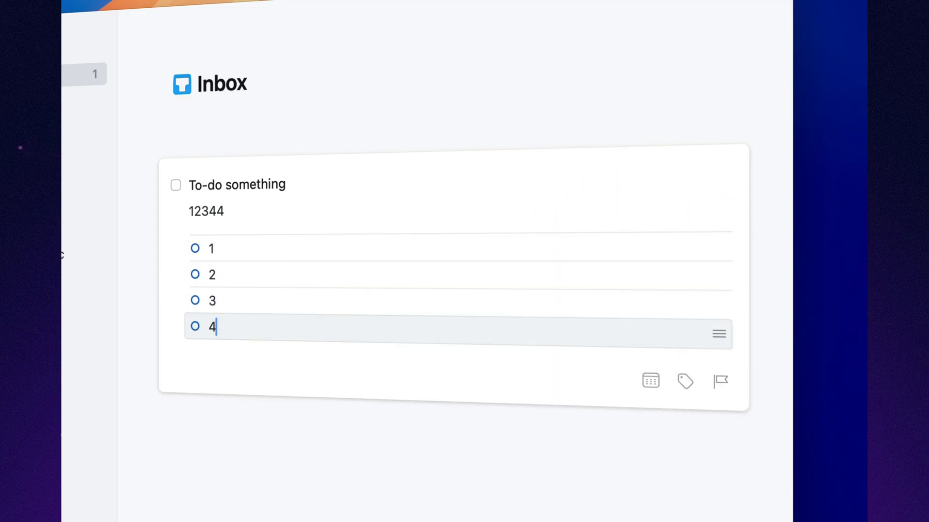
click(720, 380)
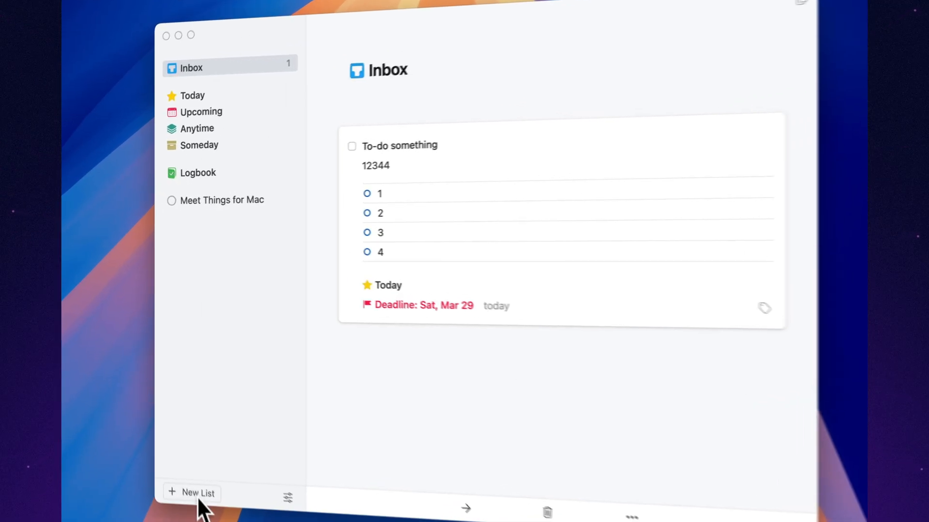
Step: Create a Things area named MY and add a new project
click(192, 493)
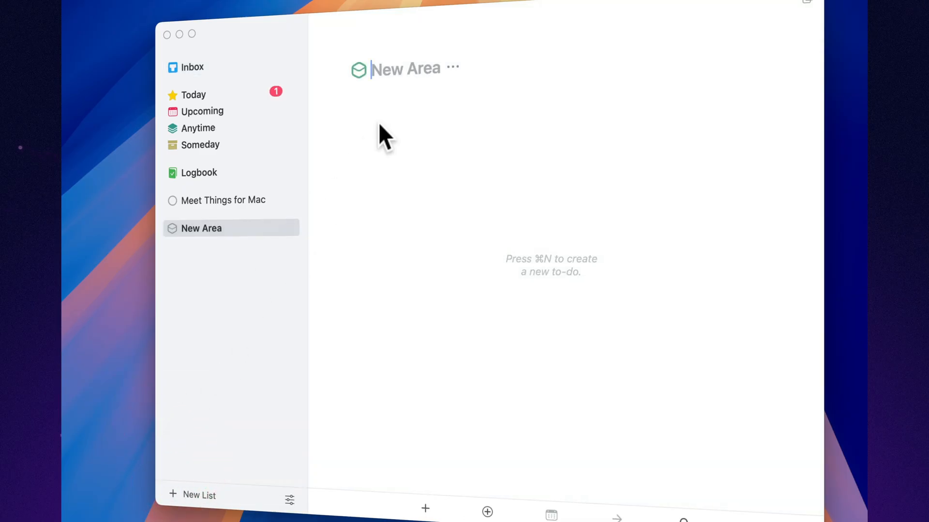
text(MY)
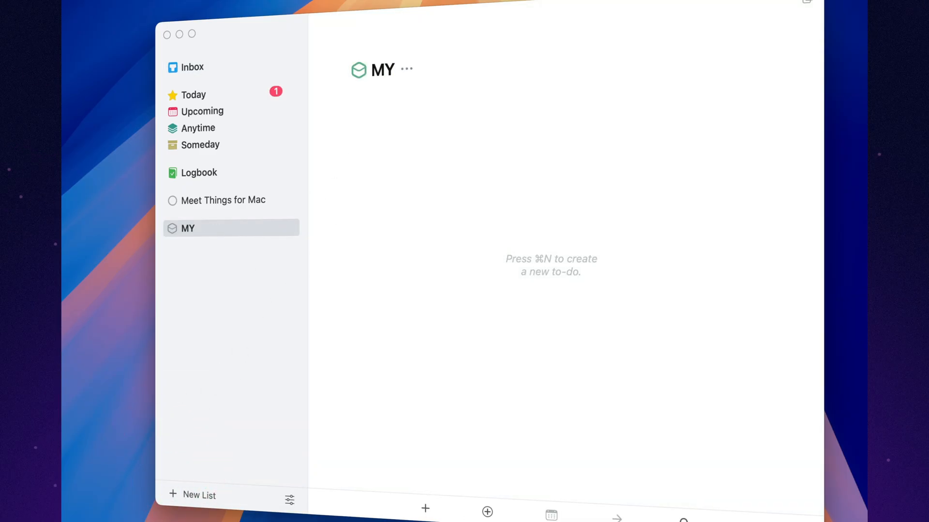
click(191, 495)
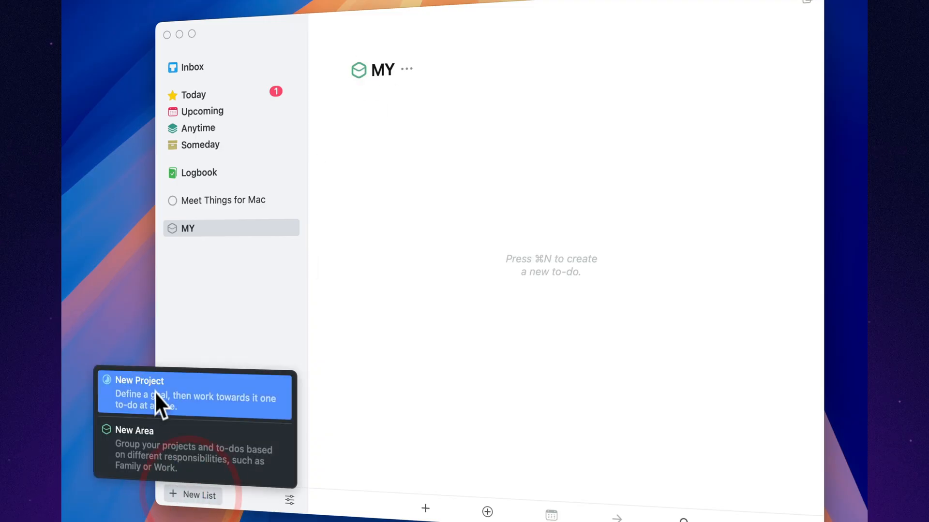
click(140, 381)
text(Prj1)
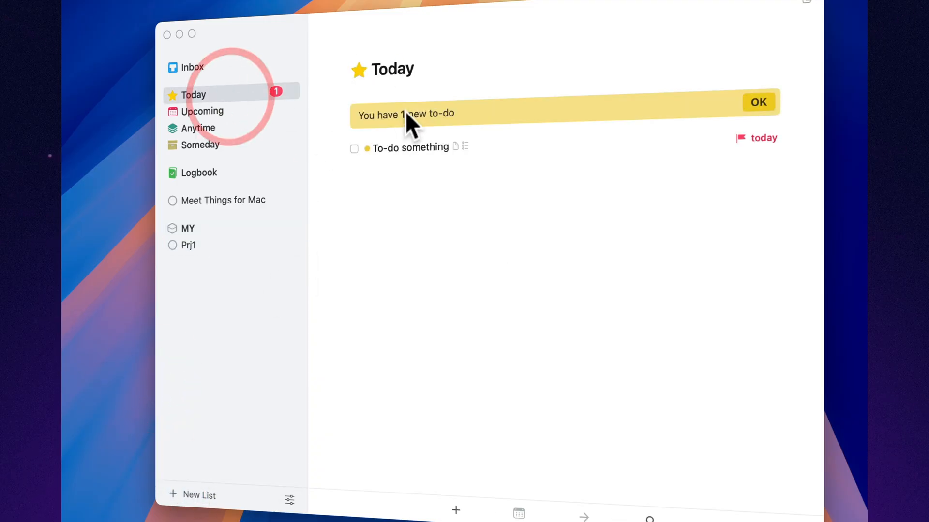
Step: Move 'To-do something' into project Prj1 and view Prj1
click(757, 102)
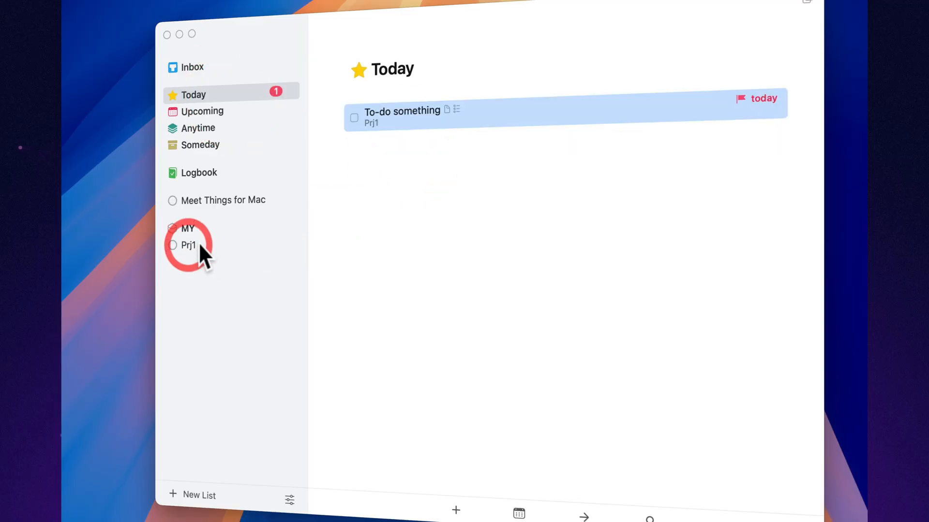
click(188, 245)
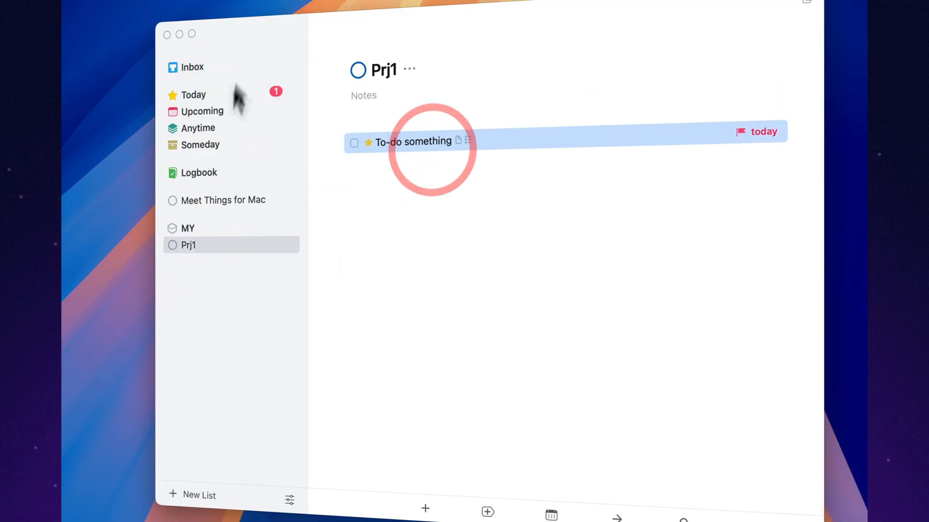
click(203, 111)
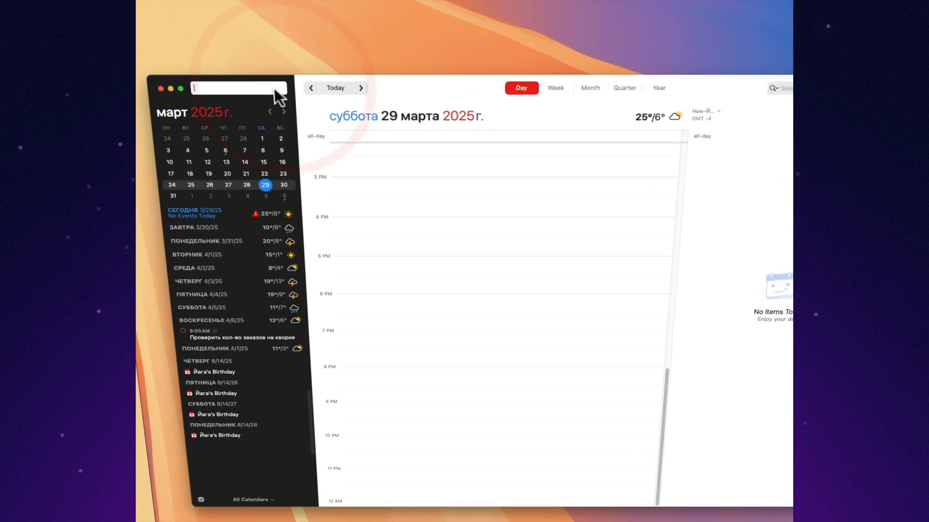
Step: Create a 'BBQ with friends' event today at 7 PM by typing it into Fantastical's mini calendar window
text(Today in 7 pm BBQ)
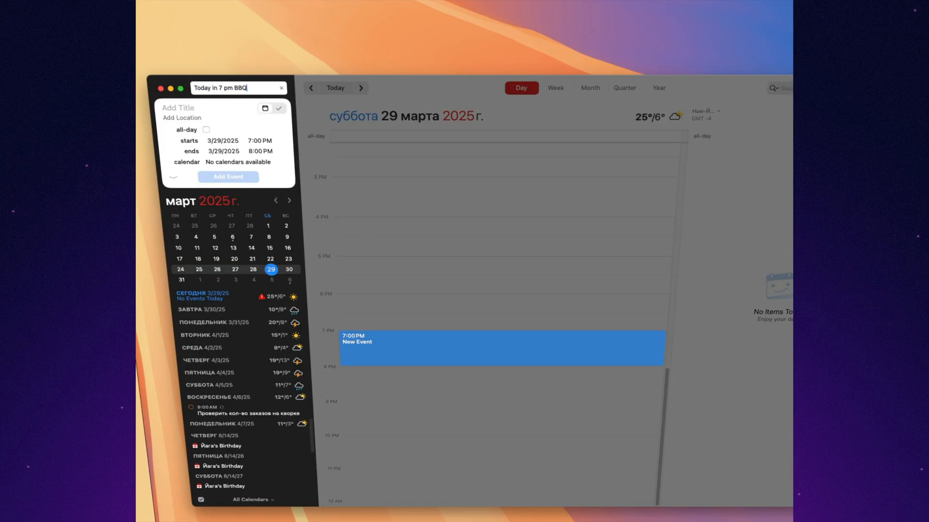
text(with)
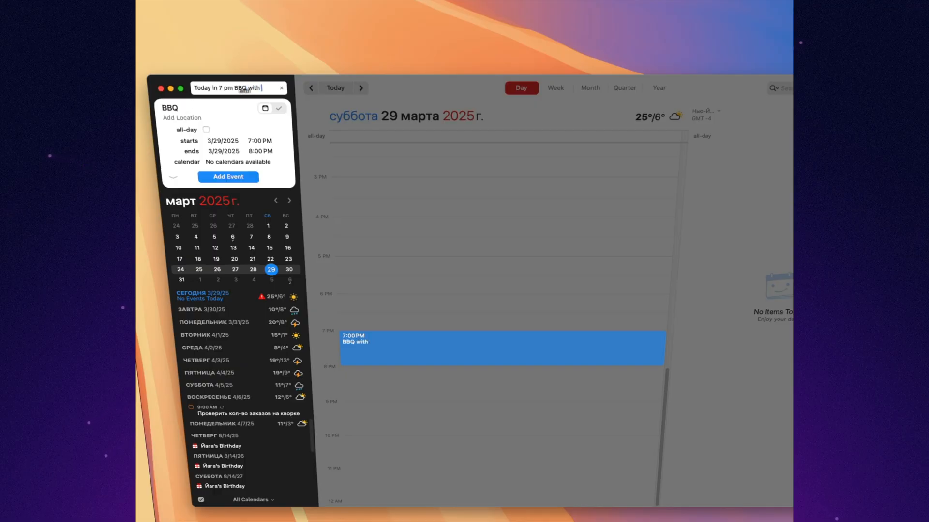
text(friend)
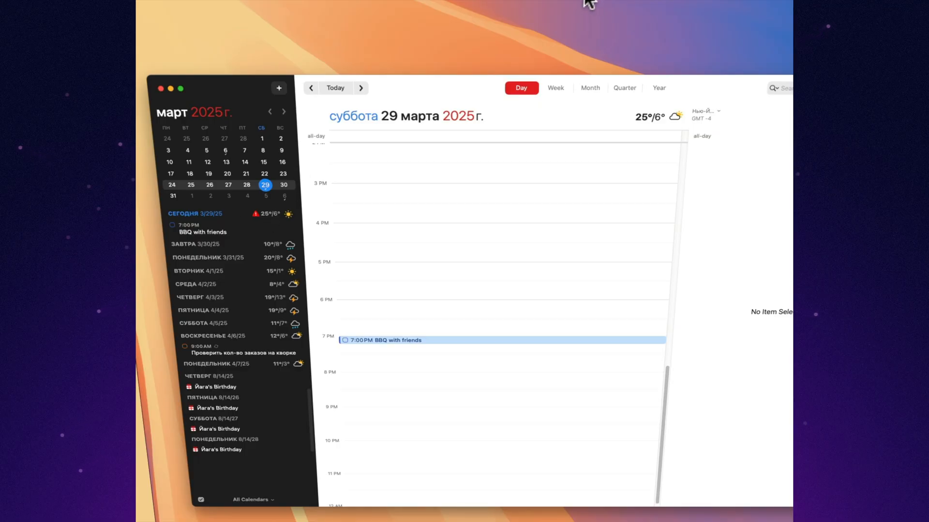
click(635, 288)
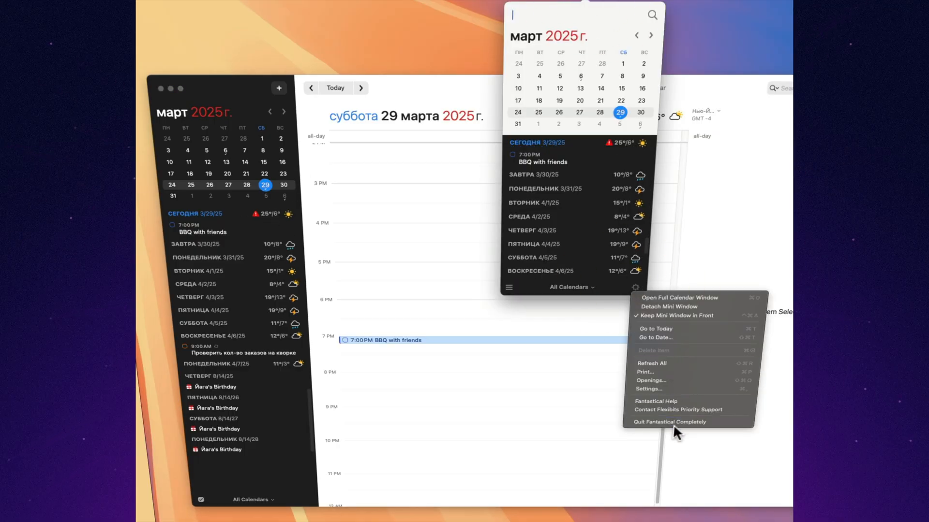
mouse_move(679, 298)
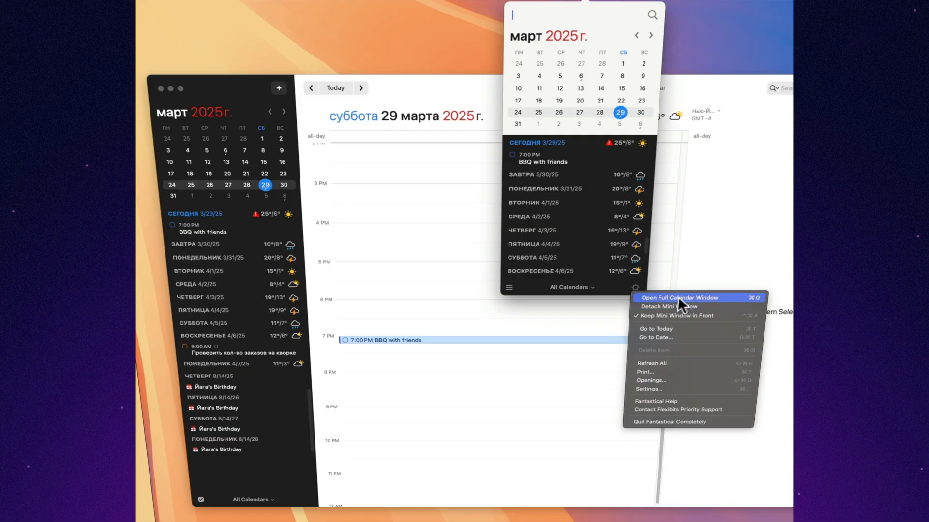
mouse_move(517, 294)
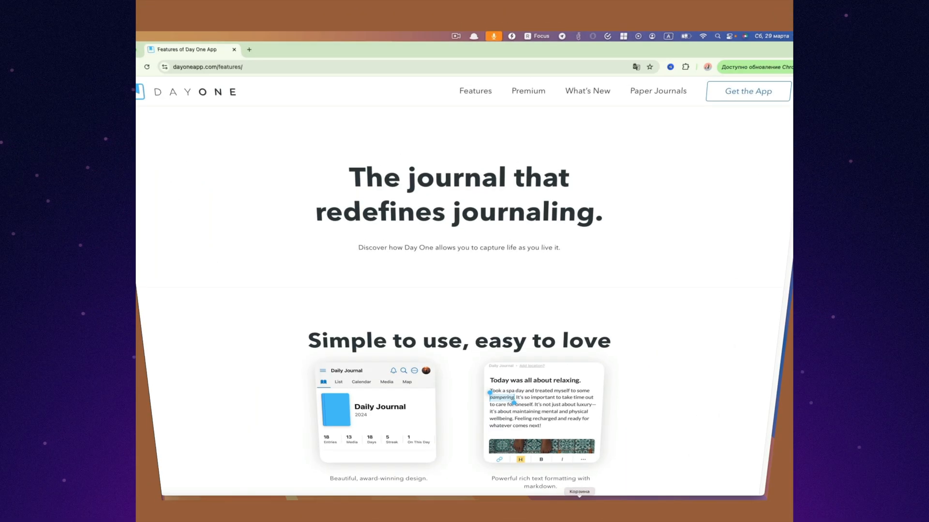
Step: Scroll the Day One features page down to the IFTTT and Shortcuts integrations
scroll(down, 3)
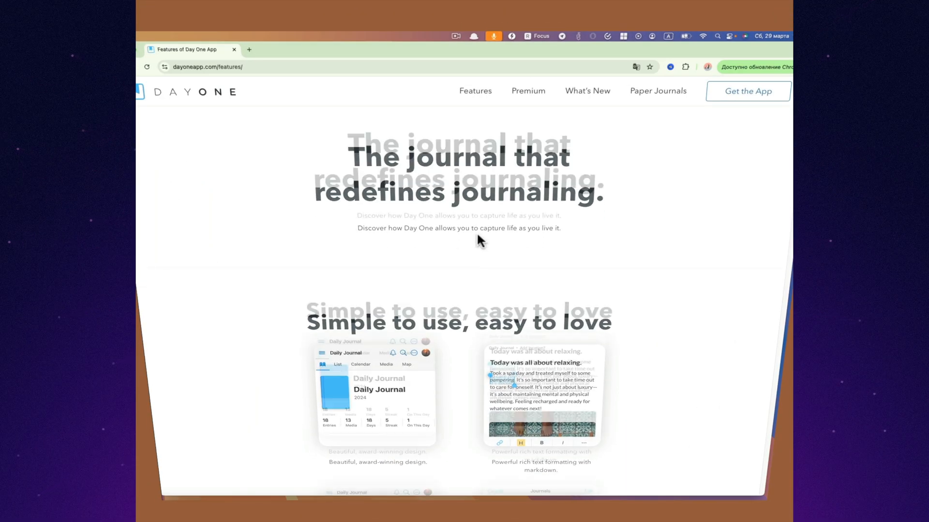
scroll(down, 3)
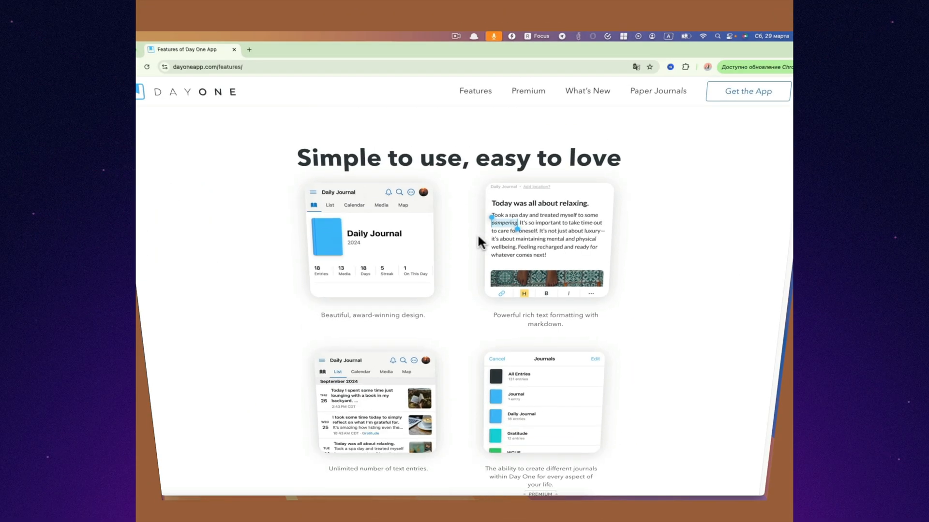
scroll(down, 3)
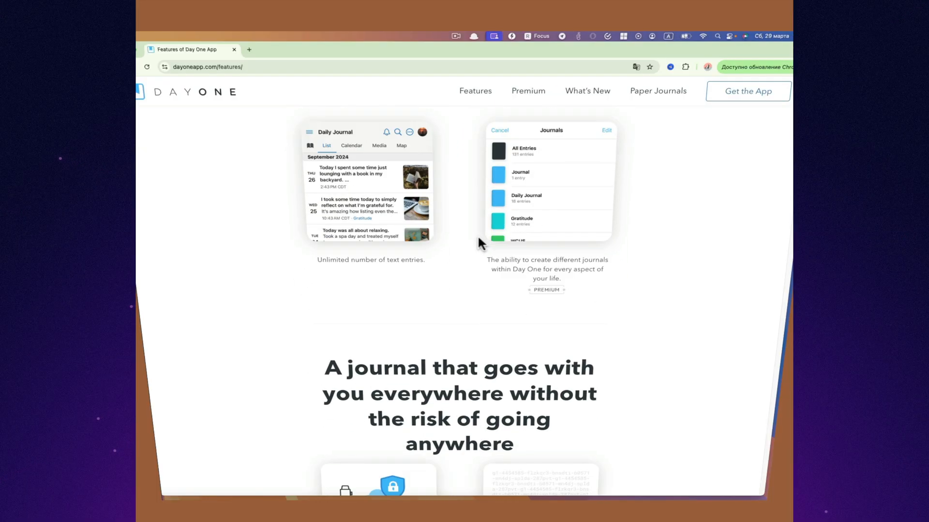
scroll(down, 3)
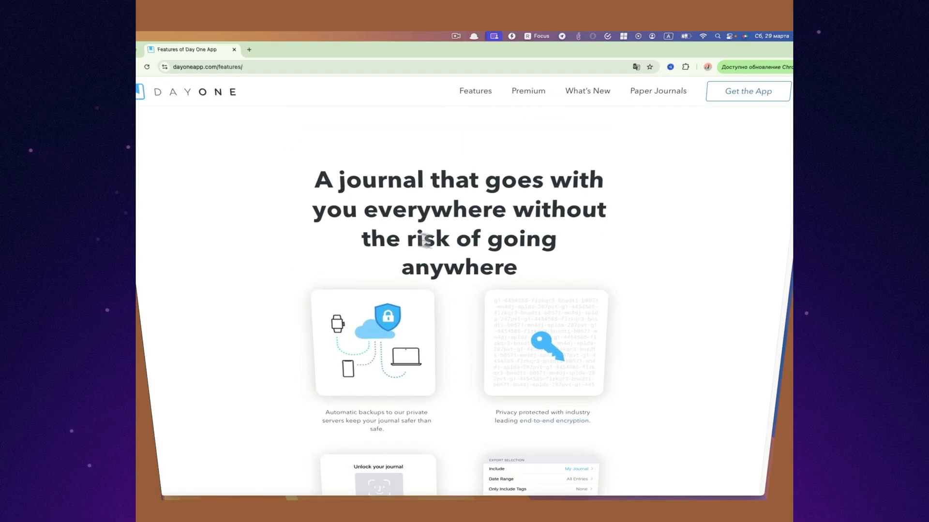
double_click(435, 209)
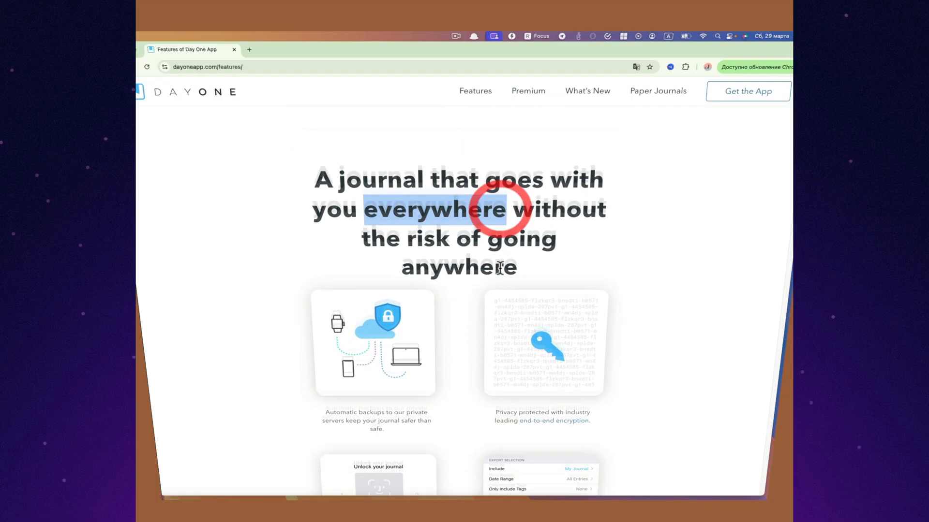
scroll(down, 3)
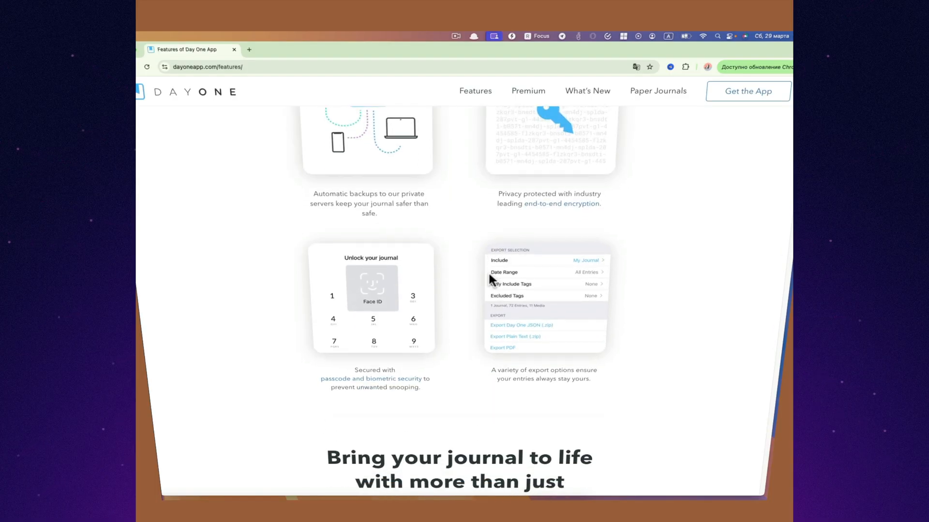
scroll(down, 3)
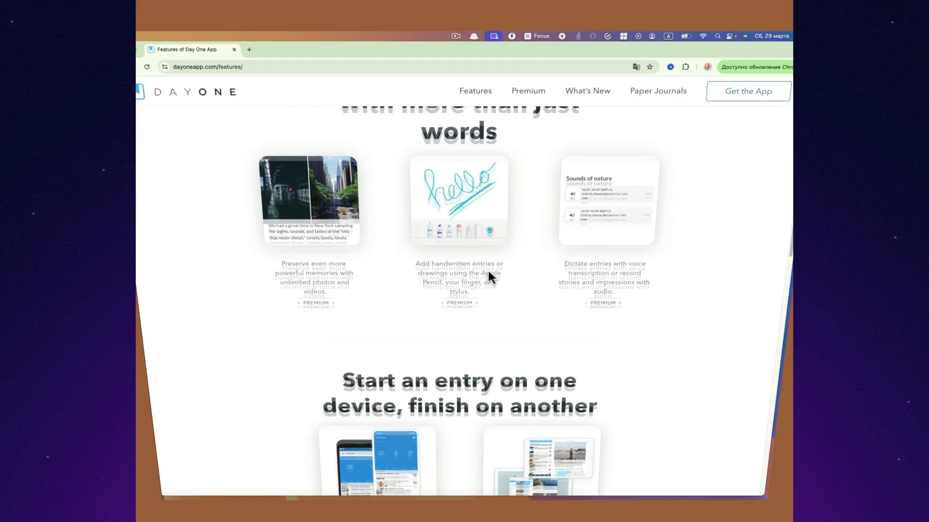
scroll(down, 3)
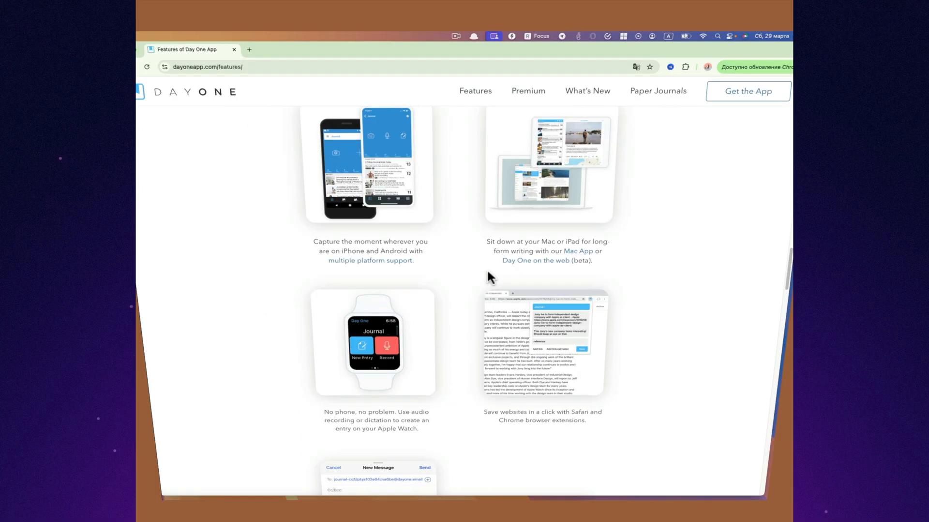
scroll(down, 3)
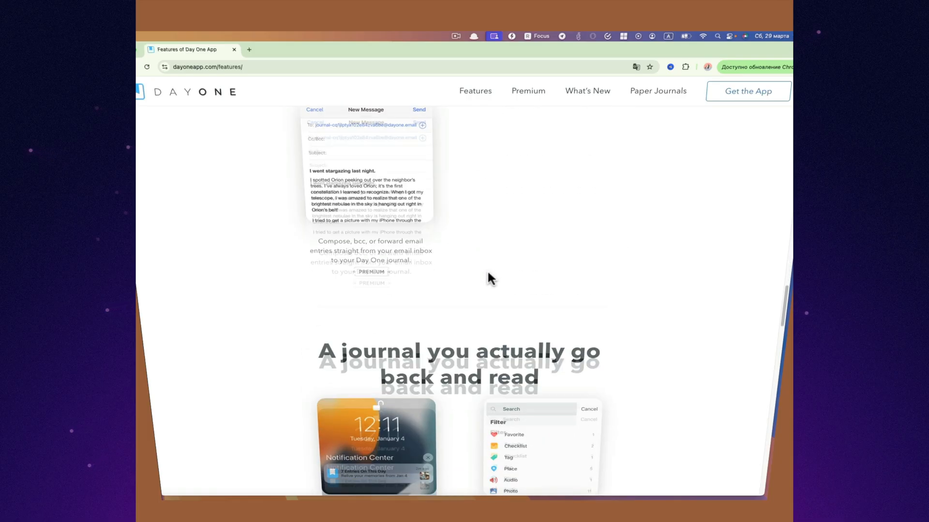
scroll(down, 3)
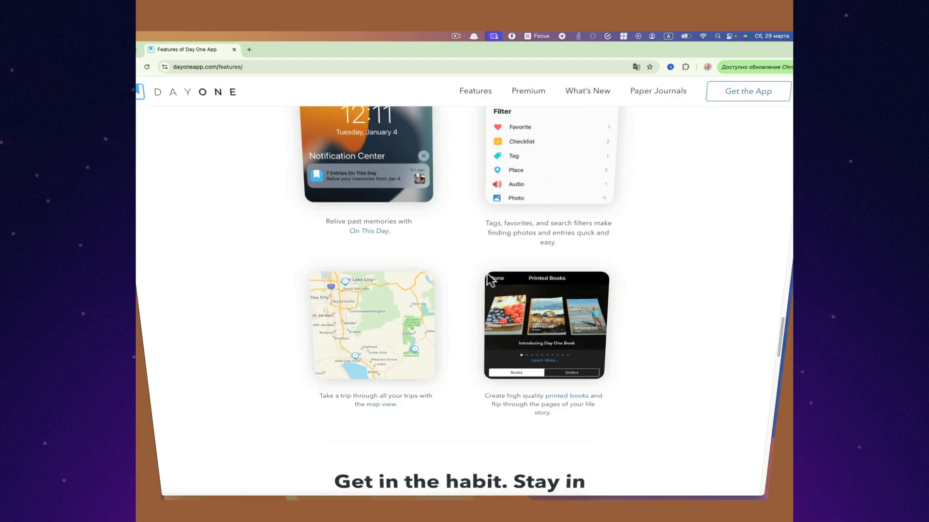
scroll(down, 3)
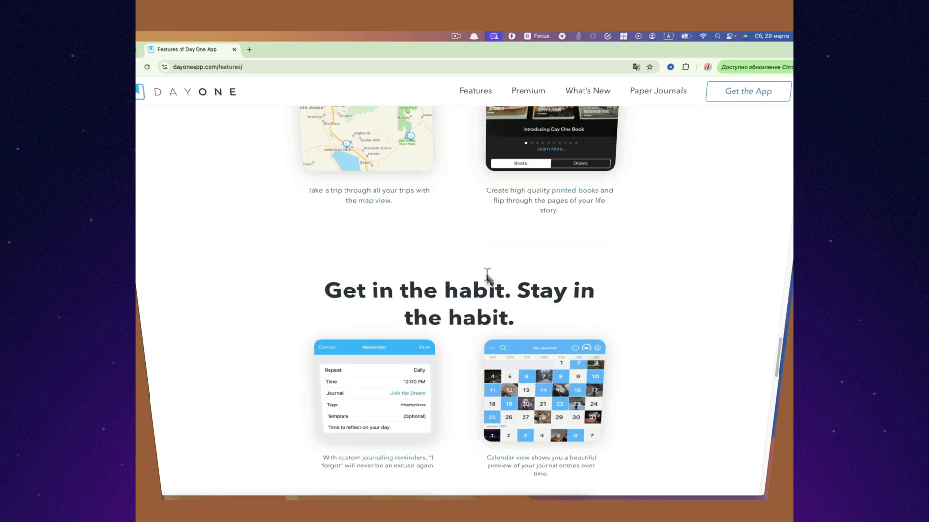
scroll(down, 3)
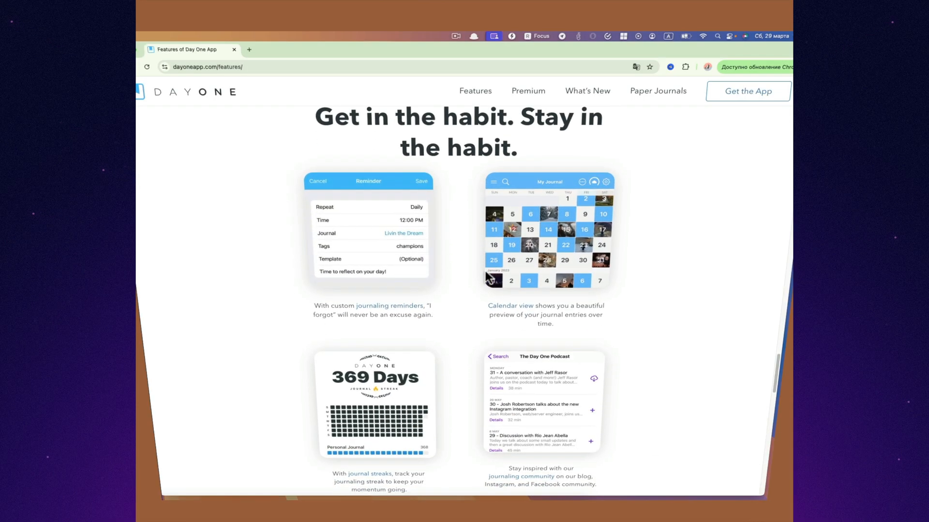
scroll(down, 3)
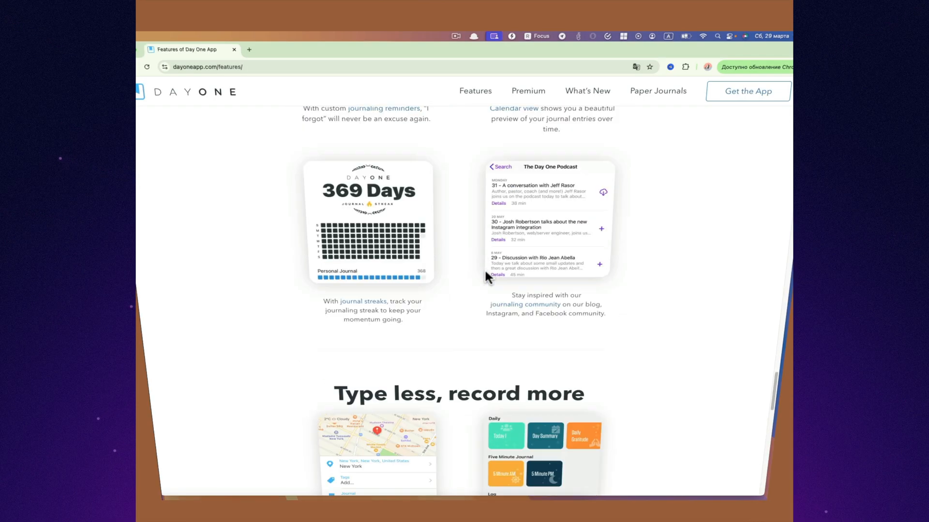
scroll(down, 3)
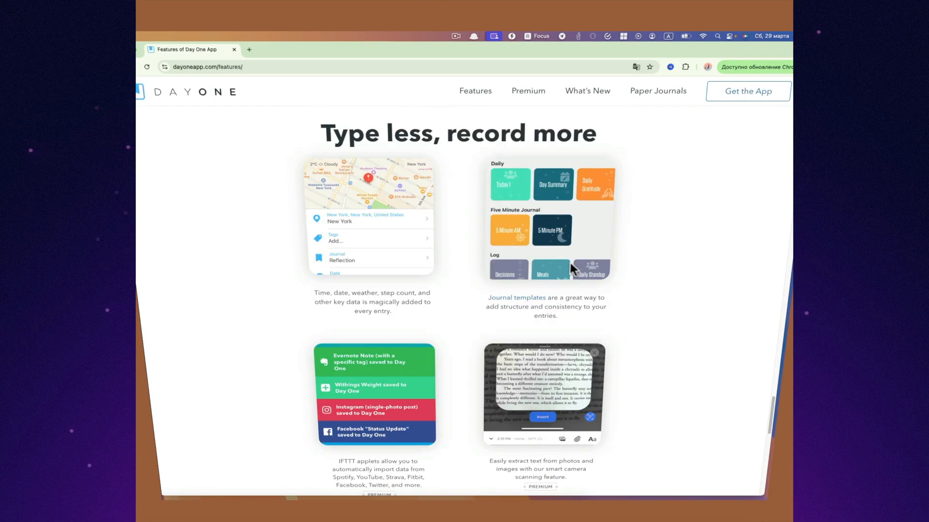
scroll(down, 3)
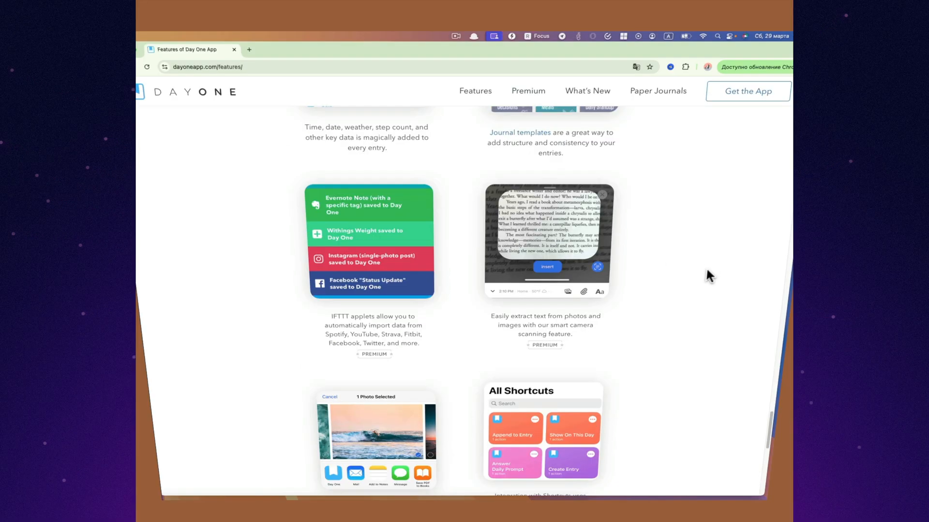
scroll(down, 3)
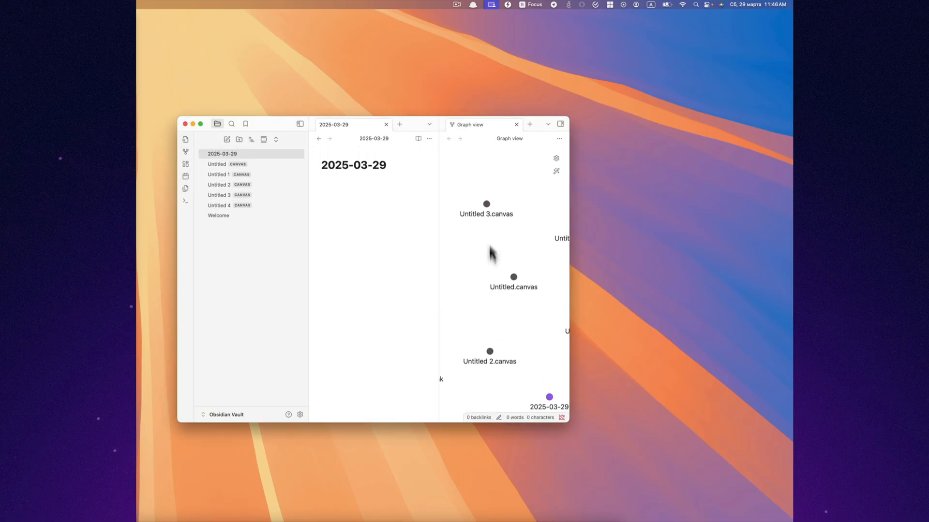
Step: Bring forward the Obsidian window showing the 2025-03-29 note and Graph view
click(399, 124)
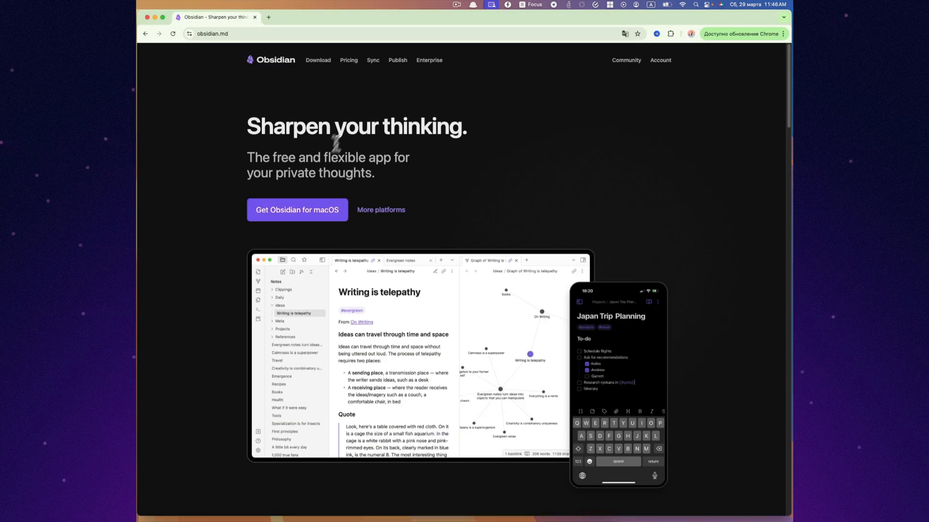
Step: Scroll the obsidian.md homepage from its headline down to the community and developer links
scroll(down, 3)
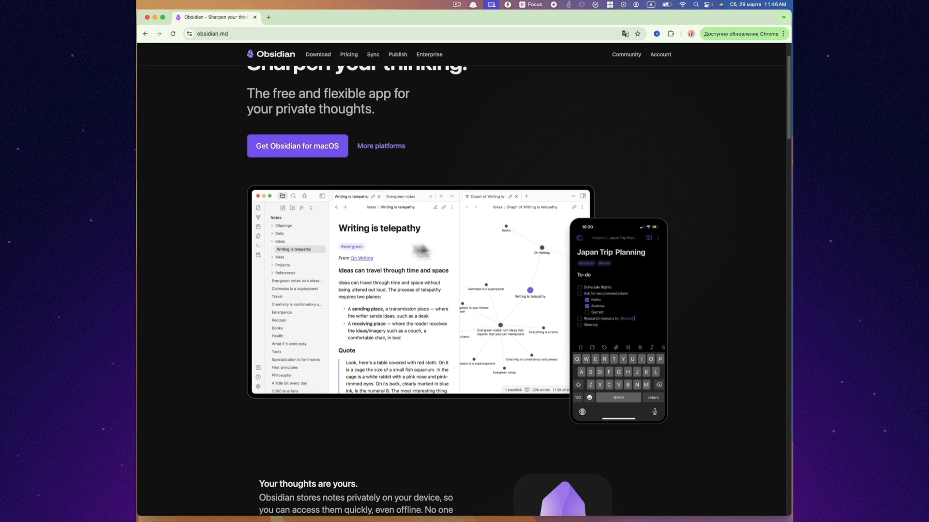
scroll(down, 3)
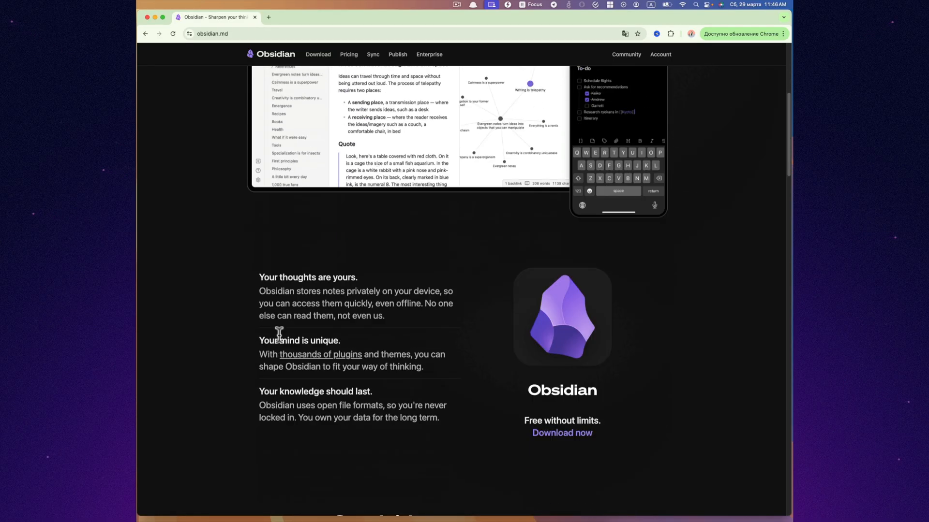
scroll(up, 3)
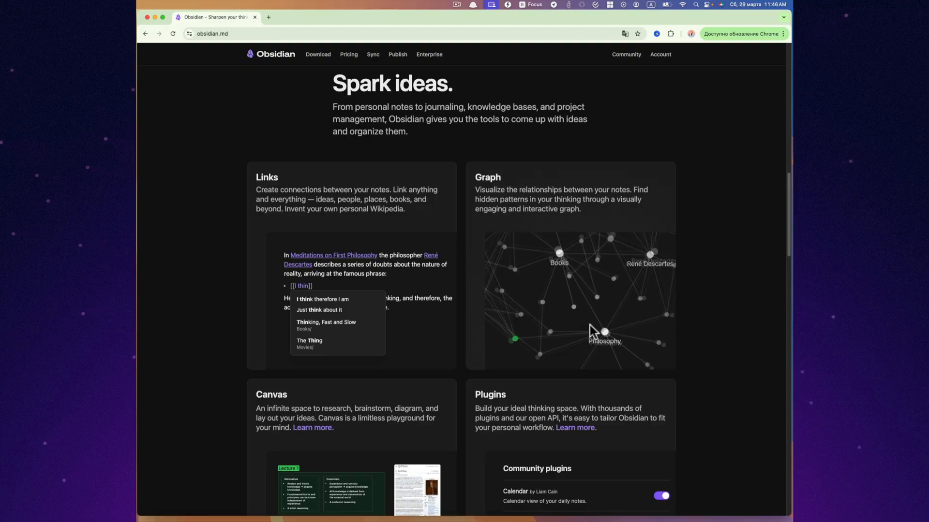
scroll(down, 3)
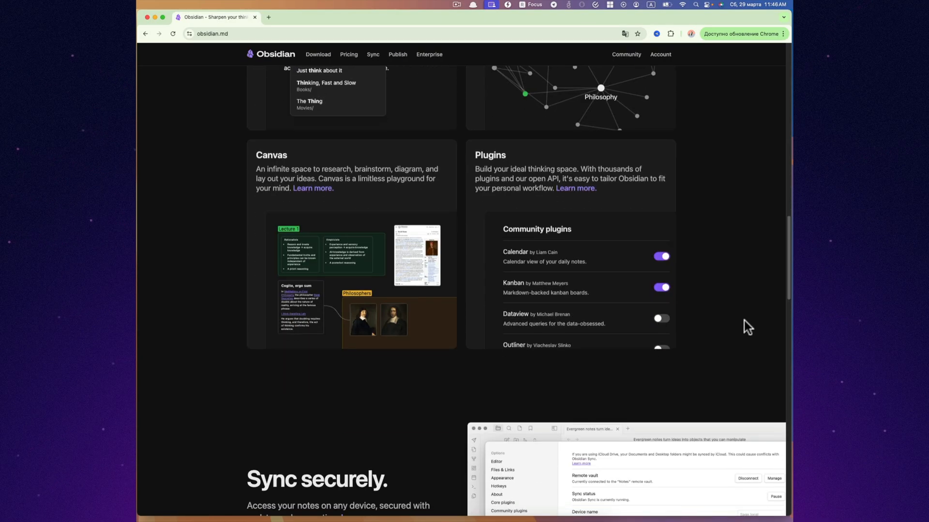
scroll(down, 3)
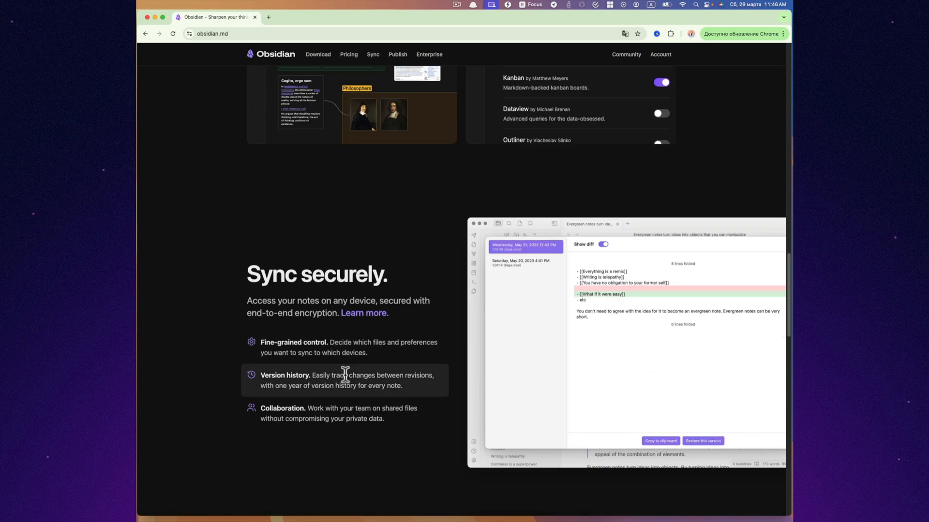
scroll(down, 3)
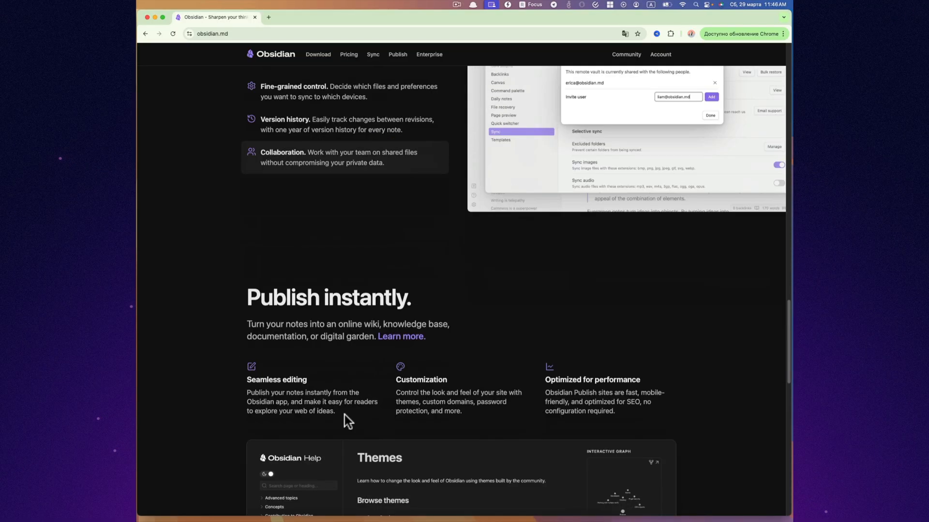
scroll(down, 3)
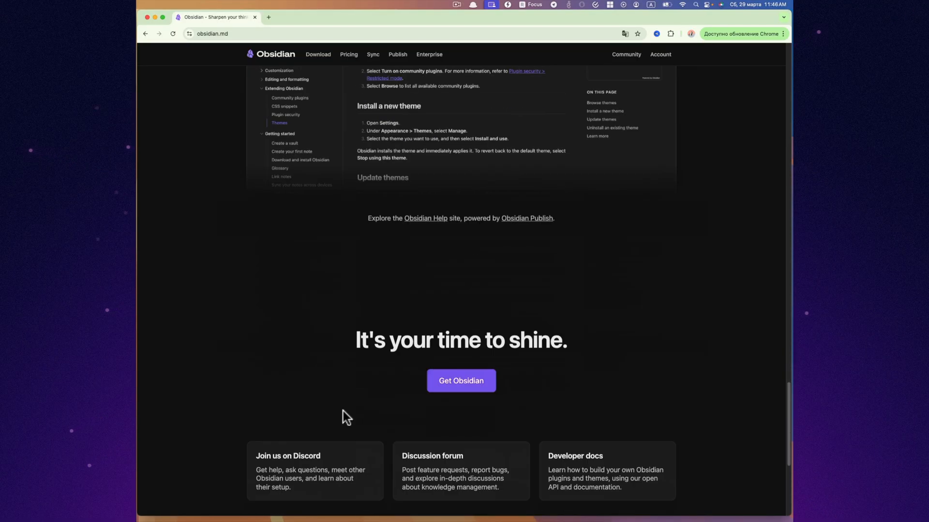
scroll(down, 3)
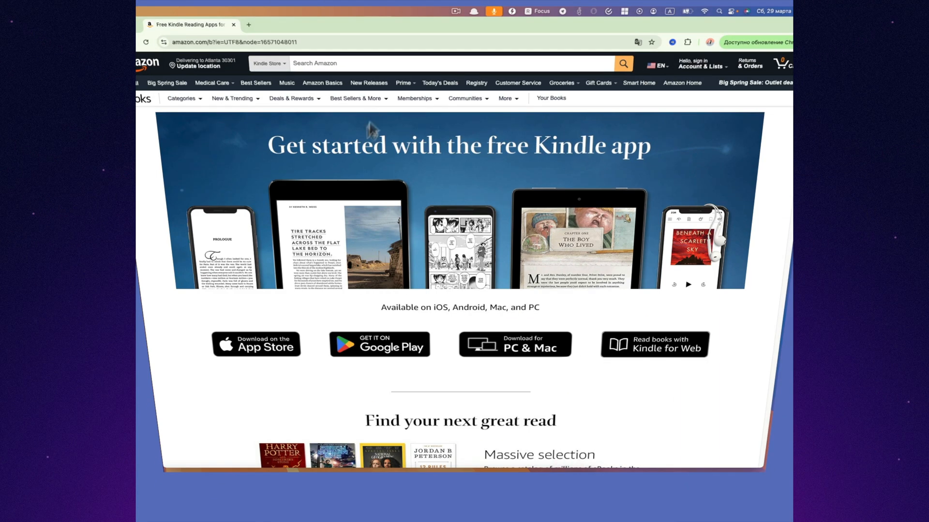
Step: Scroll the Kindle app page past Adjust the font, Page Flip and Audible to Word Wise
scroll(down, 3)
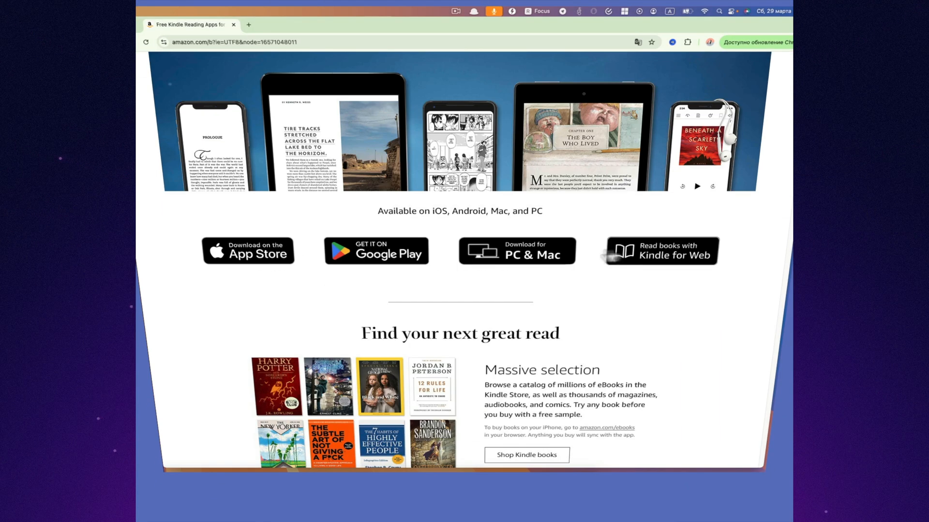
scroll(down, 3)
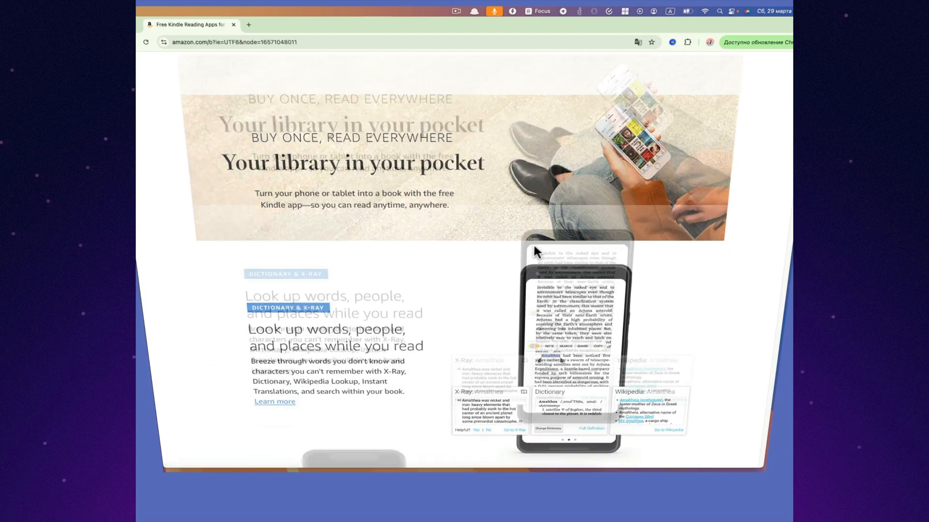
scroll(down, 3)
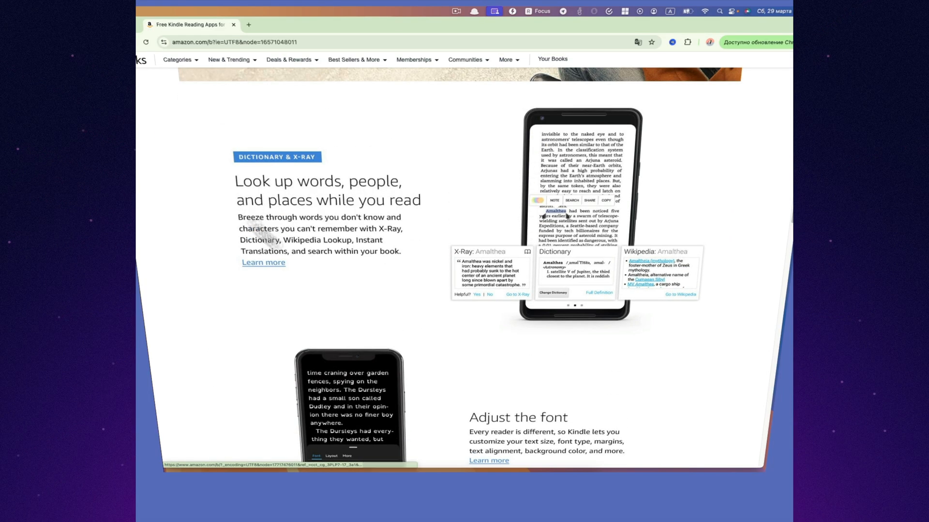
scroll(down, 3)
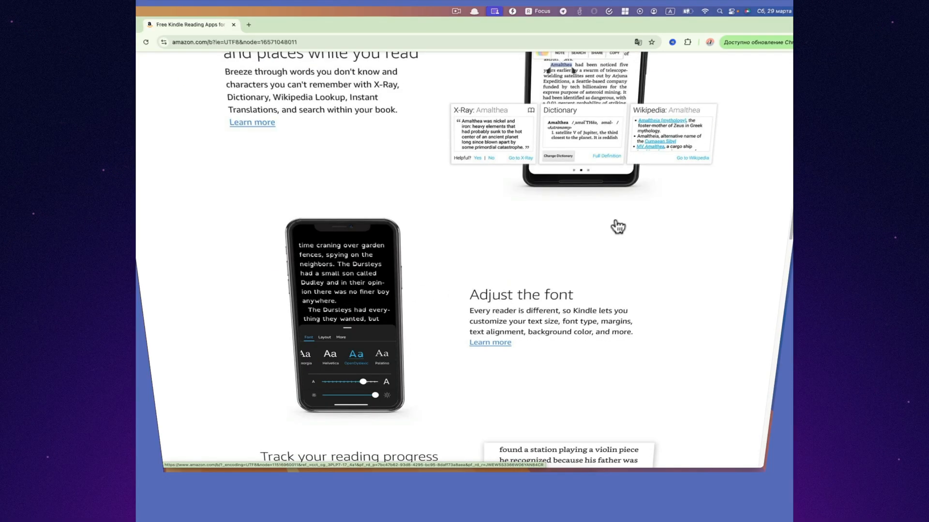
scroll(down, 3)
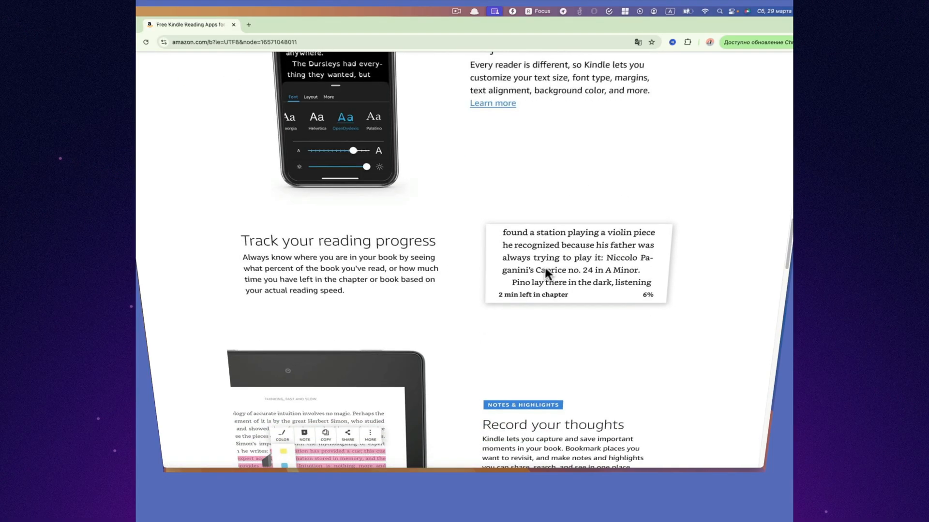
scroll(down, 3)
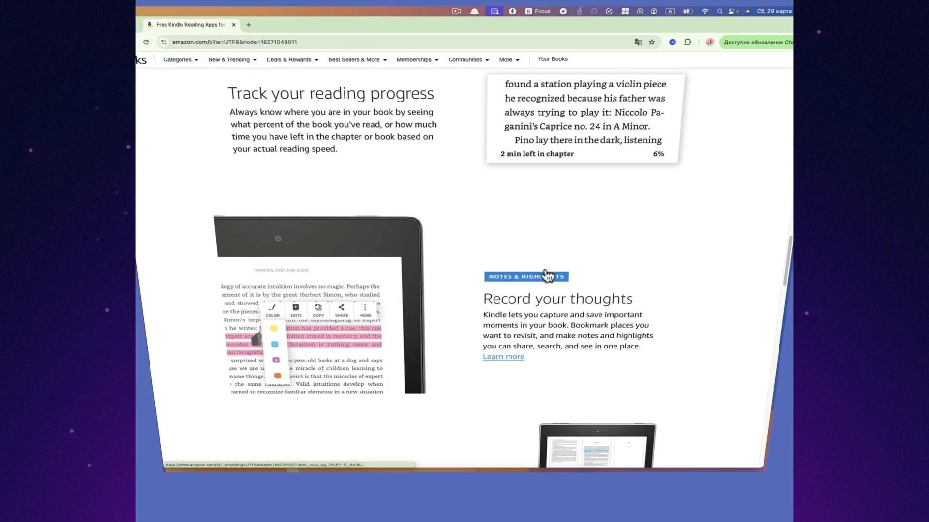
scroll(down, 3)
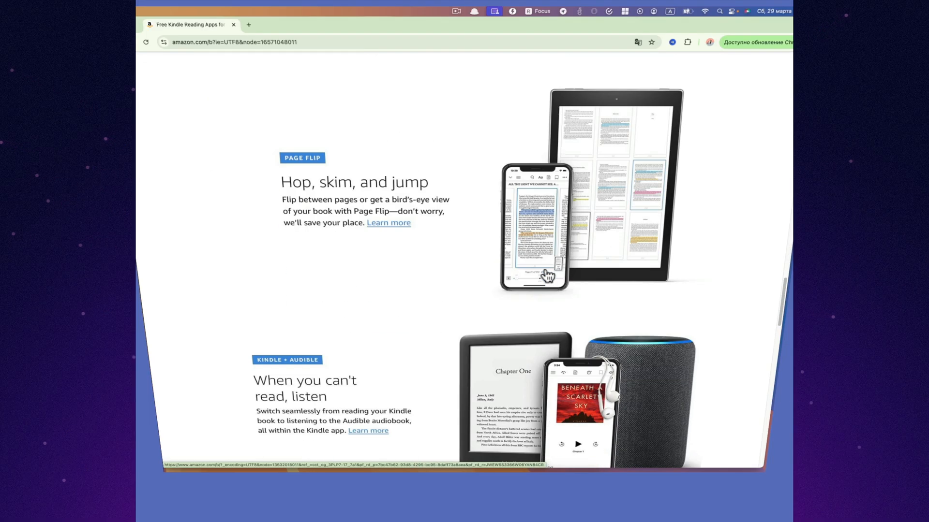
scroll(down, 3)
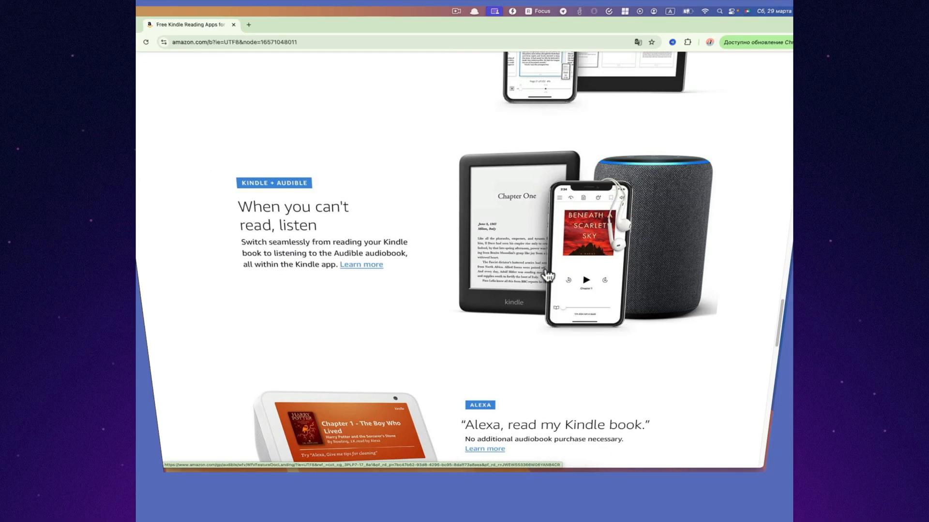
scroll(down, 3)
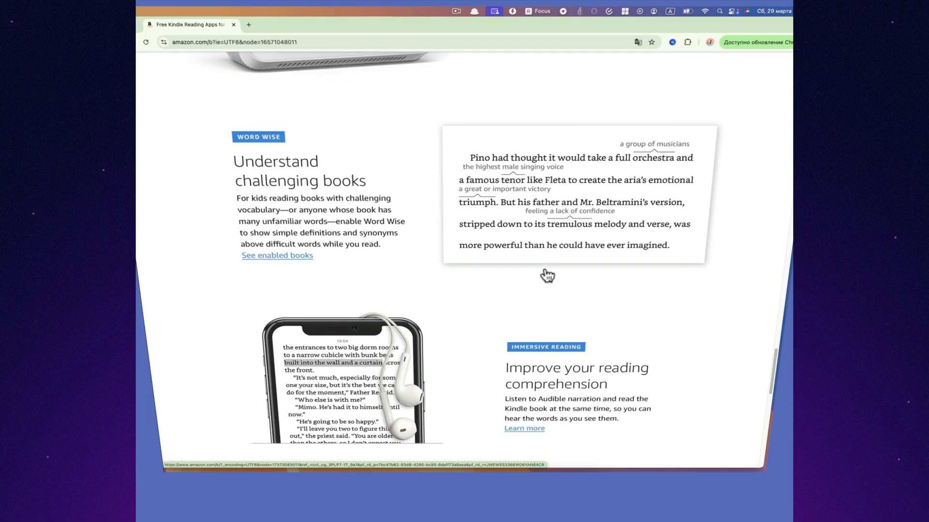
scroll(down, 3)
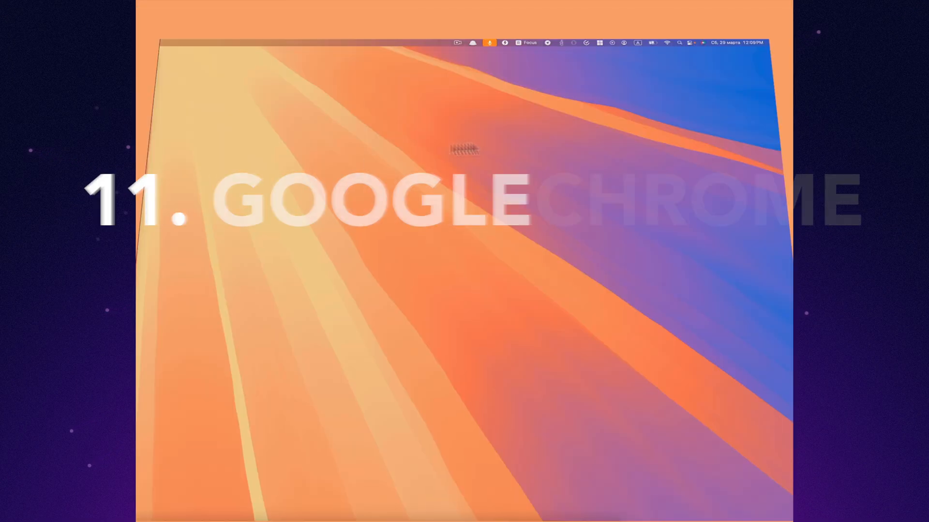
Step: Open google.com/chrome and scroll through Updates, AI, Yours, Safe and By Google to the FAQ
click(489, 42)
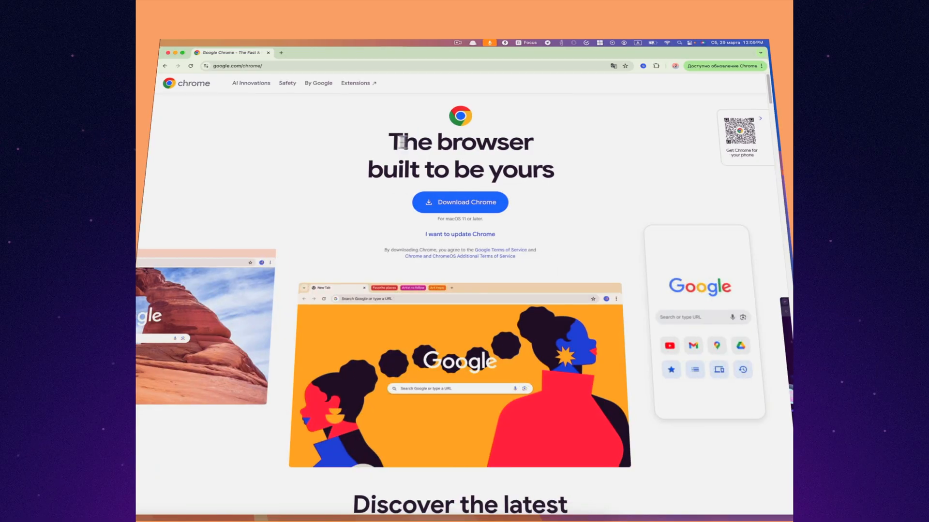
scroll(down, 3)
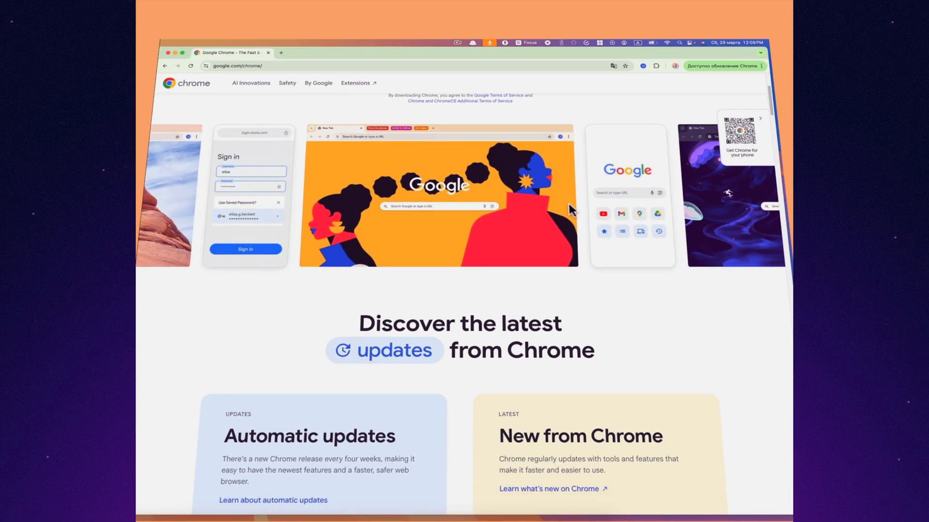
scroll(down, 3)
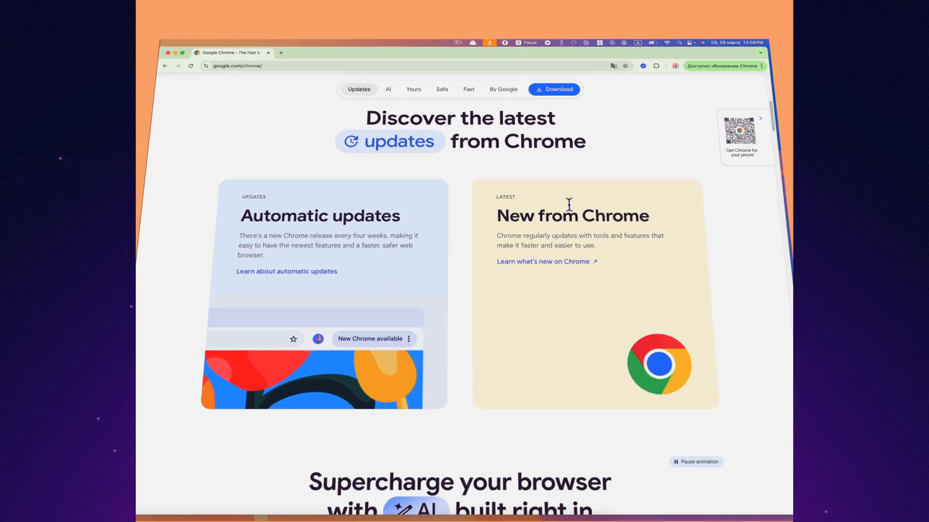
scroll(down, 3)
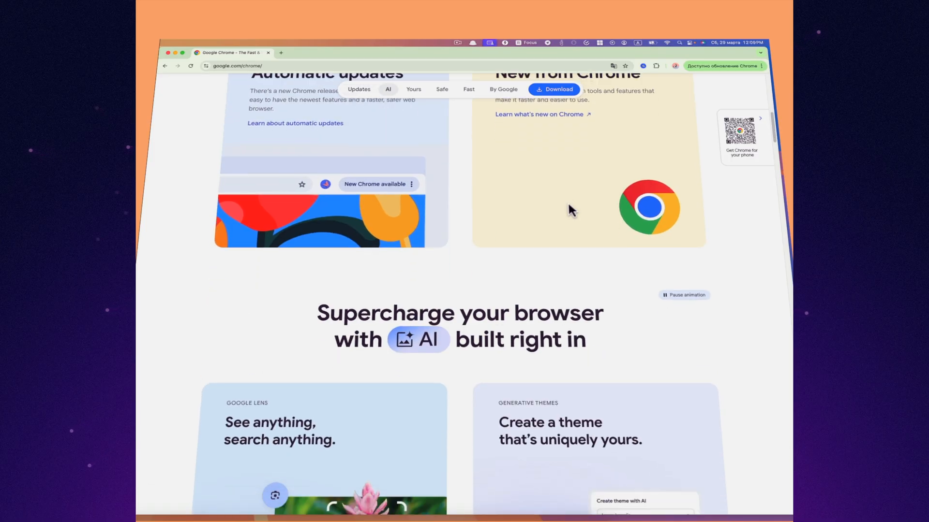
scroll(down, 3)
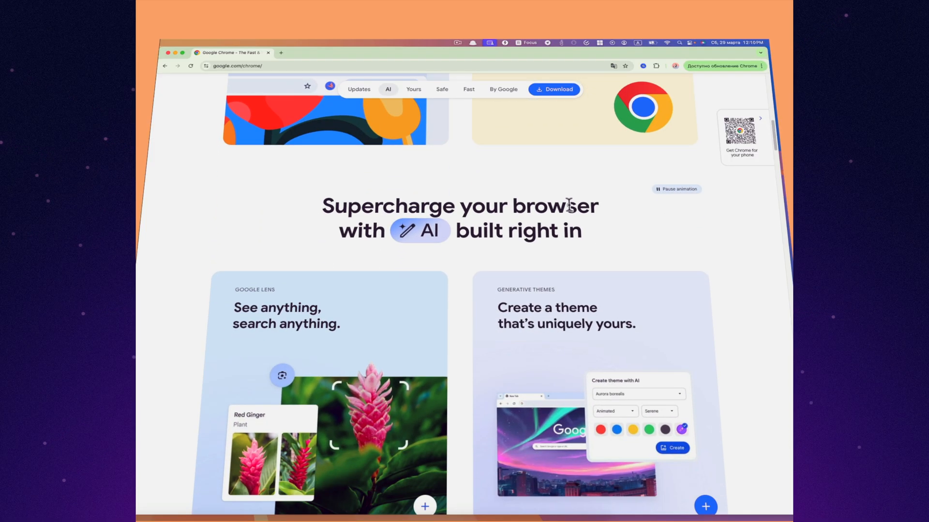
scroll(down, 3)
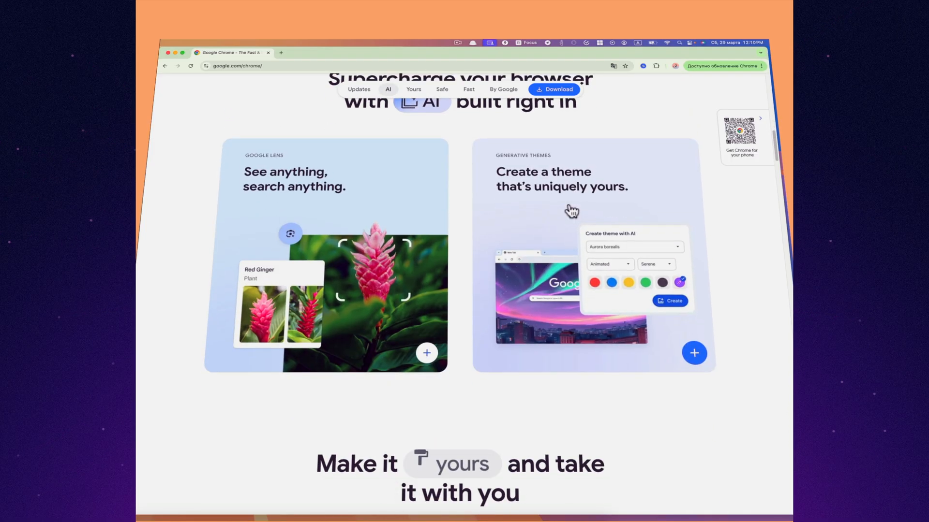
scroll(down, 3)
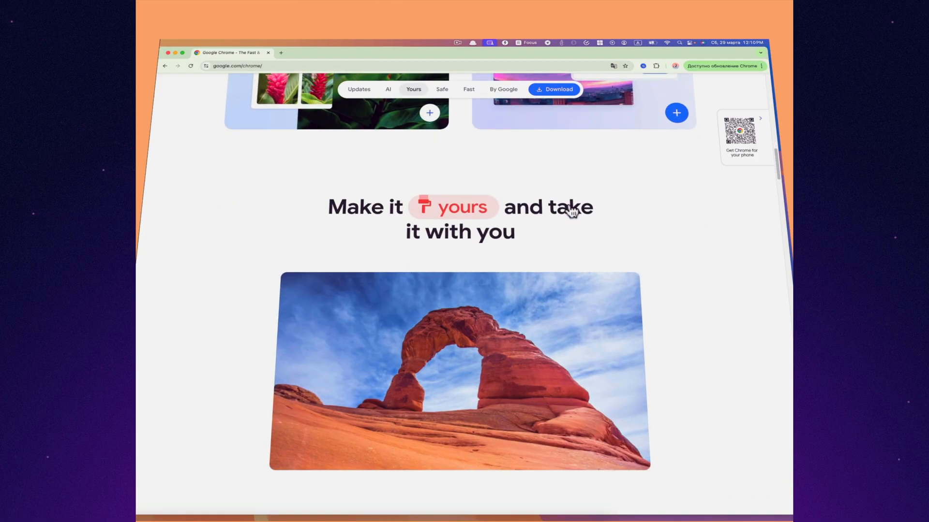
scroll(down, 3)
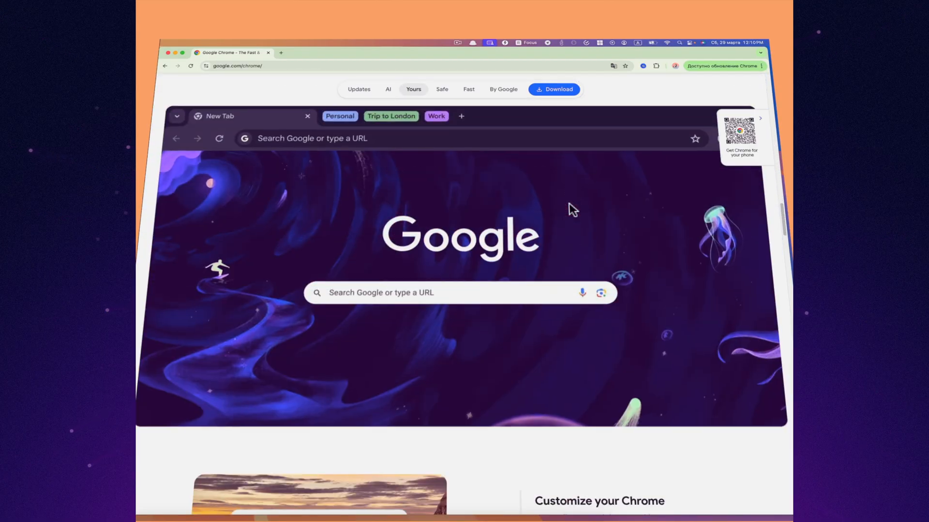
scroll(down, 3)
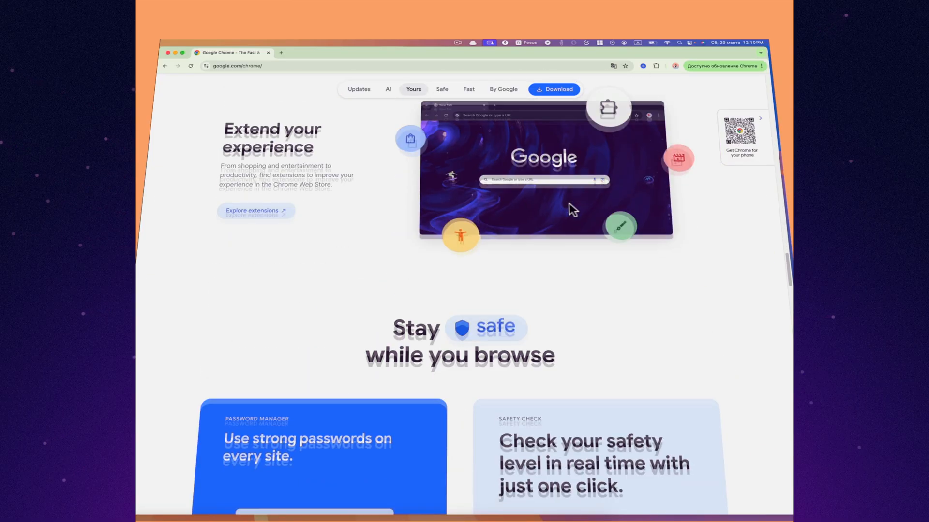
scroll(down, 3)
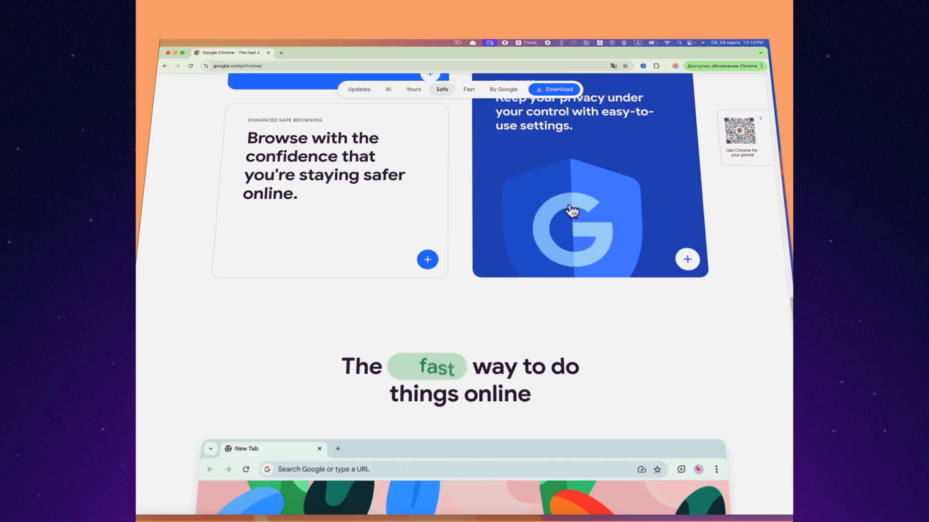
click(468, 89)
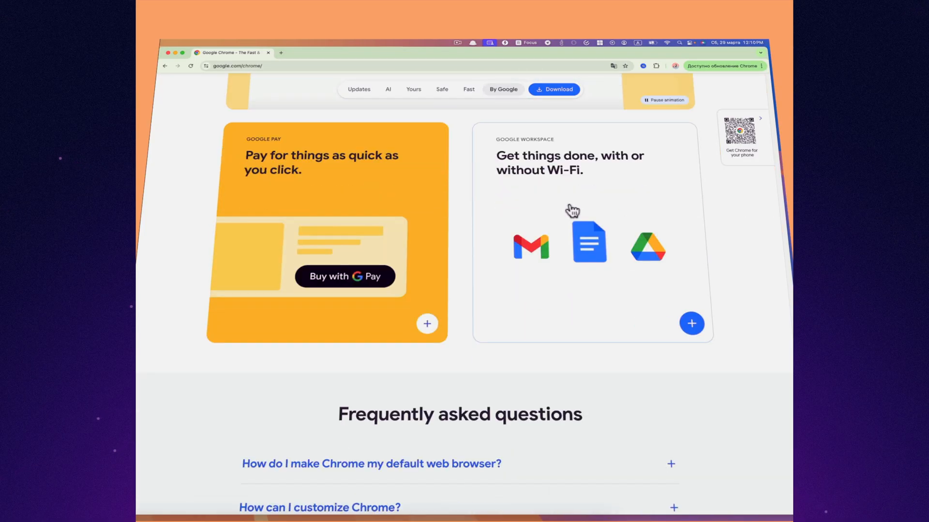
scroll(down, 3)
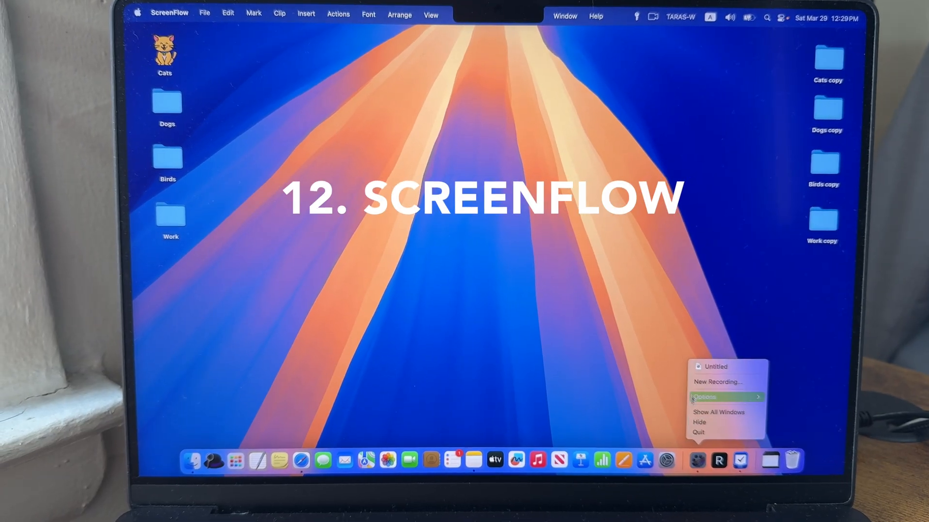
Step: Record a short screen clip and tilt it with the Video properties 3D rotation
click(718, 382)
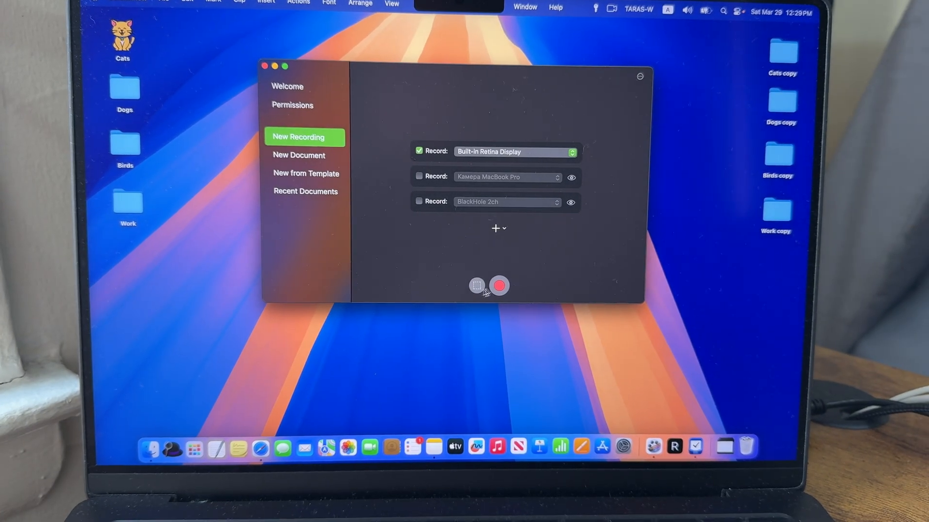
click(498, 286)
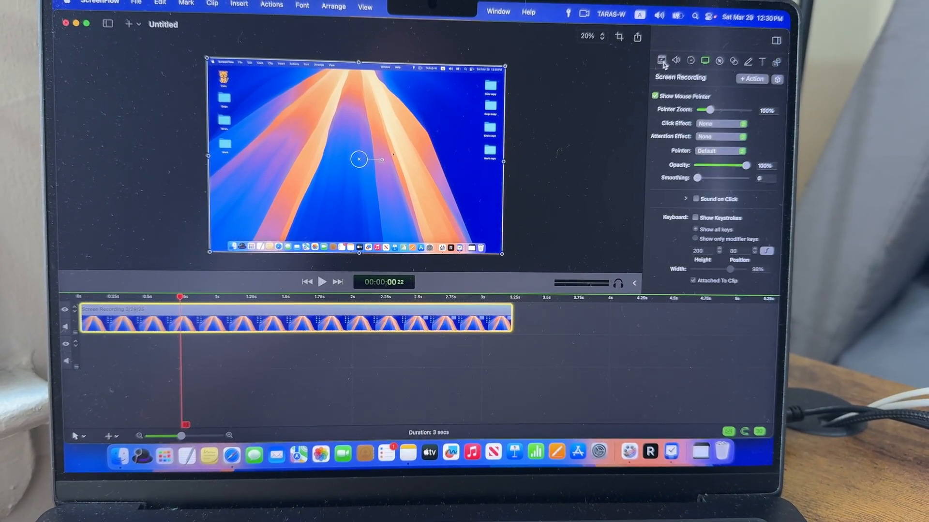
click(658, 57)
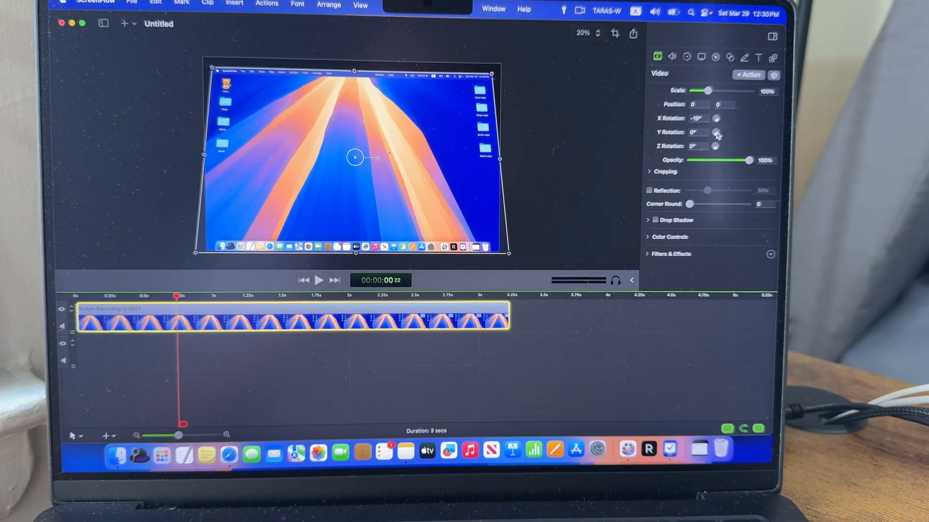
drag(716, 132, 716, 128)
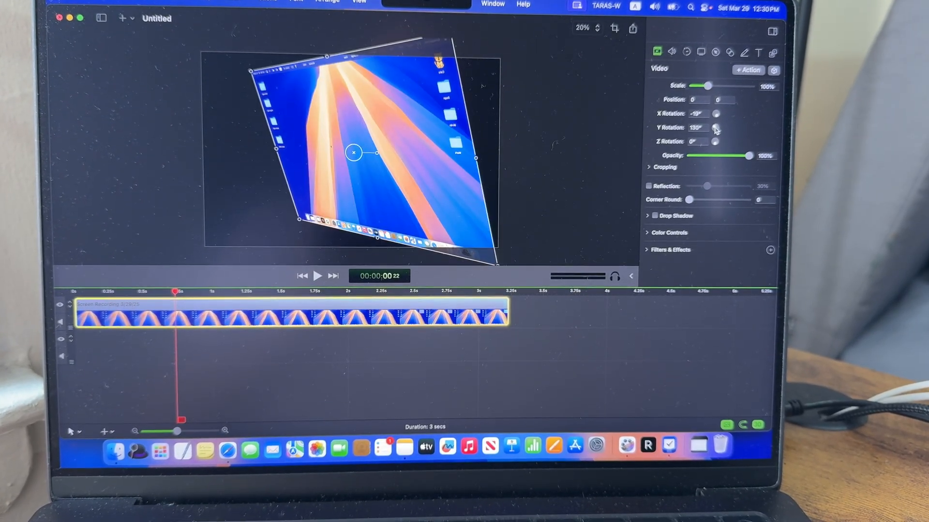
Step: Set the clip's click effect to Radar in Screen Recording properties
click(708, 69)
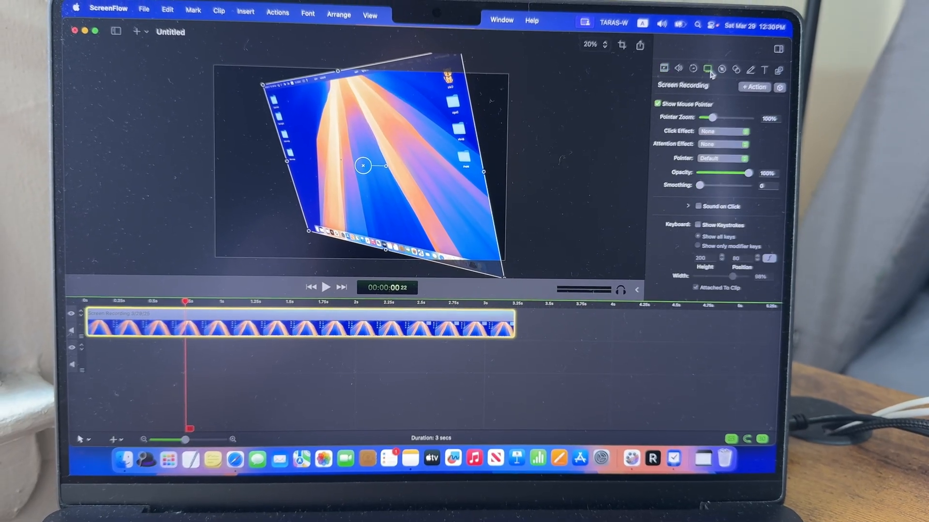
click(722, 144)
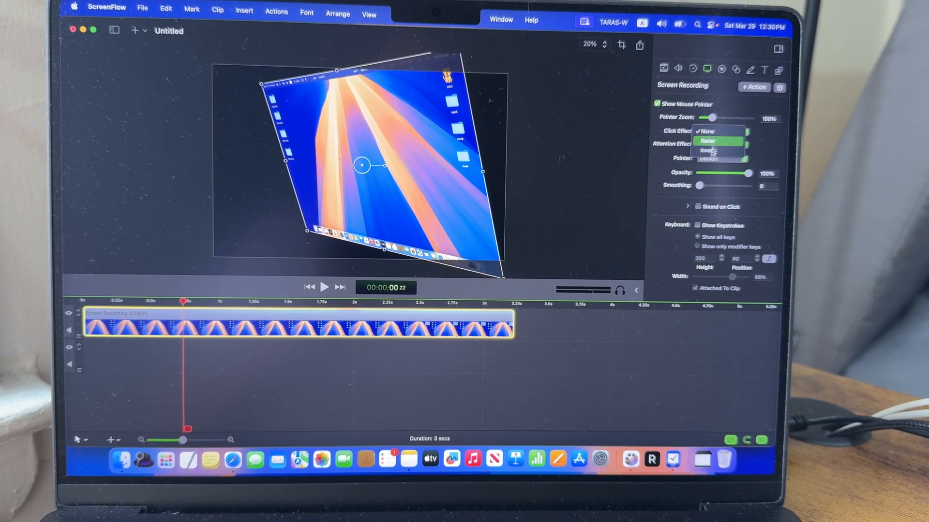
click(707, 141)
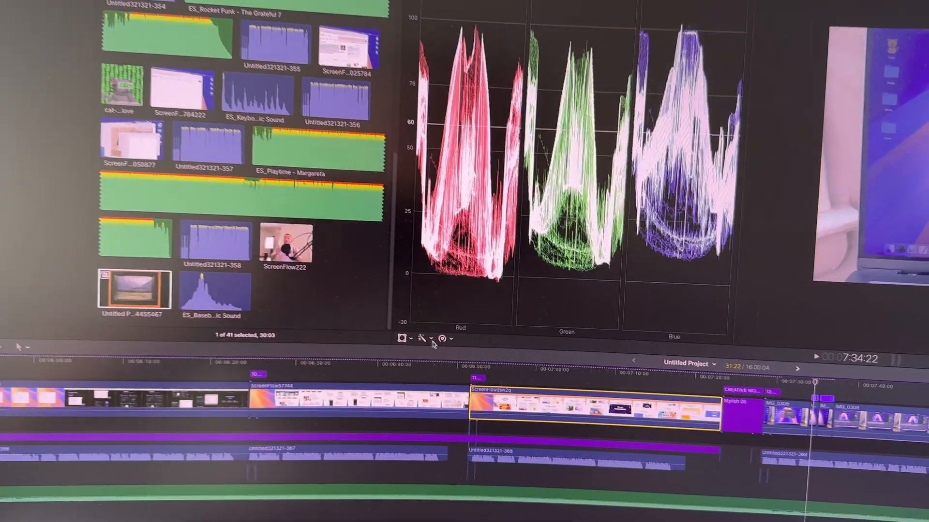
Step: Show the RGB Parade video scope above the Final Cut Pro project timeline
click(423, 323)
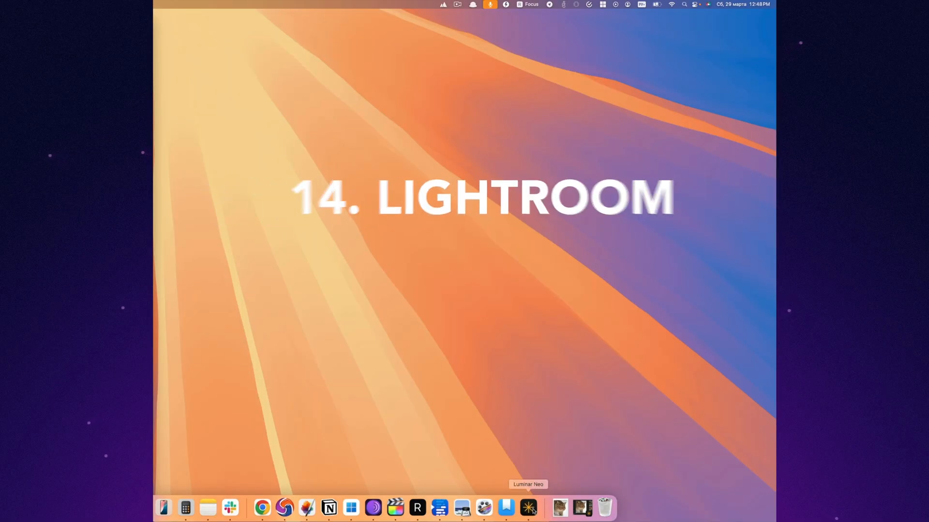
Step: Launch Luminar Neo, apply the Iconic preset to the cat photo and strengthen the vignette
click(527, 507)
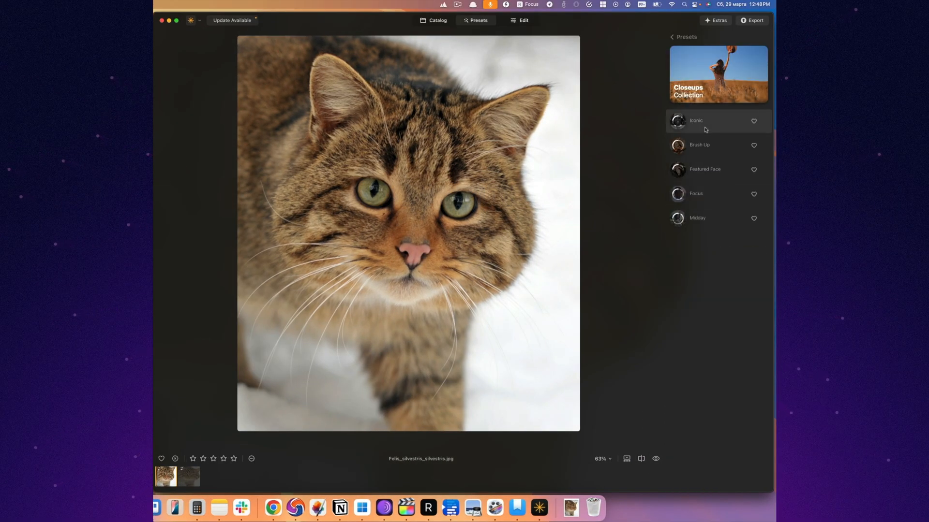
click(704, 169)
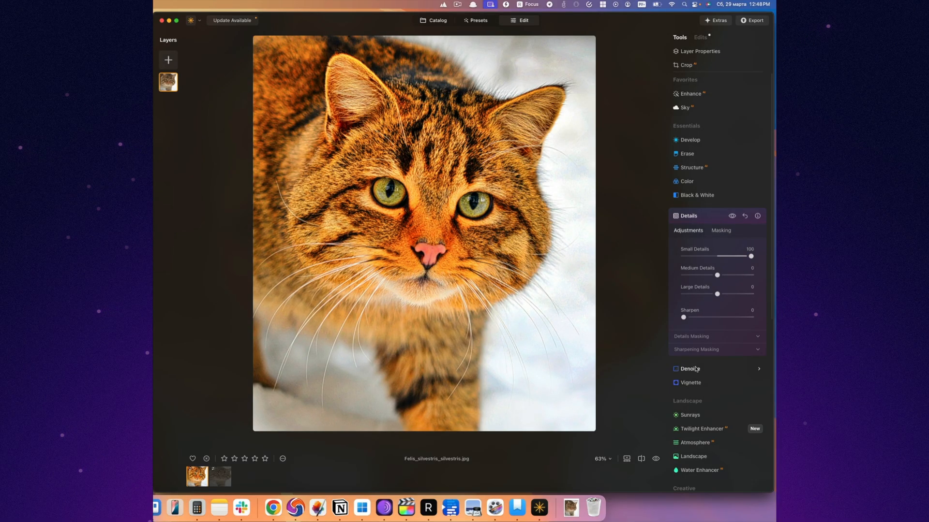
click(689, 382)
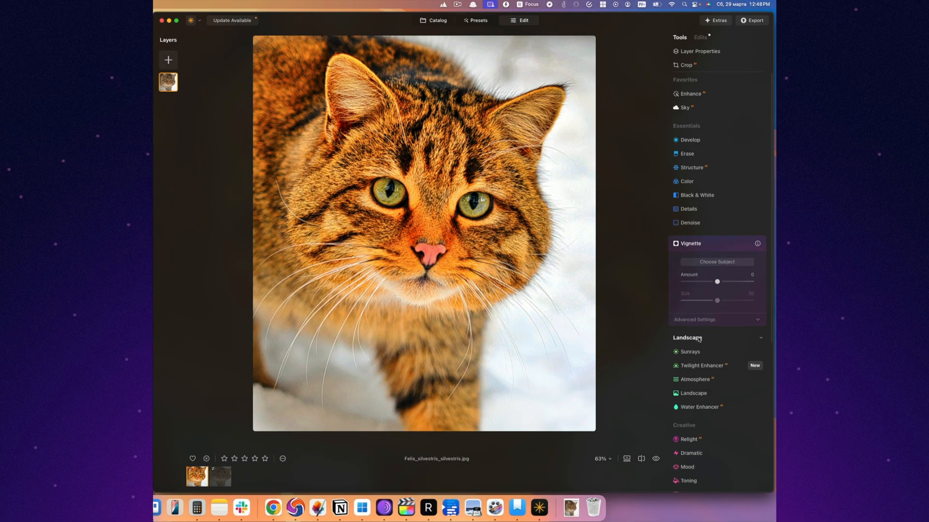
drag(716, 282, 735, 282)
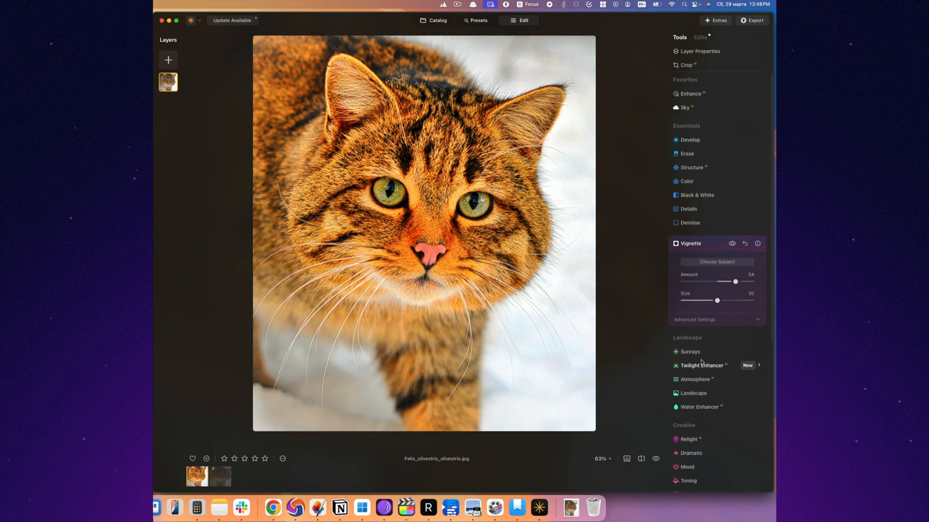
Step: Add a fog atmosphere and raise Dehaze and Golden Hour warmth
click(694, 379)
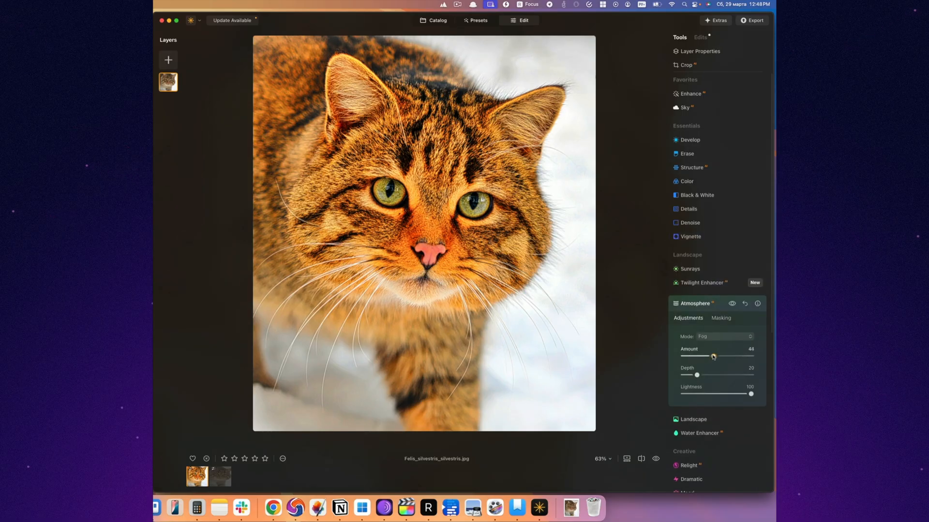
drag(696, 375, 728, 375)
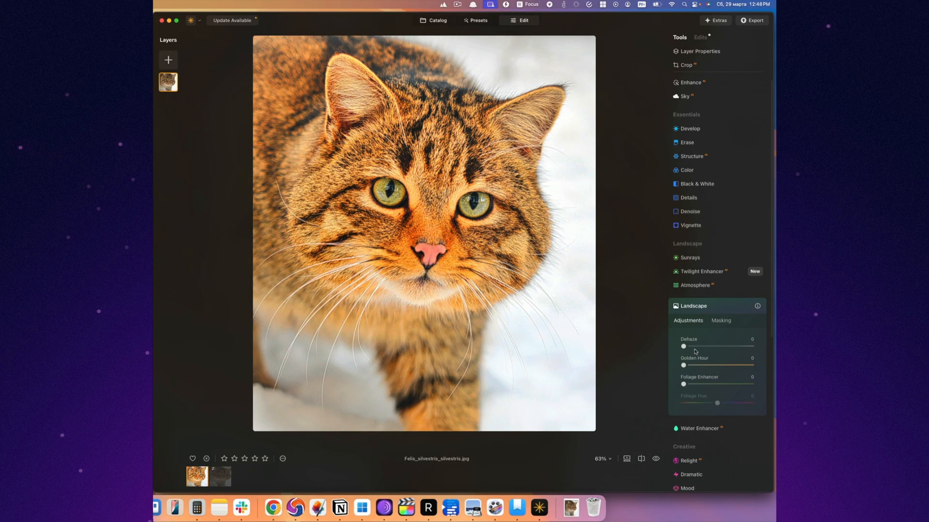
drag(683, 366, 738, 366)
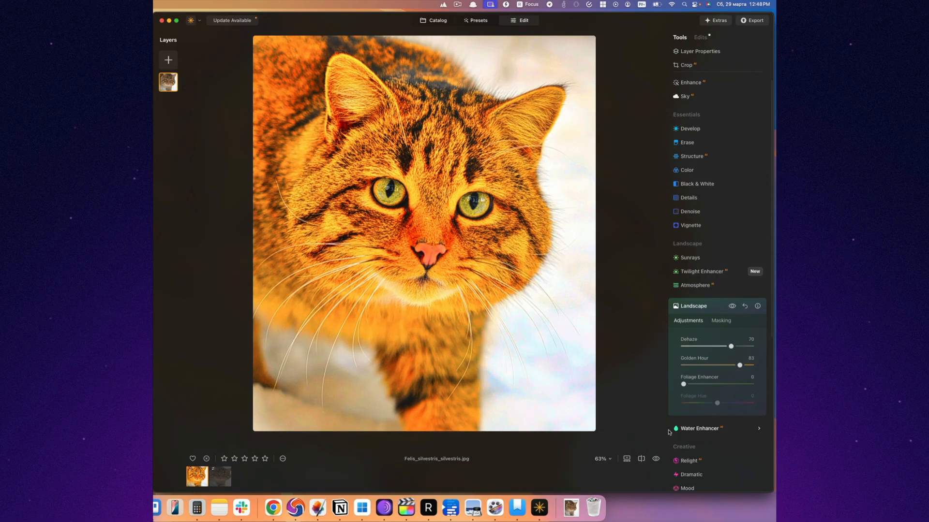
click(699, 428)
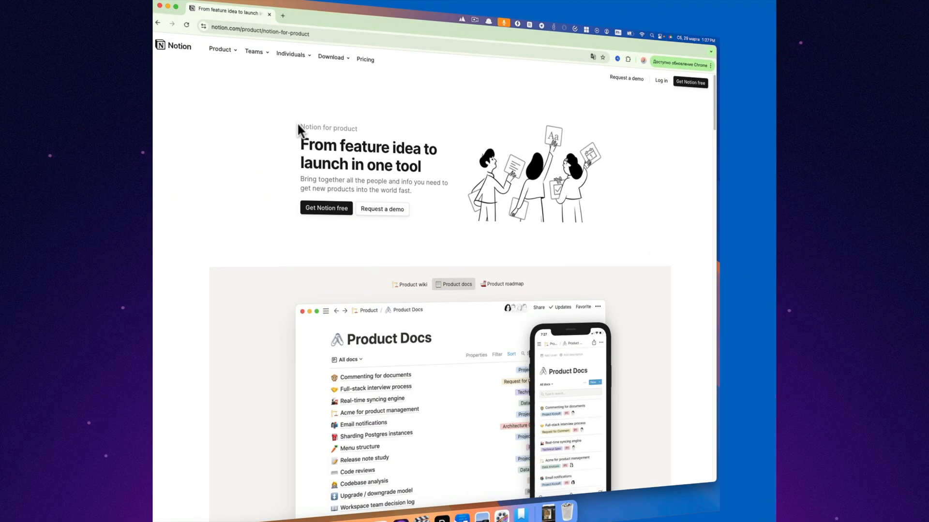
Step: Check notion.com's Teams menu, then scroll Notion for product to 'Migrate without the hours of manual work'
click(255, 52)
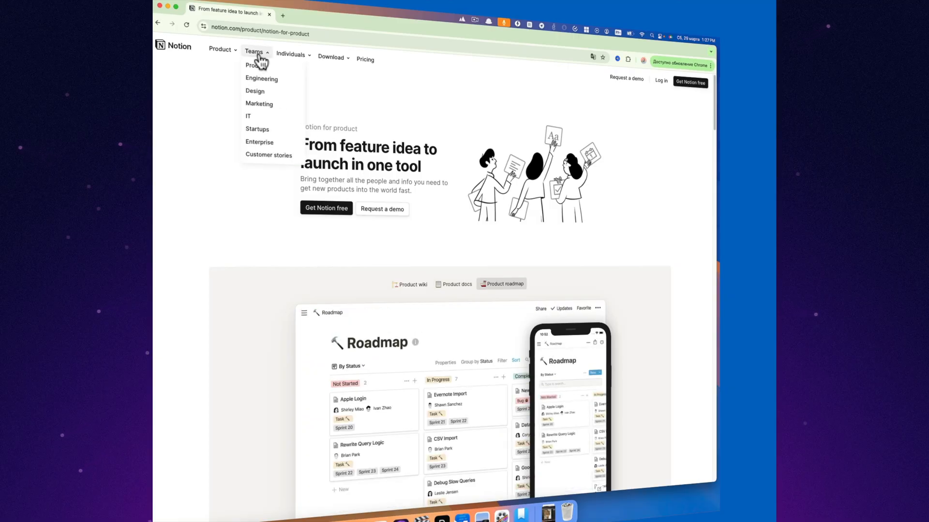
mouse_move(268, 154)
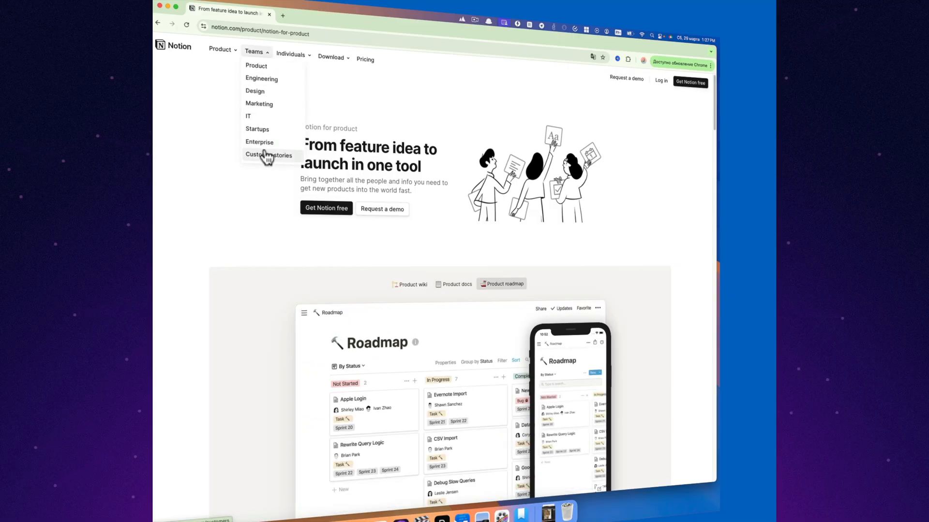
scroll(down, 3)
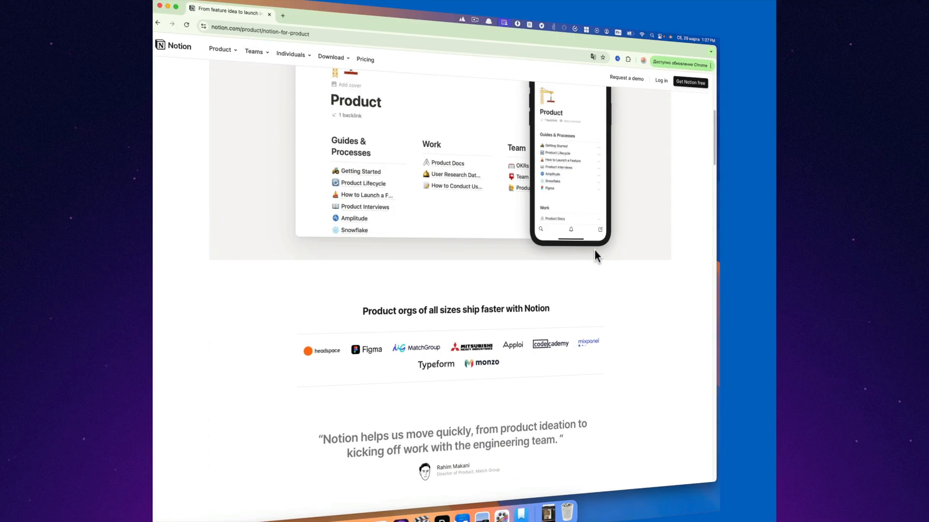
scroll(down, 3)
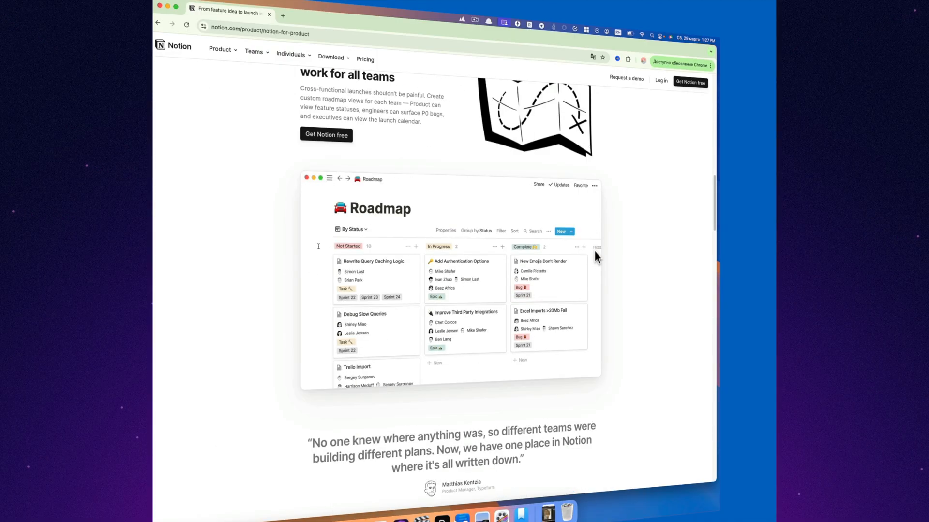
scroll(down, 3)
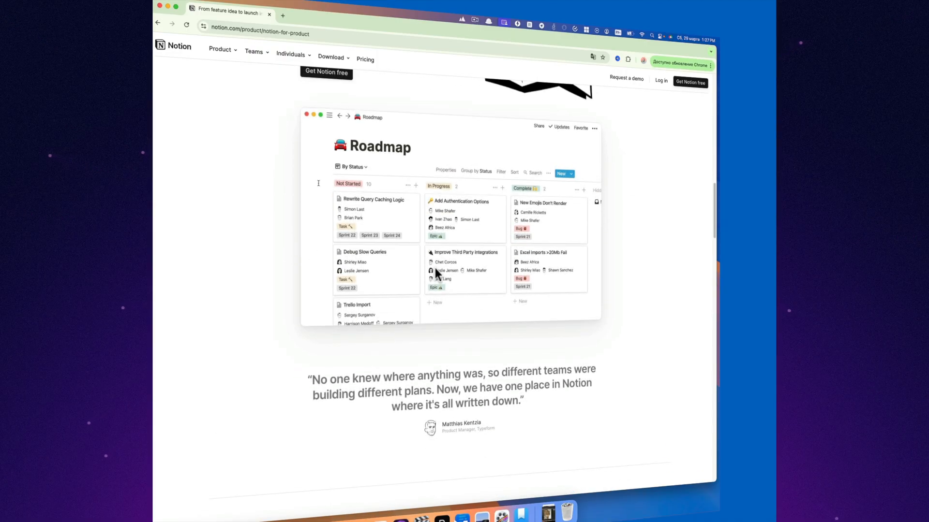
scroll(down, 3)
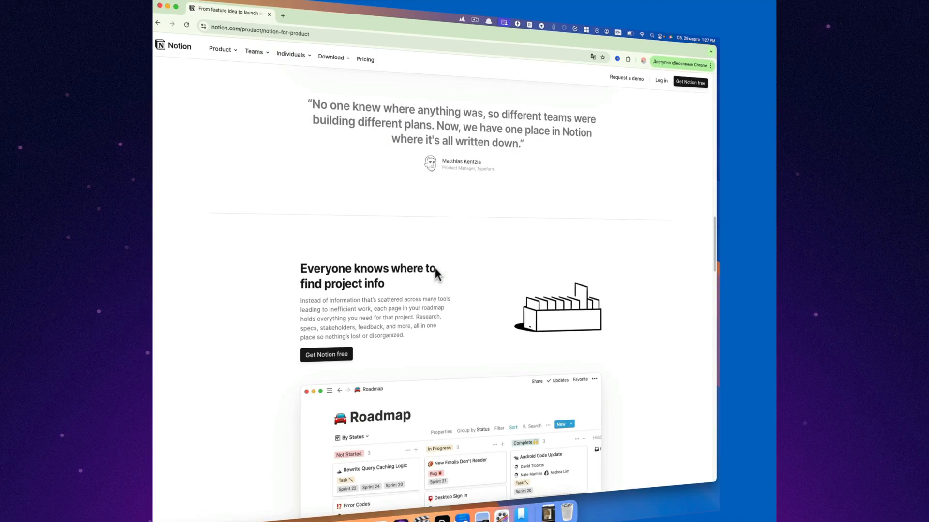
scroll(down, 3)
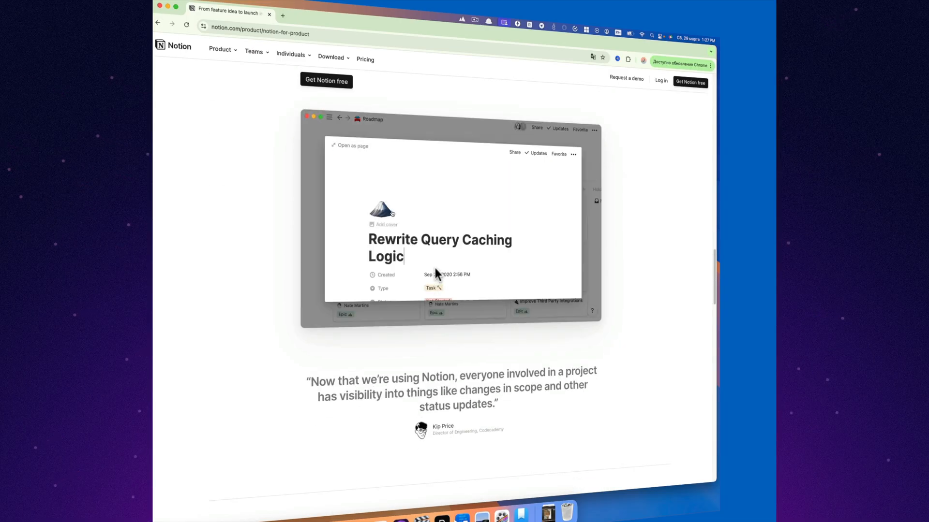
scroll(down, 3)
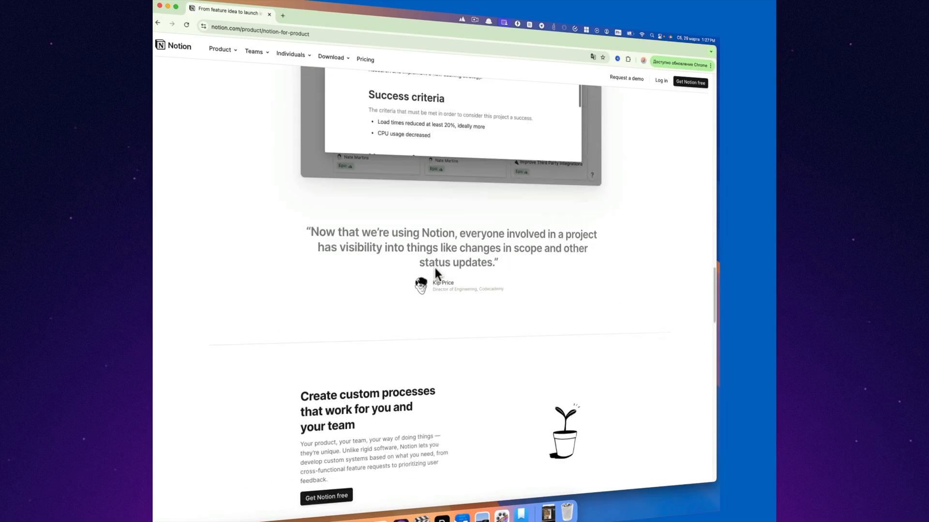
scroll(down, 3)
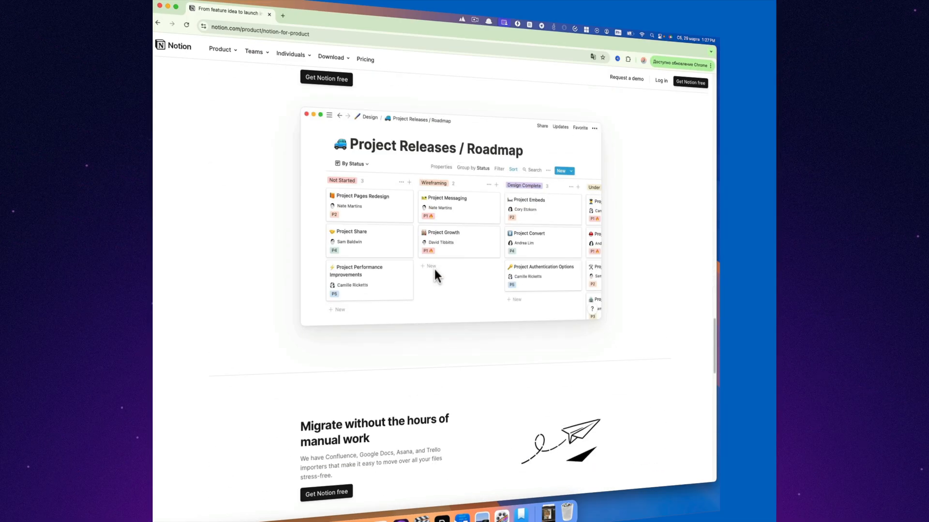
click(561, 171)
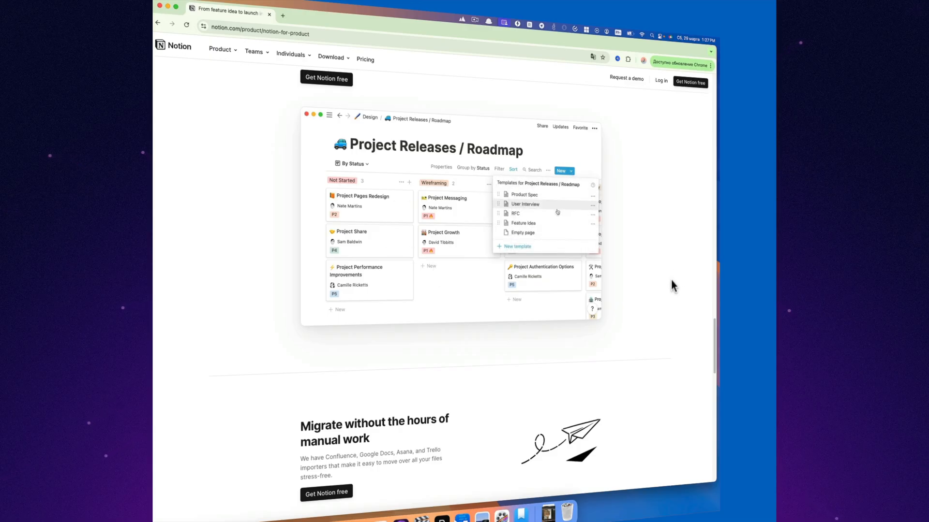
scroll(down, 3)
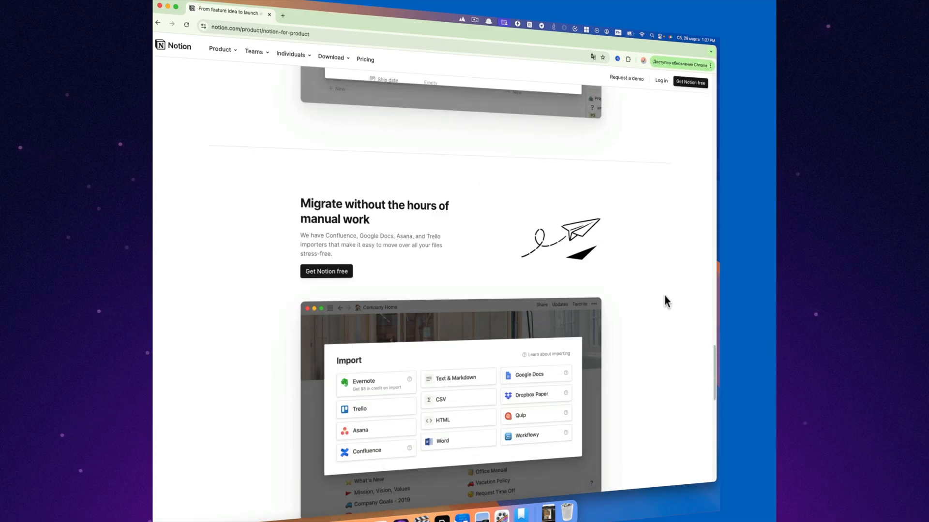
scroll(down, 3)
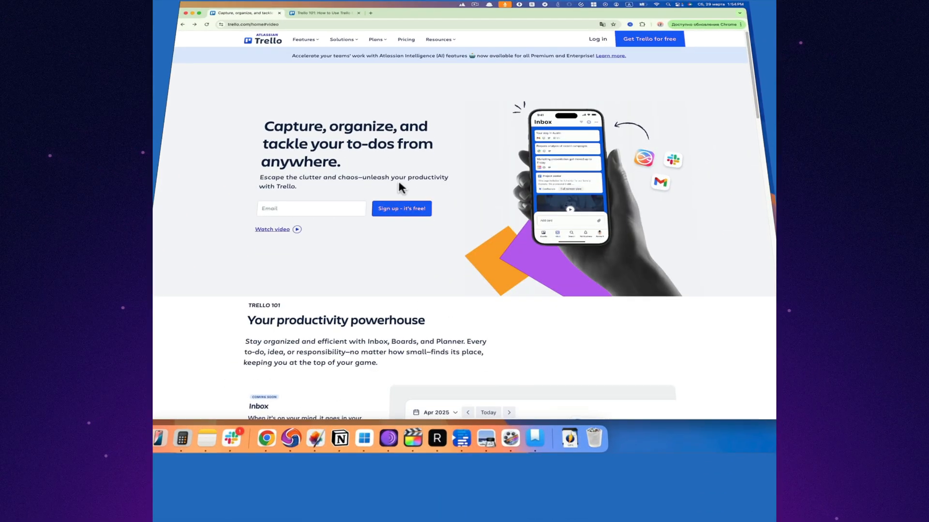
Step: Scroll trello.com past 'Do more with Trello' to the customer testimonial
scroll(down, 3)
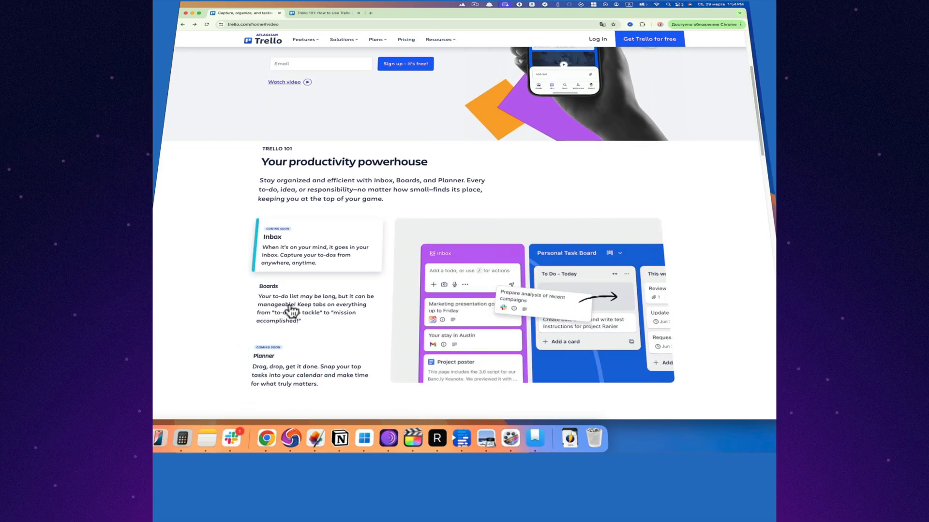
scroll(down, 3)
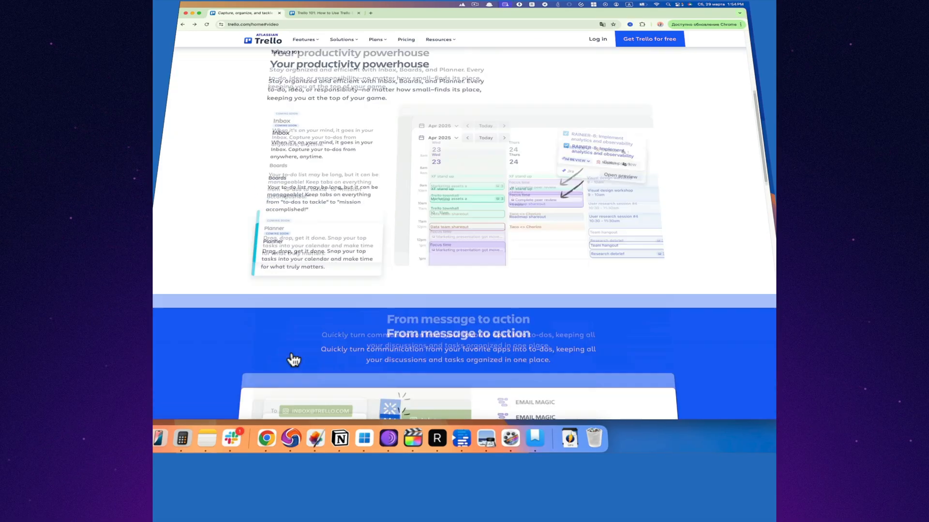
scroll(down, 3)
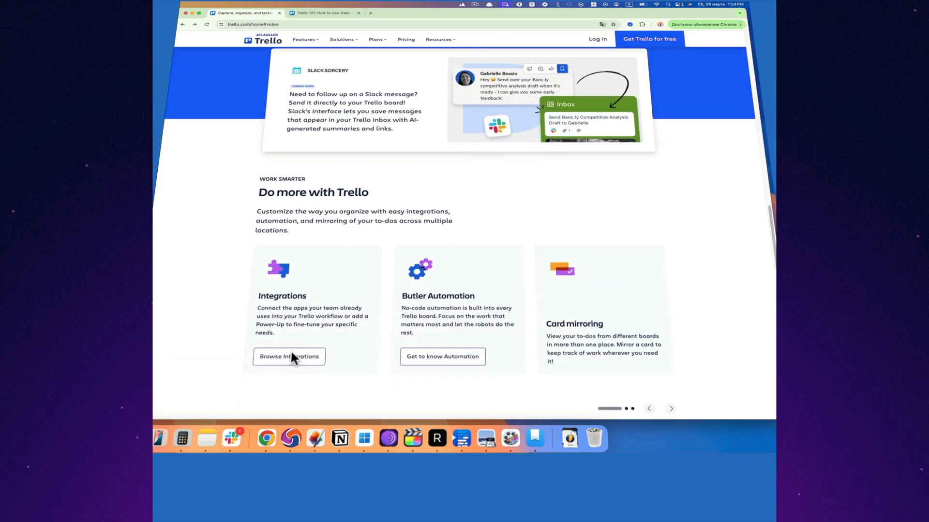
scroll(down, 3)
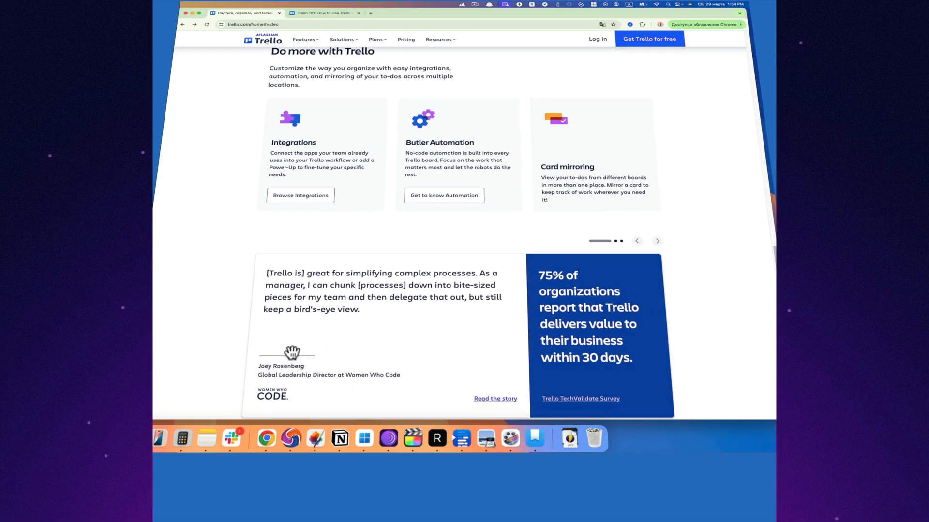
Step: Open the Trello 101 guide and read the board basics chapter
click(322, 13)
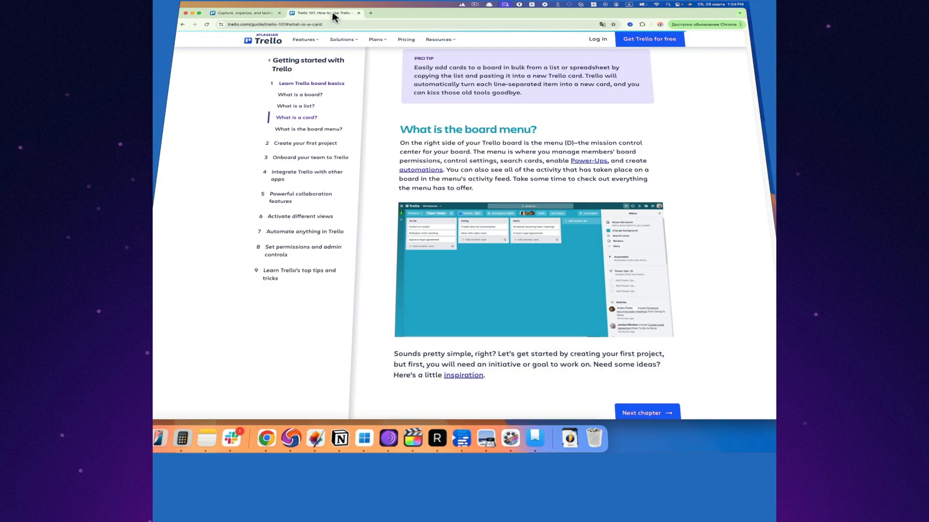
click(311, 97)
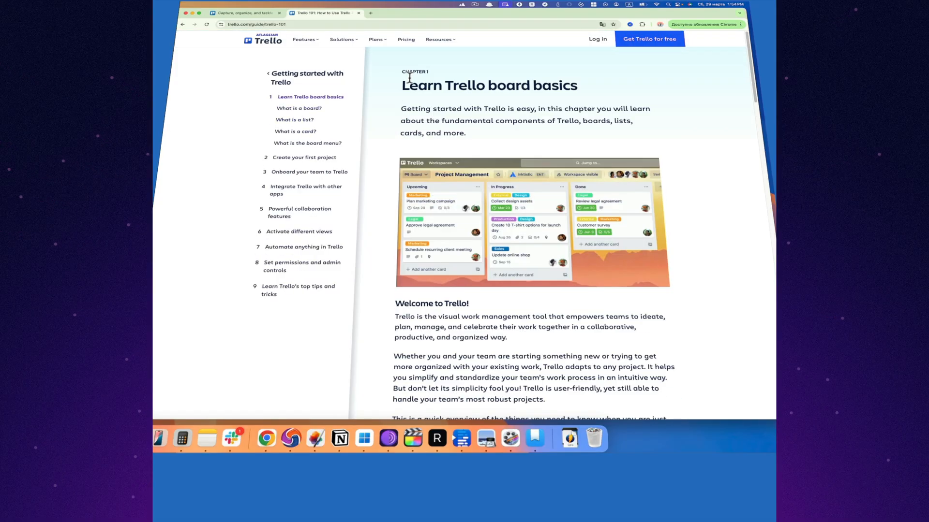
scroll(down, 3)
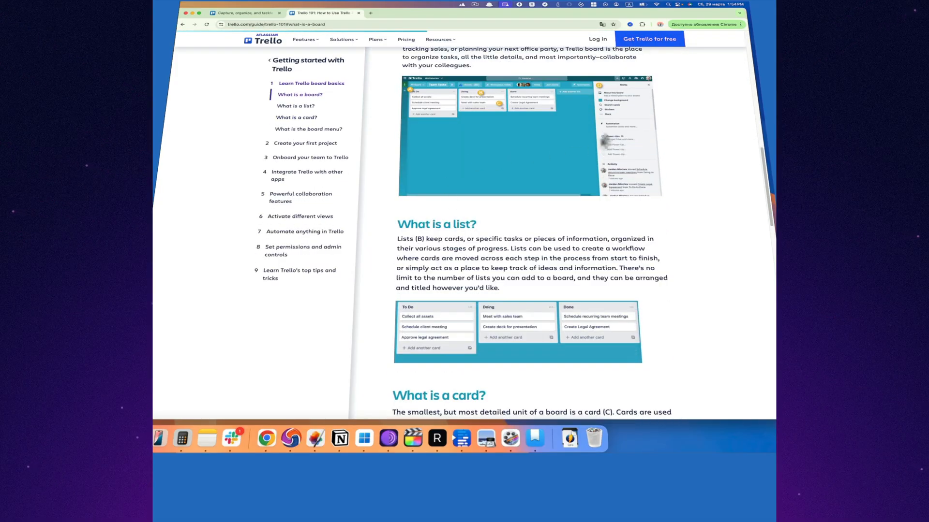
scroll(down, 3)
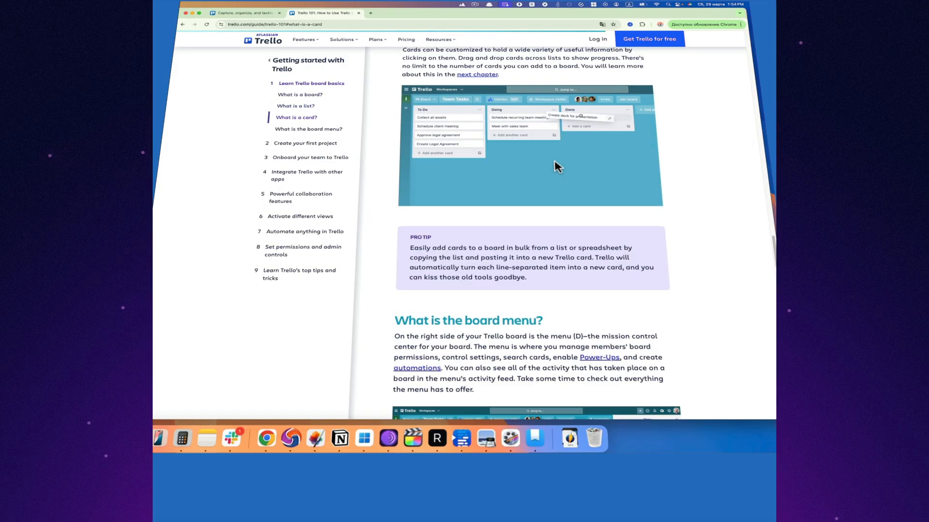
scroll(down, 3)
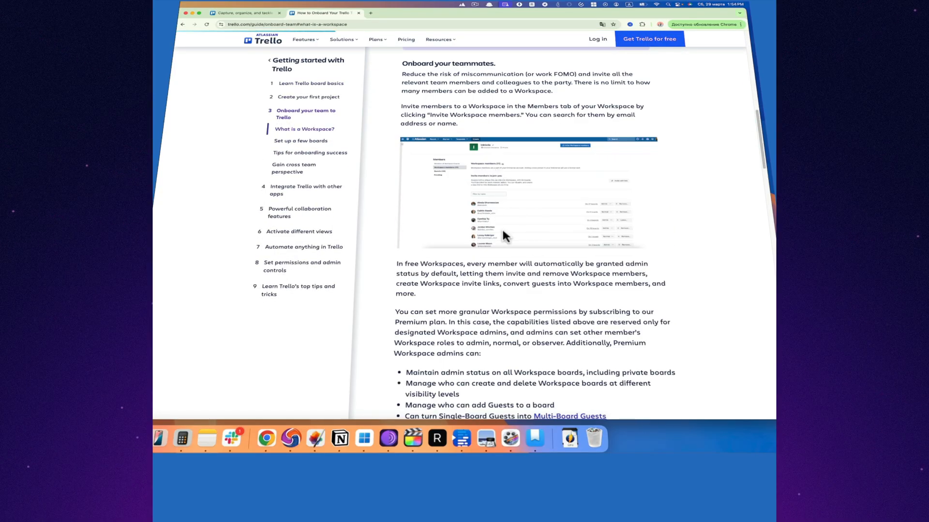
Step: Move on to the 'Onboard your team to Trello' chapter
click(301, 140)
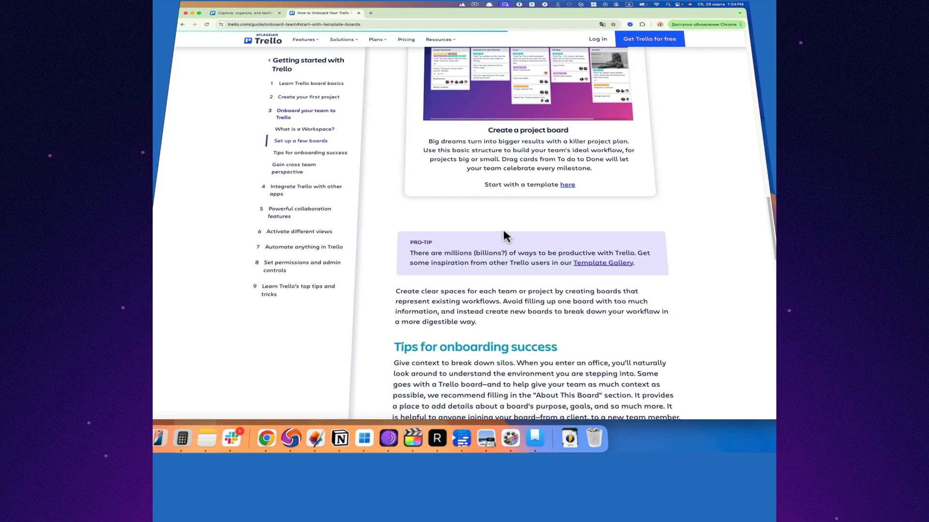
scroll(down, 3)
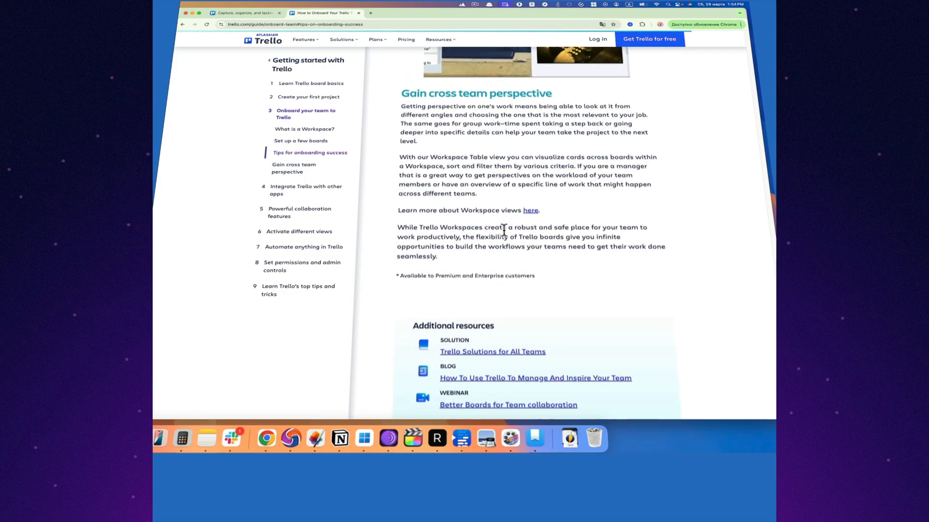
click(300, 141)
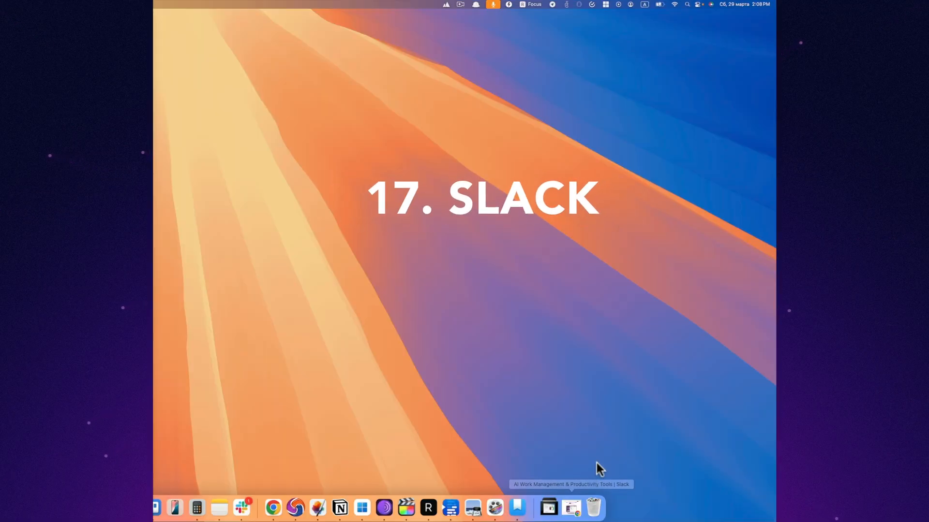
Step: Scroll slack.com past the hero demo to the Collaboration and Project Management sections
click(548, 507)
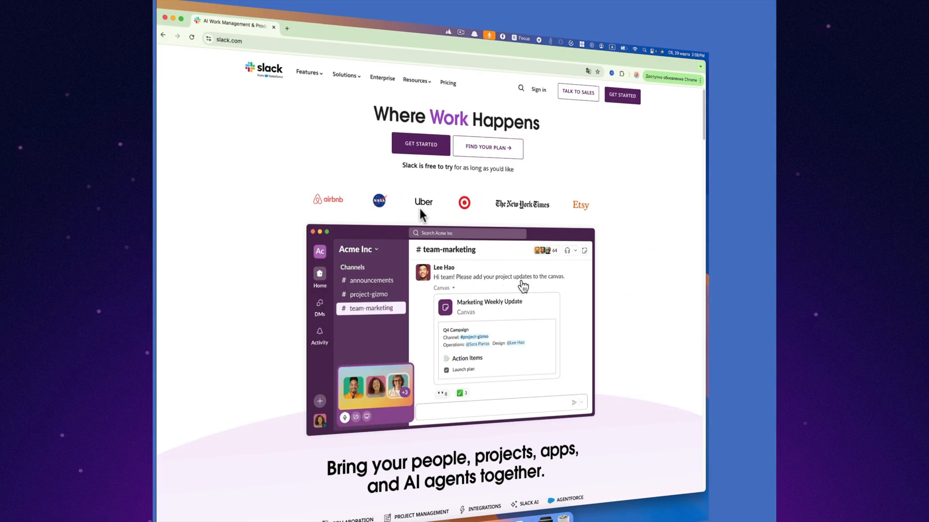
scroll(down, 3)
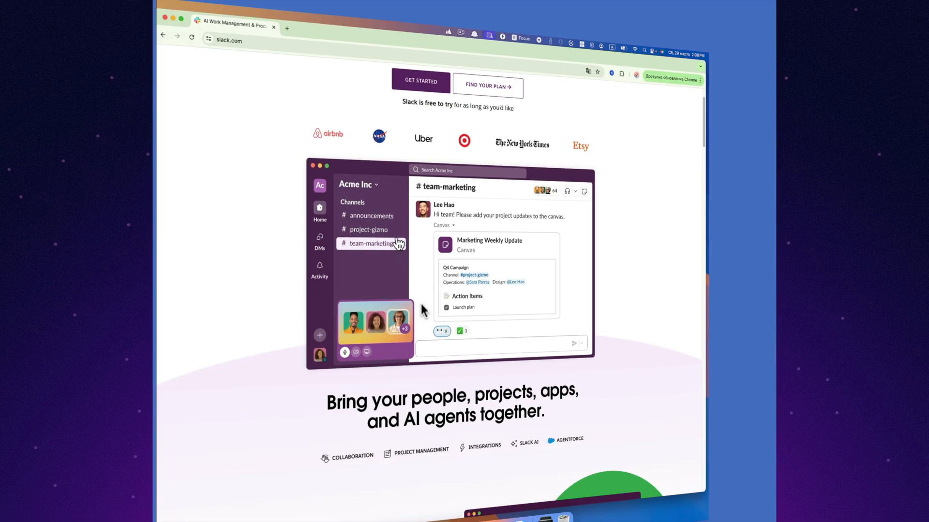
click(369, 230)
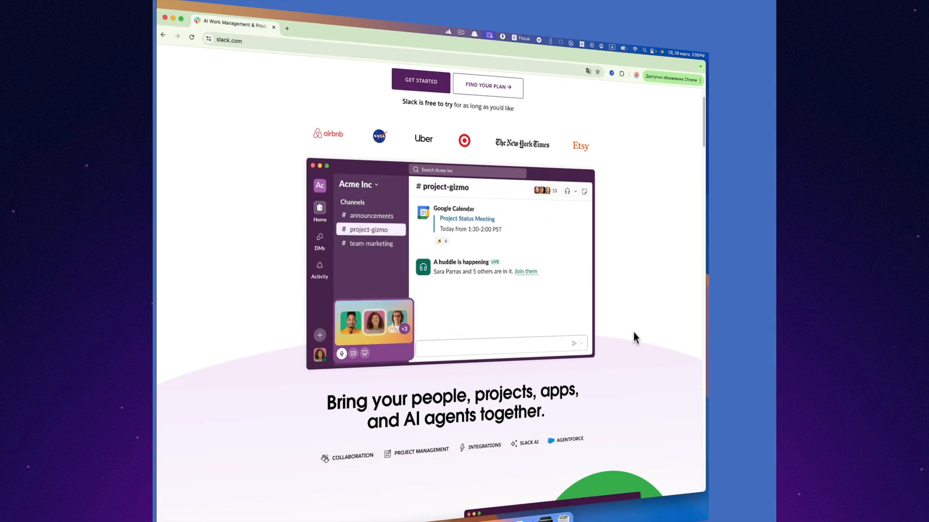
scroll(down, 3)
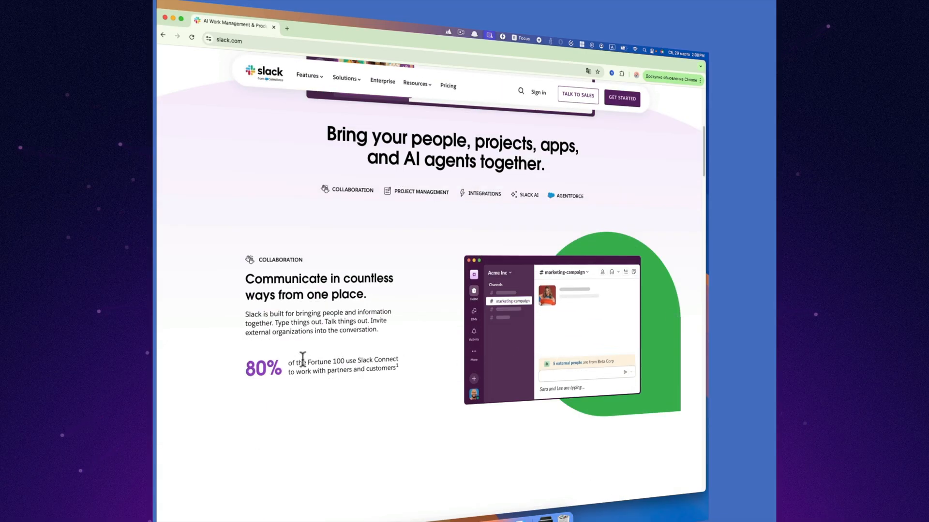
drag(245, 278, 393, 278)
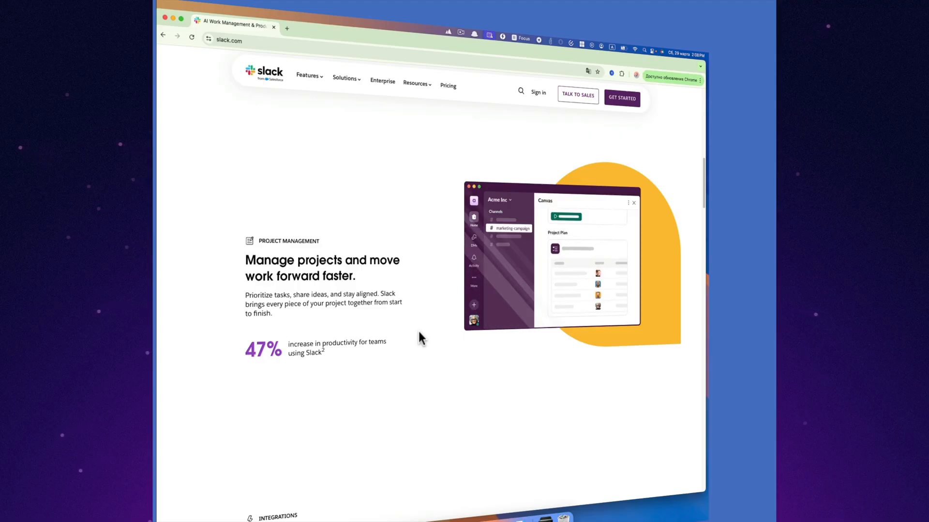
scroll(down, 3)
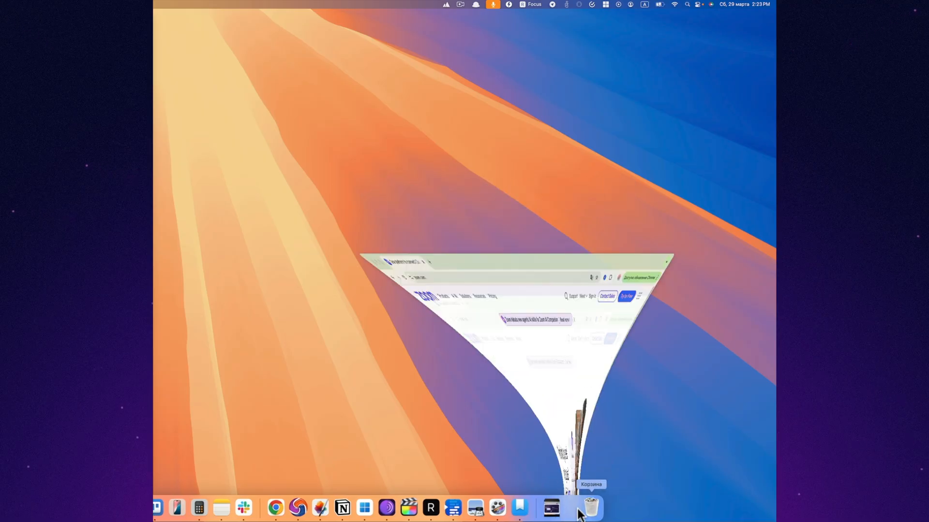
Step: Bring back the Zoom website and view its Business Services and Developer Ecosystem overviews
click(552, 508)
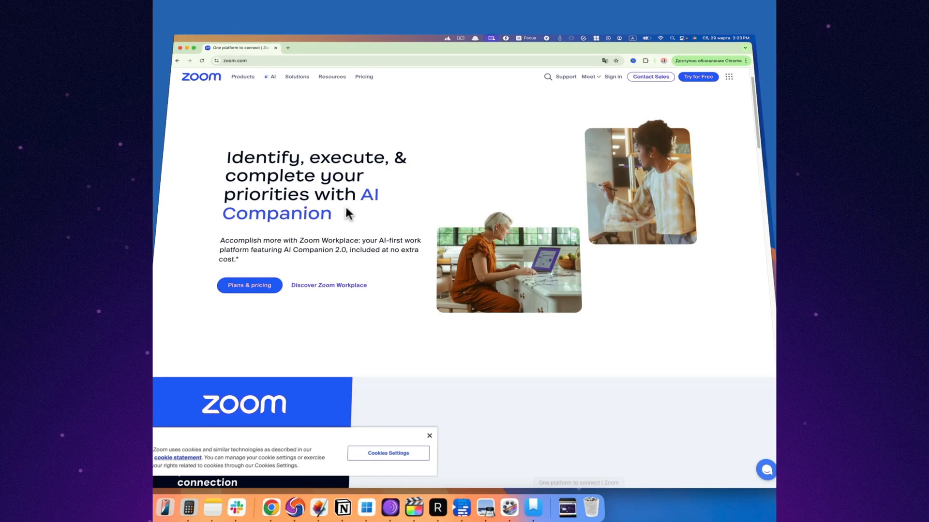
scroll(down, 3)
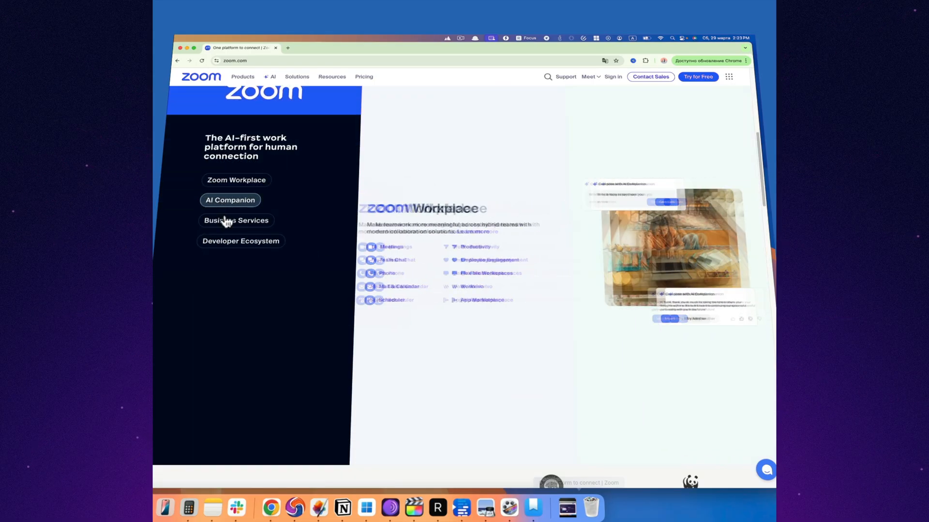
click(236, 219)
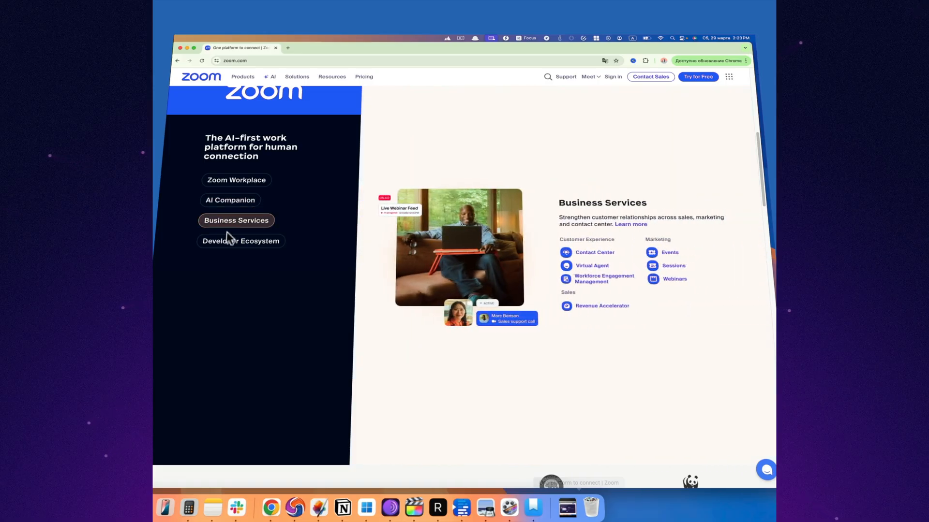
click(240, 240)
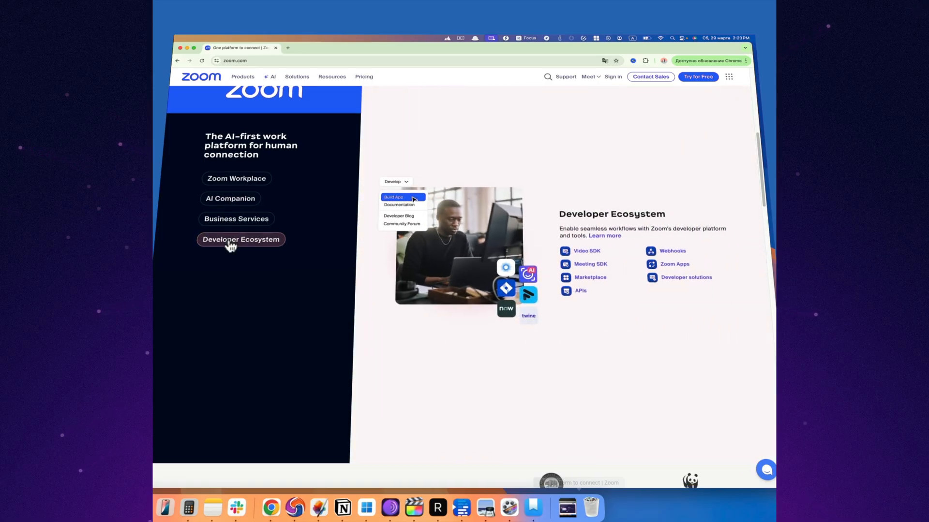
scroll(down, 3)
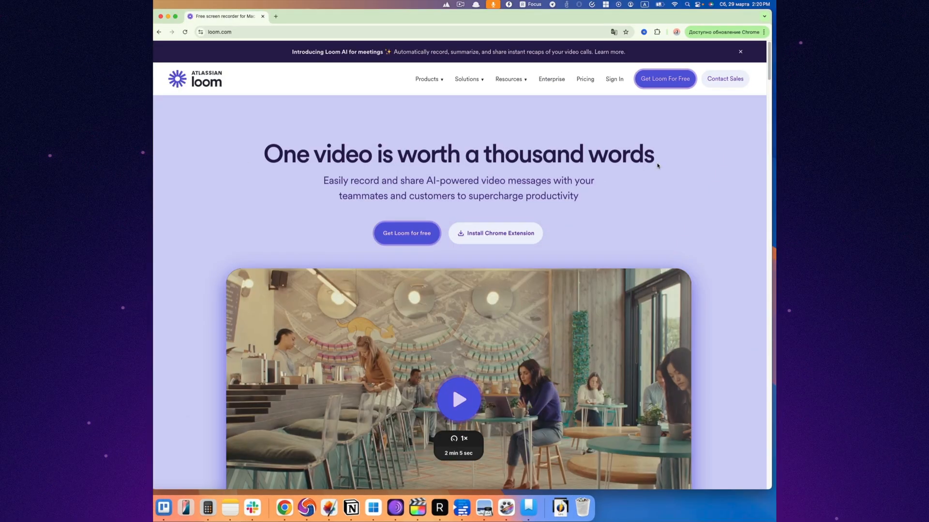
Step: Scroll loom.com through Loom AI, screen recording, editing, sharing and engagement sections
scroll(down, 3)
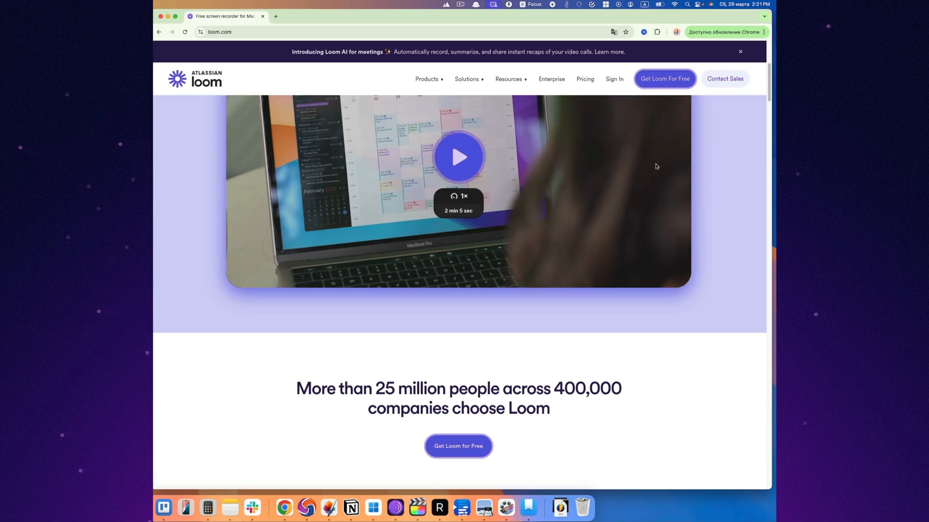
scroll(down, 3)
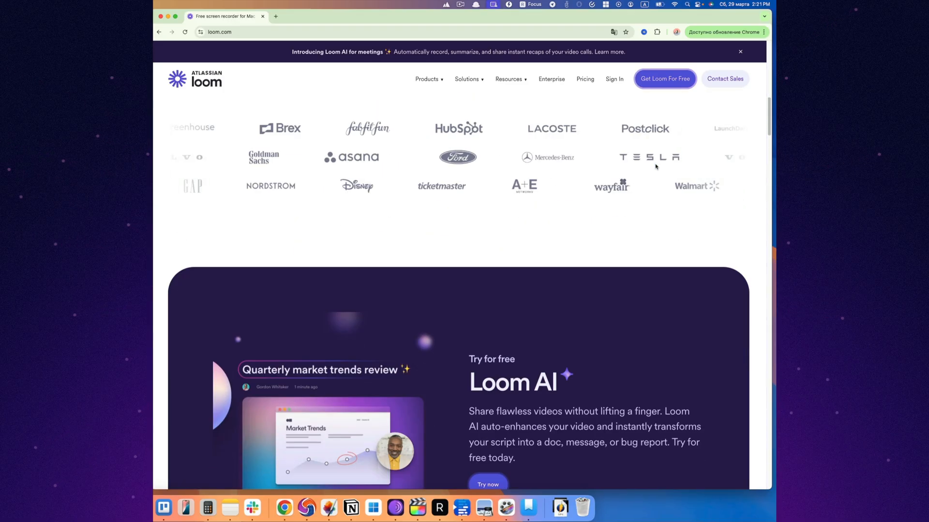
scroll(down, 3)
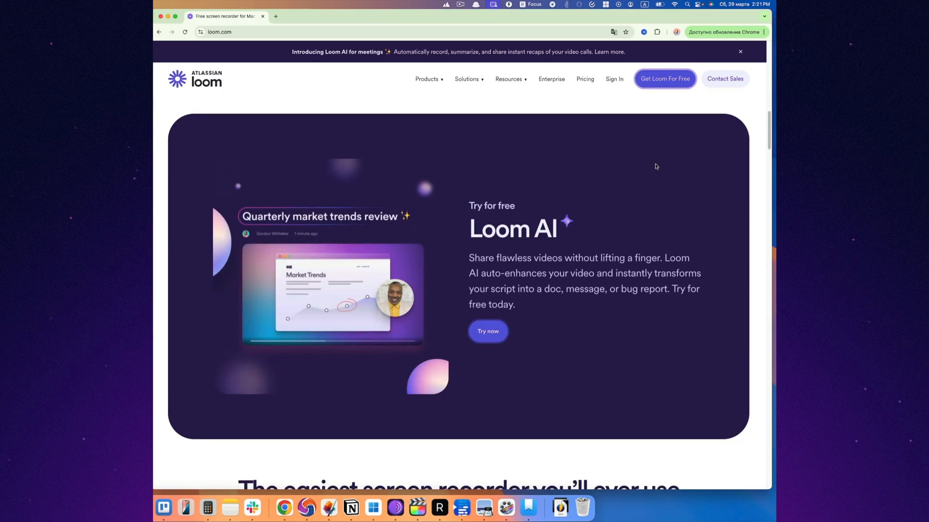
scroll(down, 3)
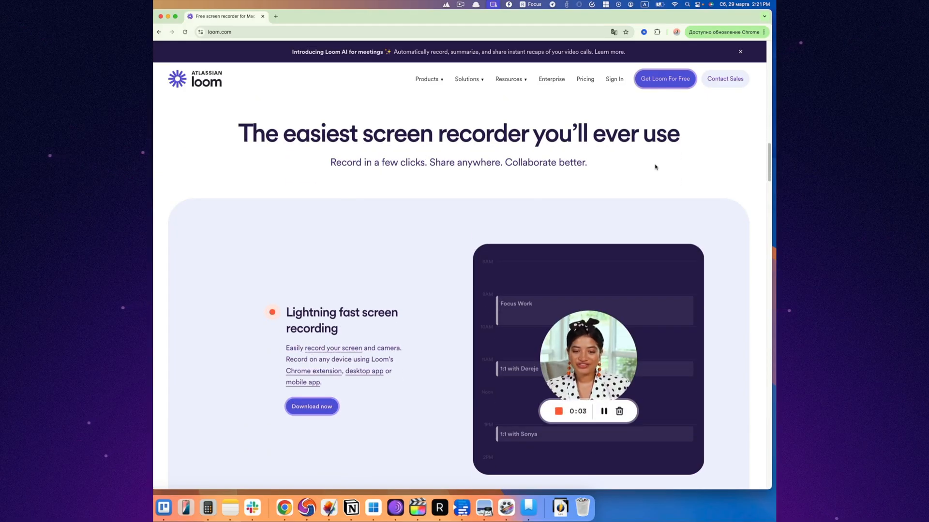
scroll(down, 3)
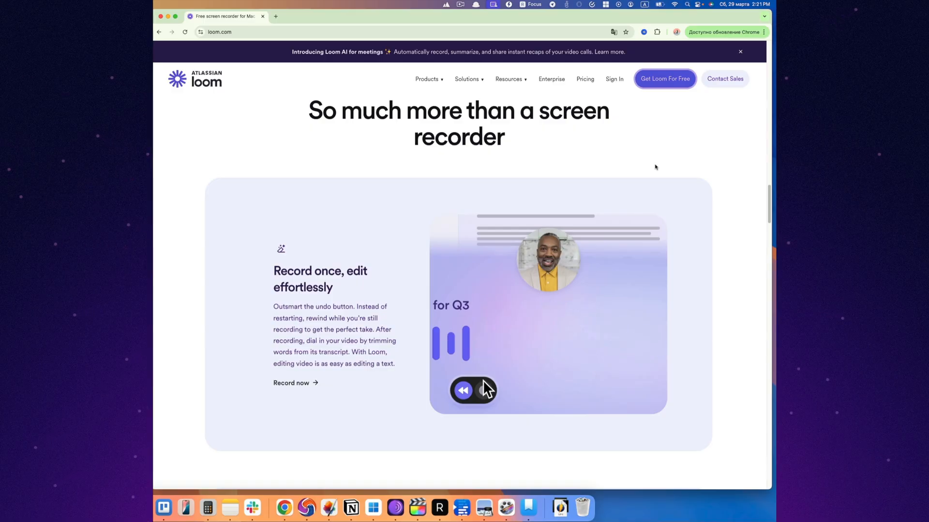
scroll(down, 3)
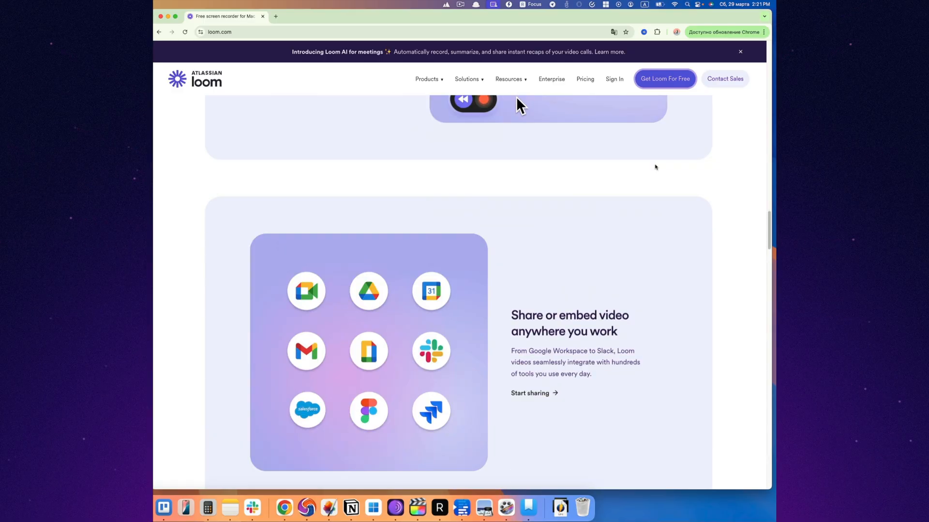
scroll(down, 3)
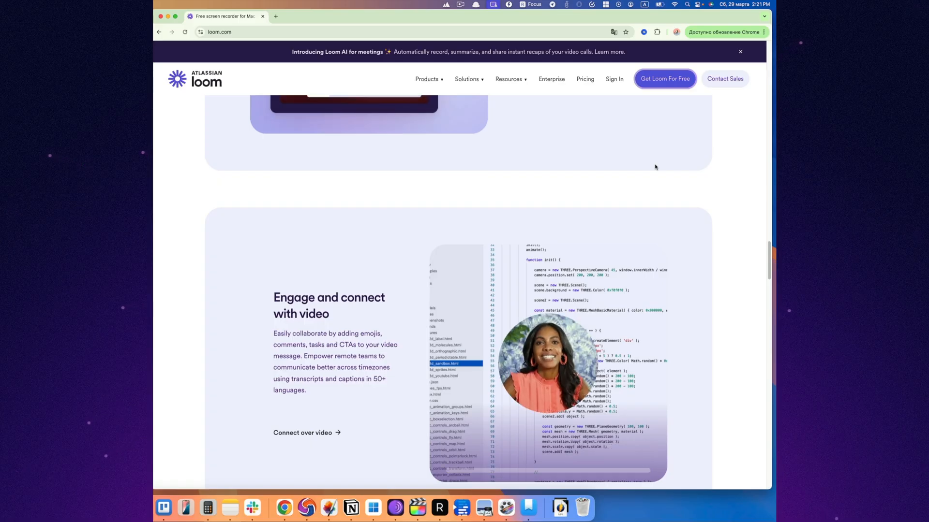
scroll(down, 3)
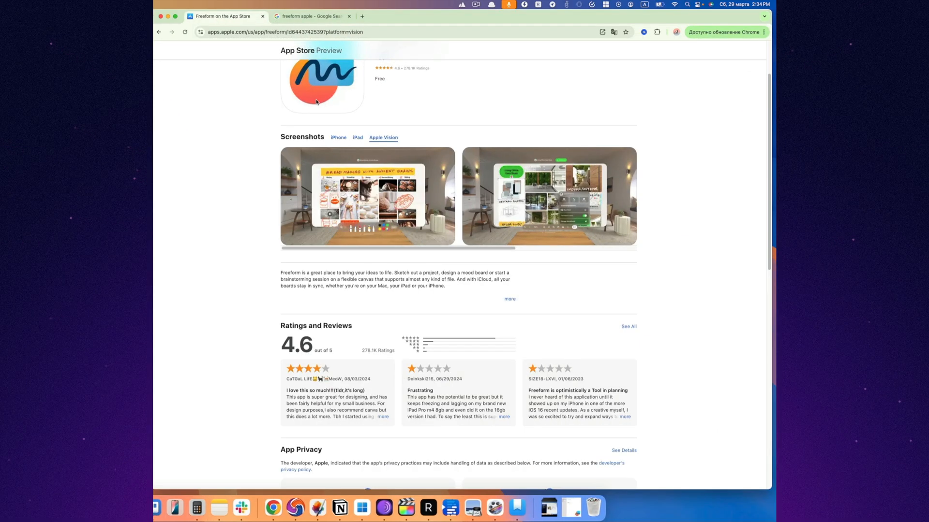
scroll(up, 3)
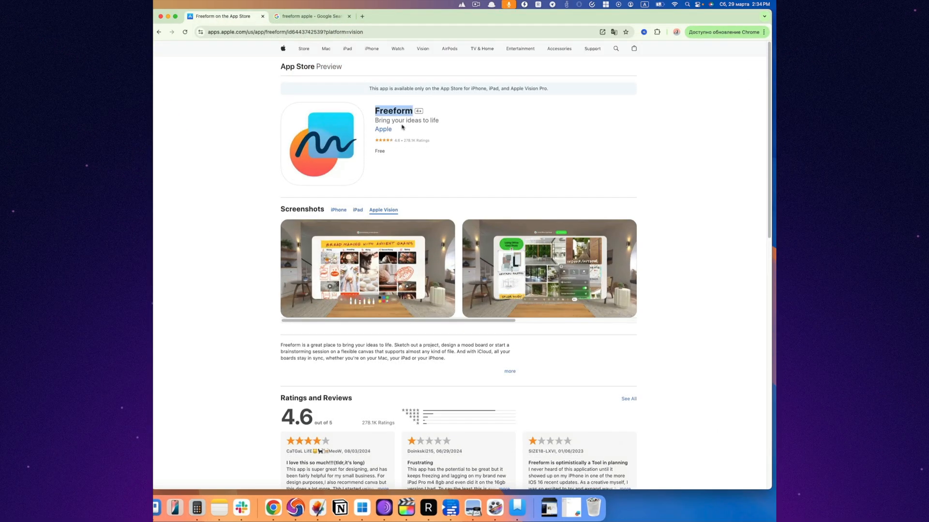
scroll(down, 3)
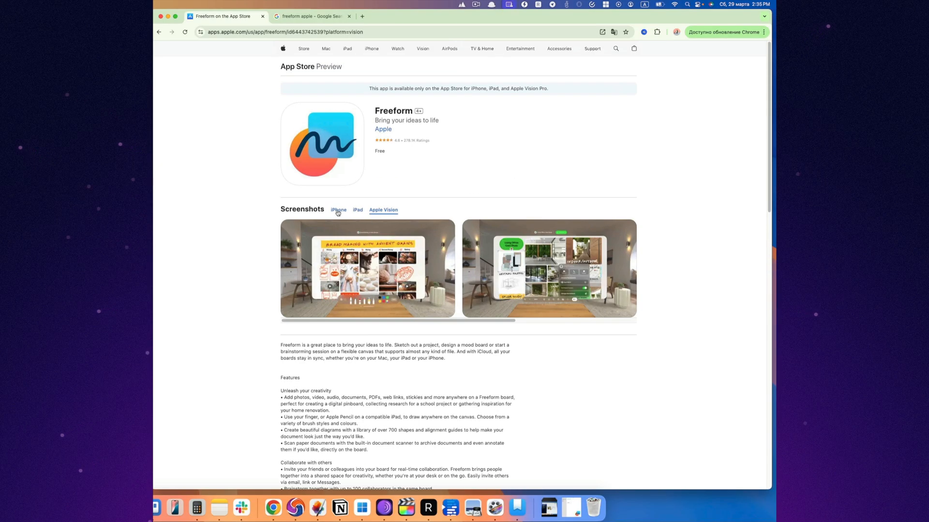
click(338, 210)
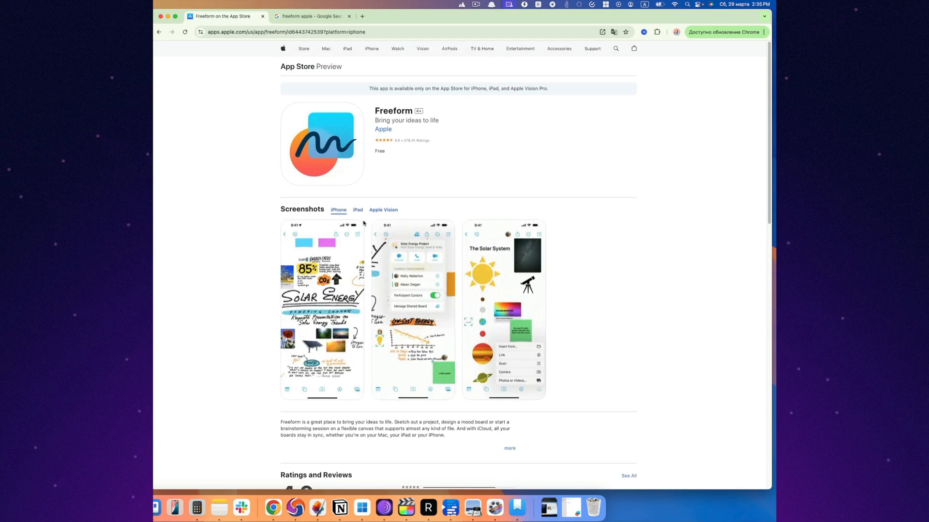
click(357, 209)
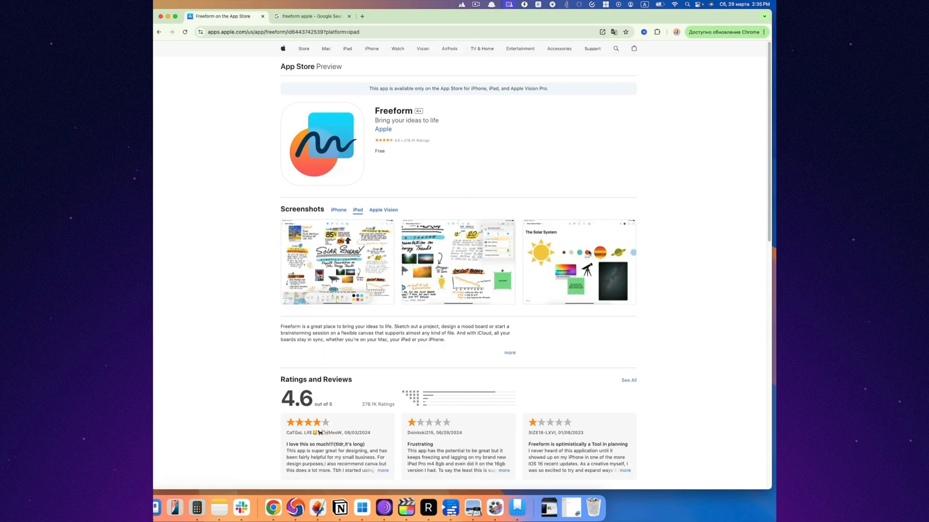
click(383, 209)
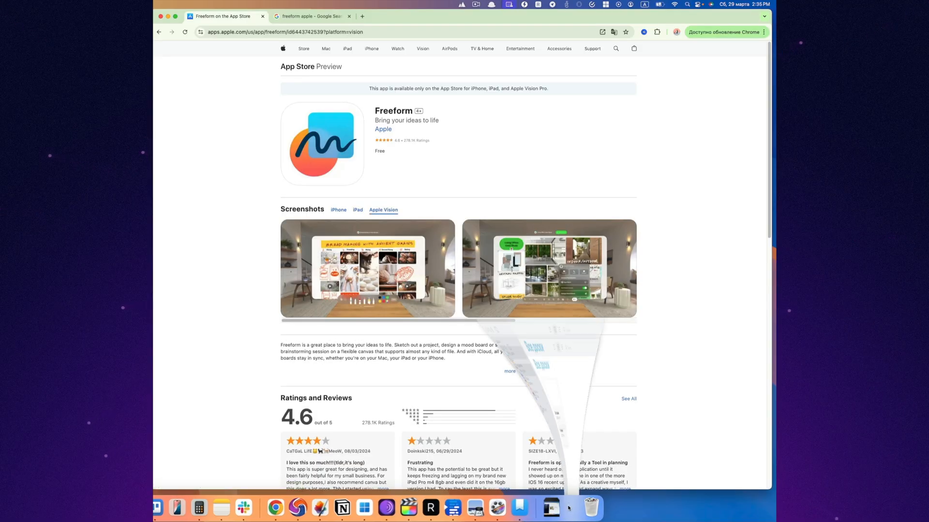
Step: Launch Freeform and create a new untitled board
click(550, 507)
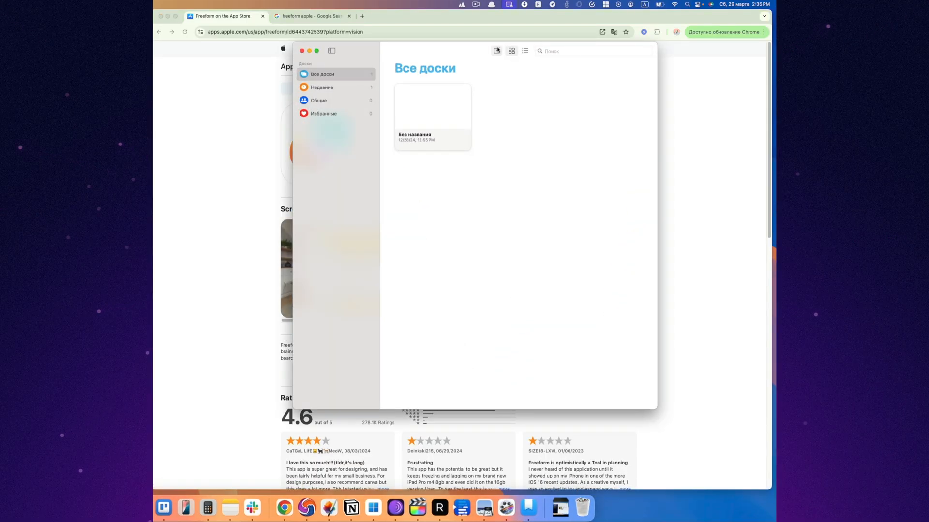
double_click(432, 106)
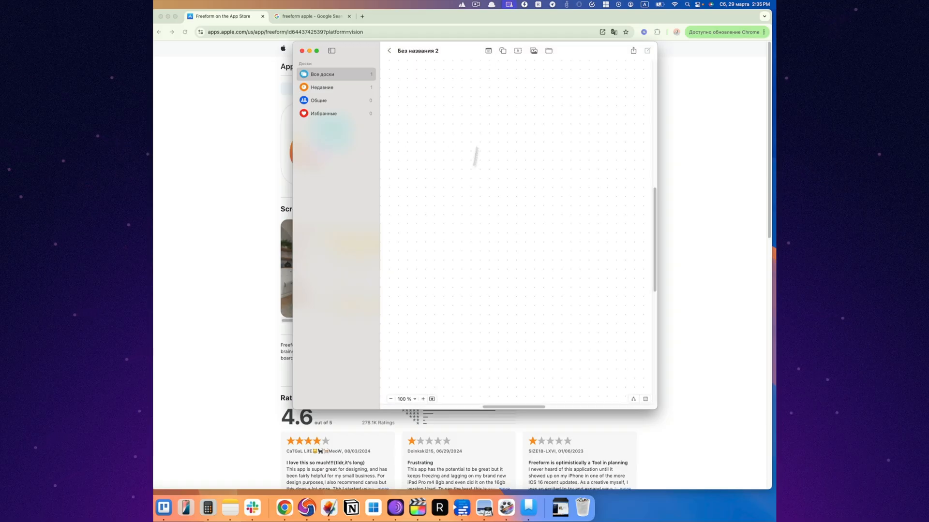
click(533, 51)
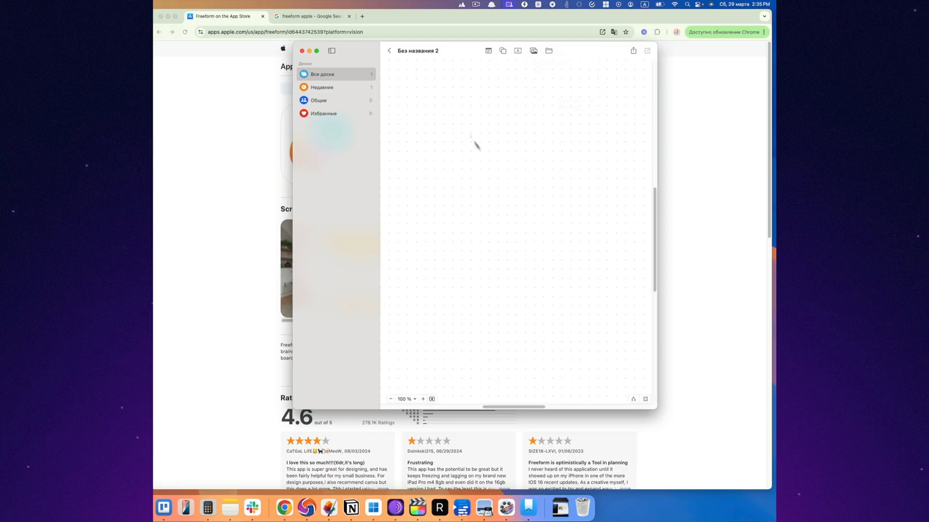
Step: Add text '1111', a sticky note reading '2w23', and a diagonal arrow
click(517, 51)
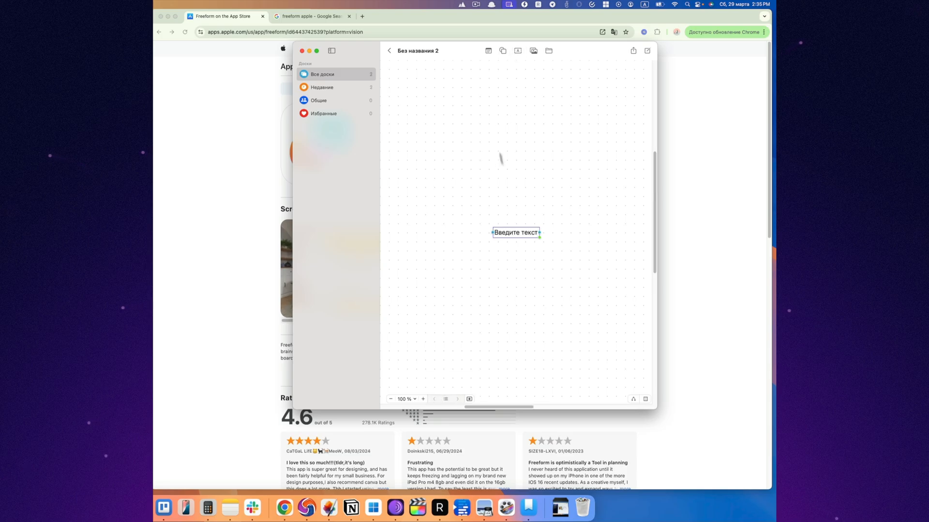
text(1111)
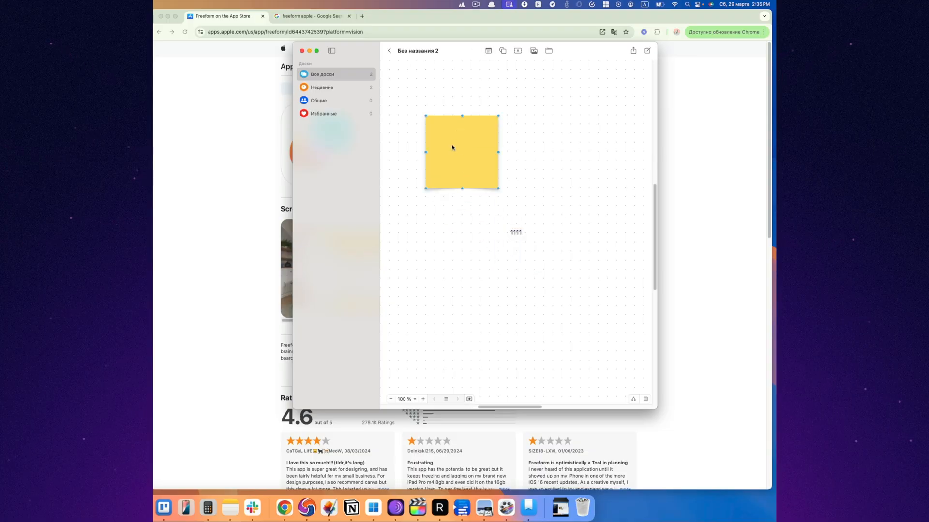
text(2w23)
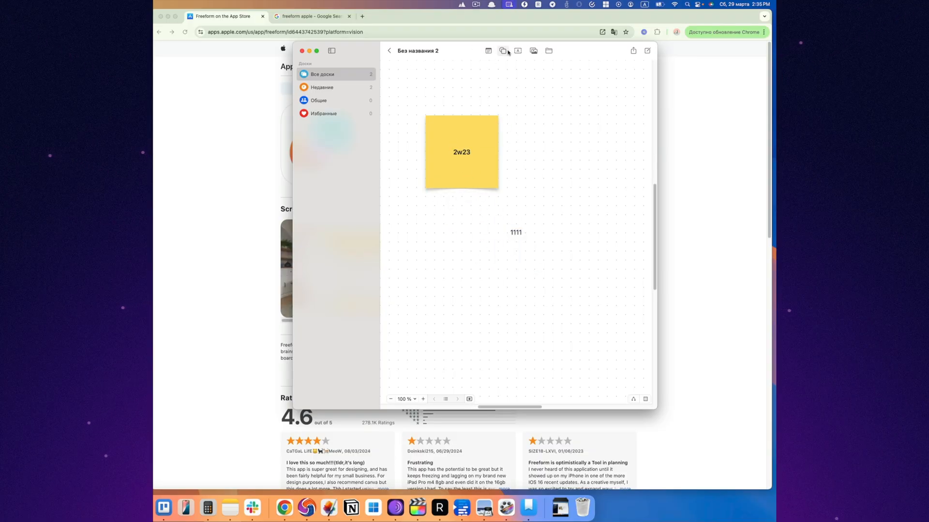
drag(488, 258, 541, 206)
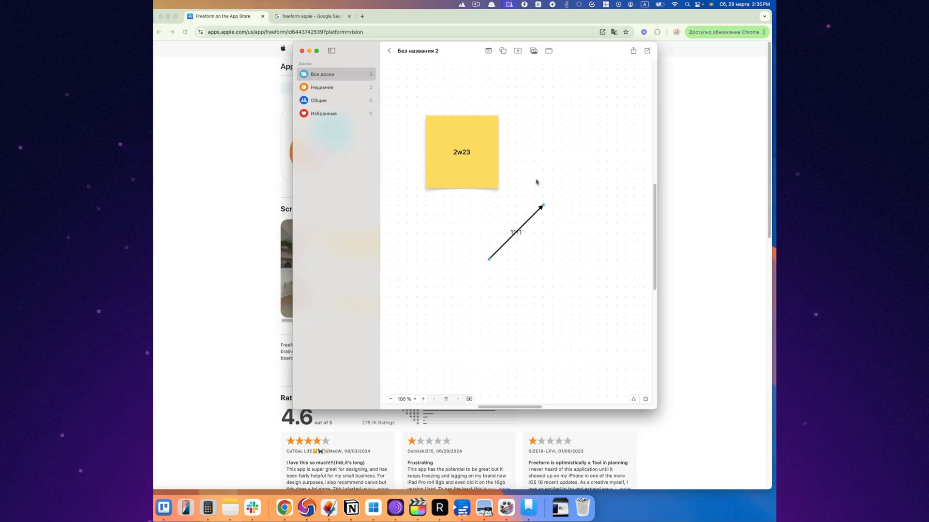